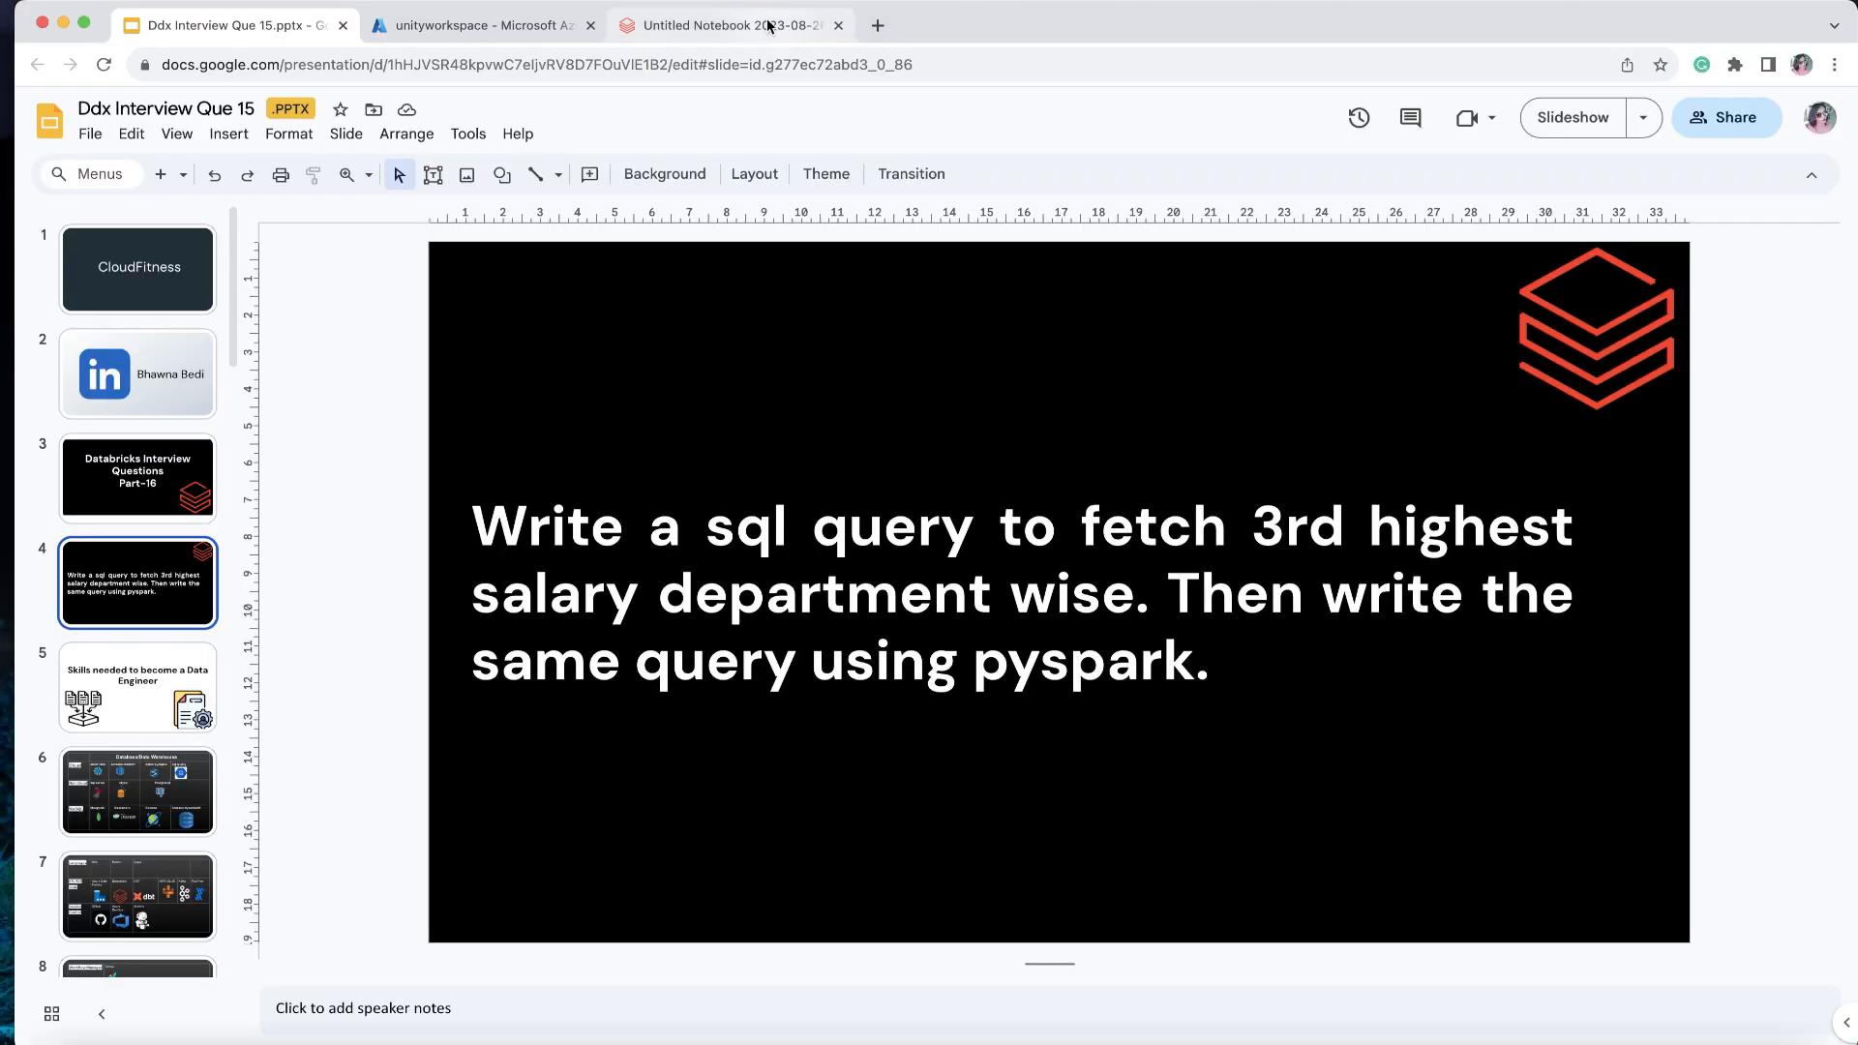
Step: Switch from the Google Slides question to the Databricks 'Untitled Notebook' browser tab
click(728, 26)
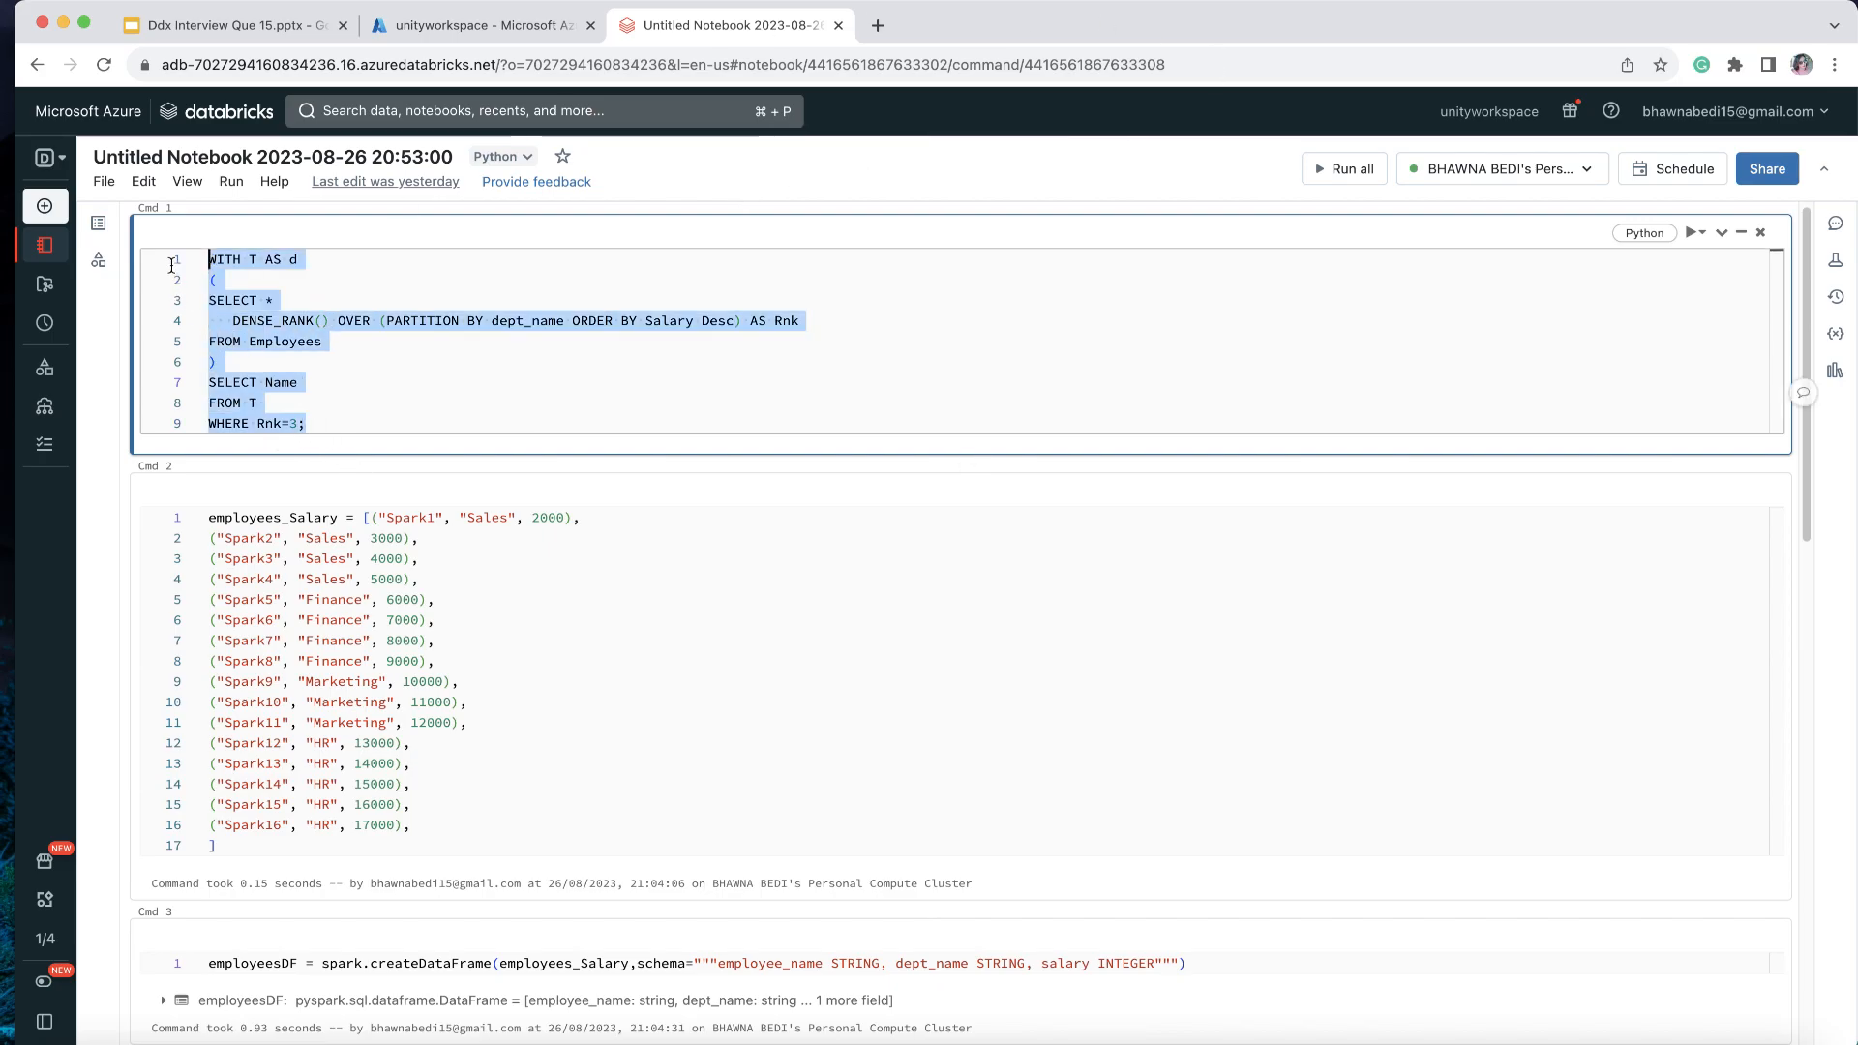
click(1835, 64)
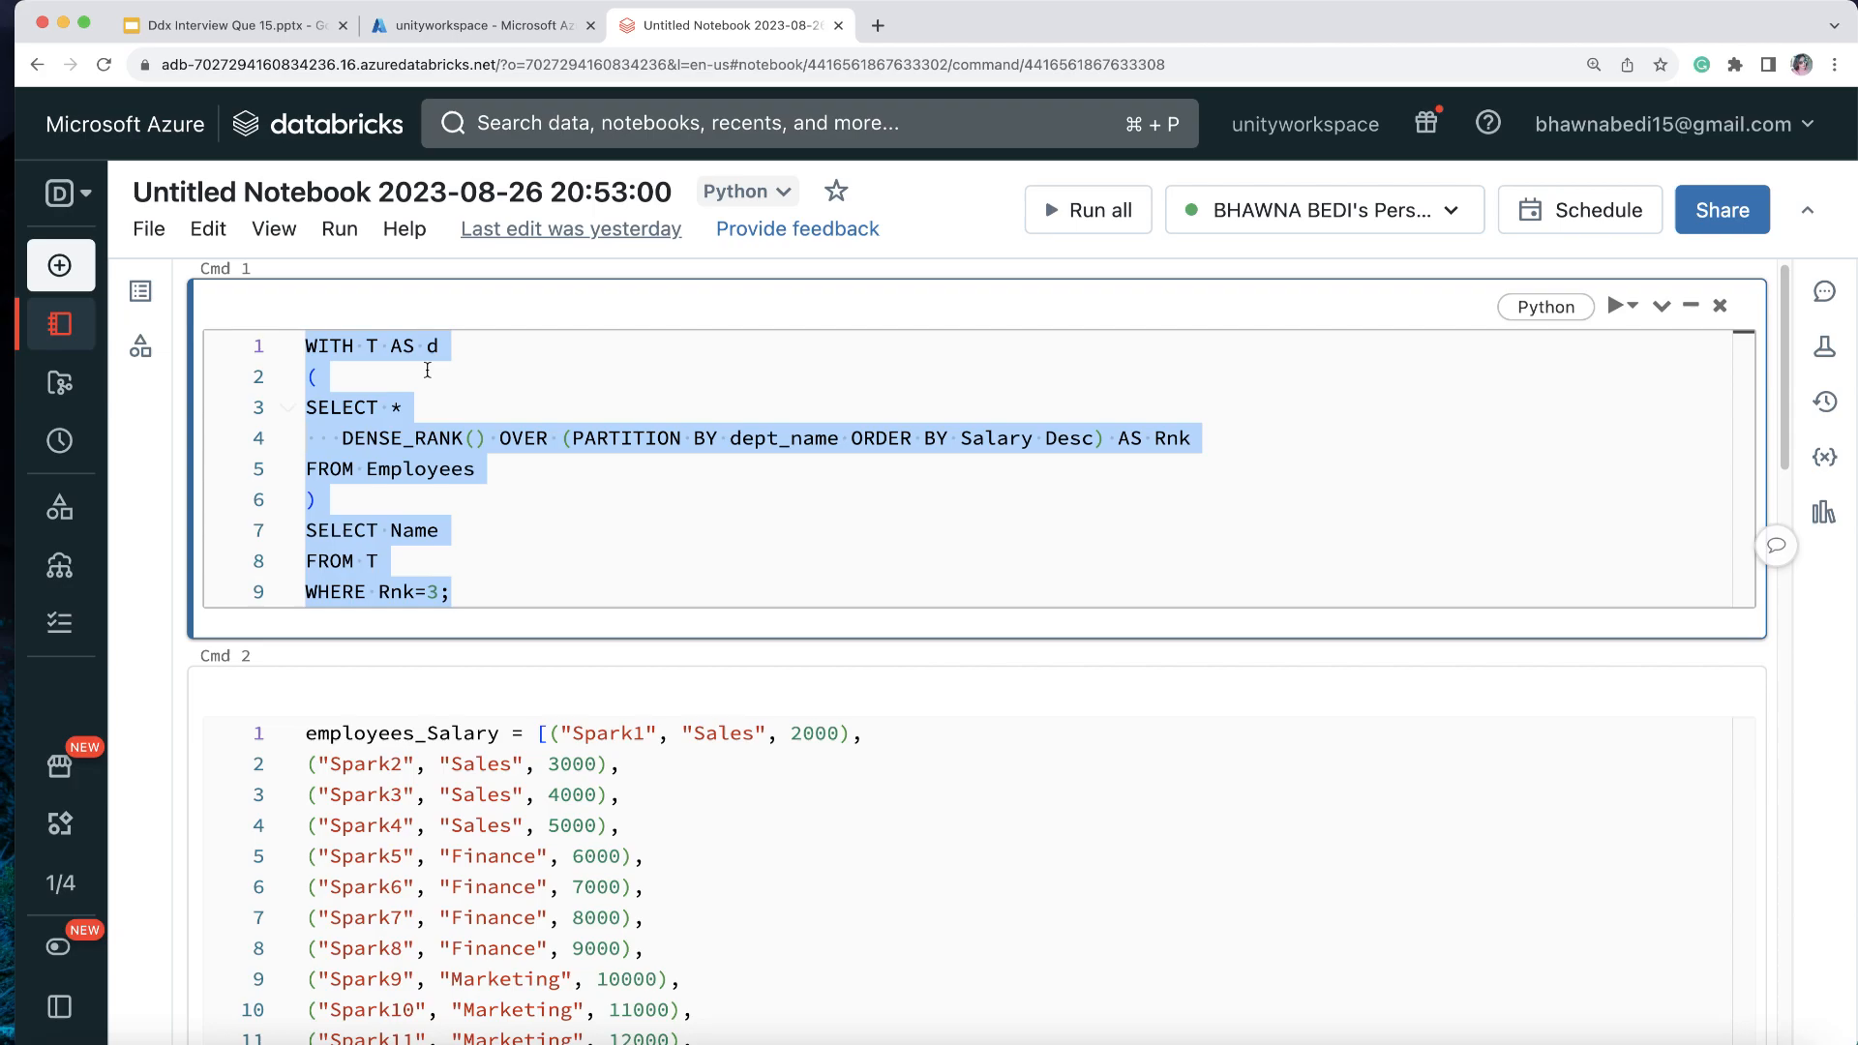
mouse_move(598, 521)
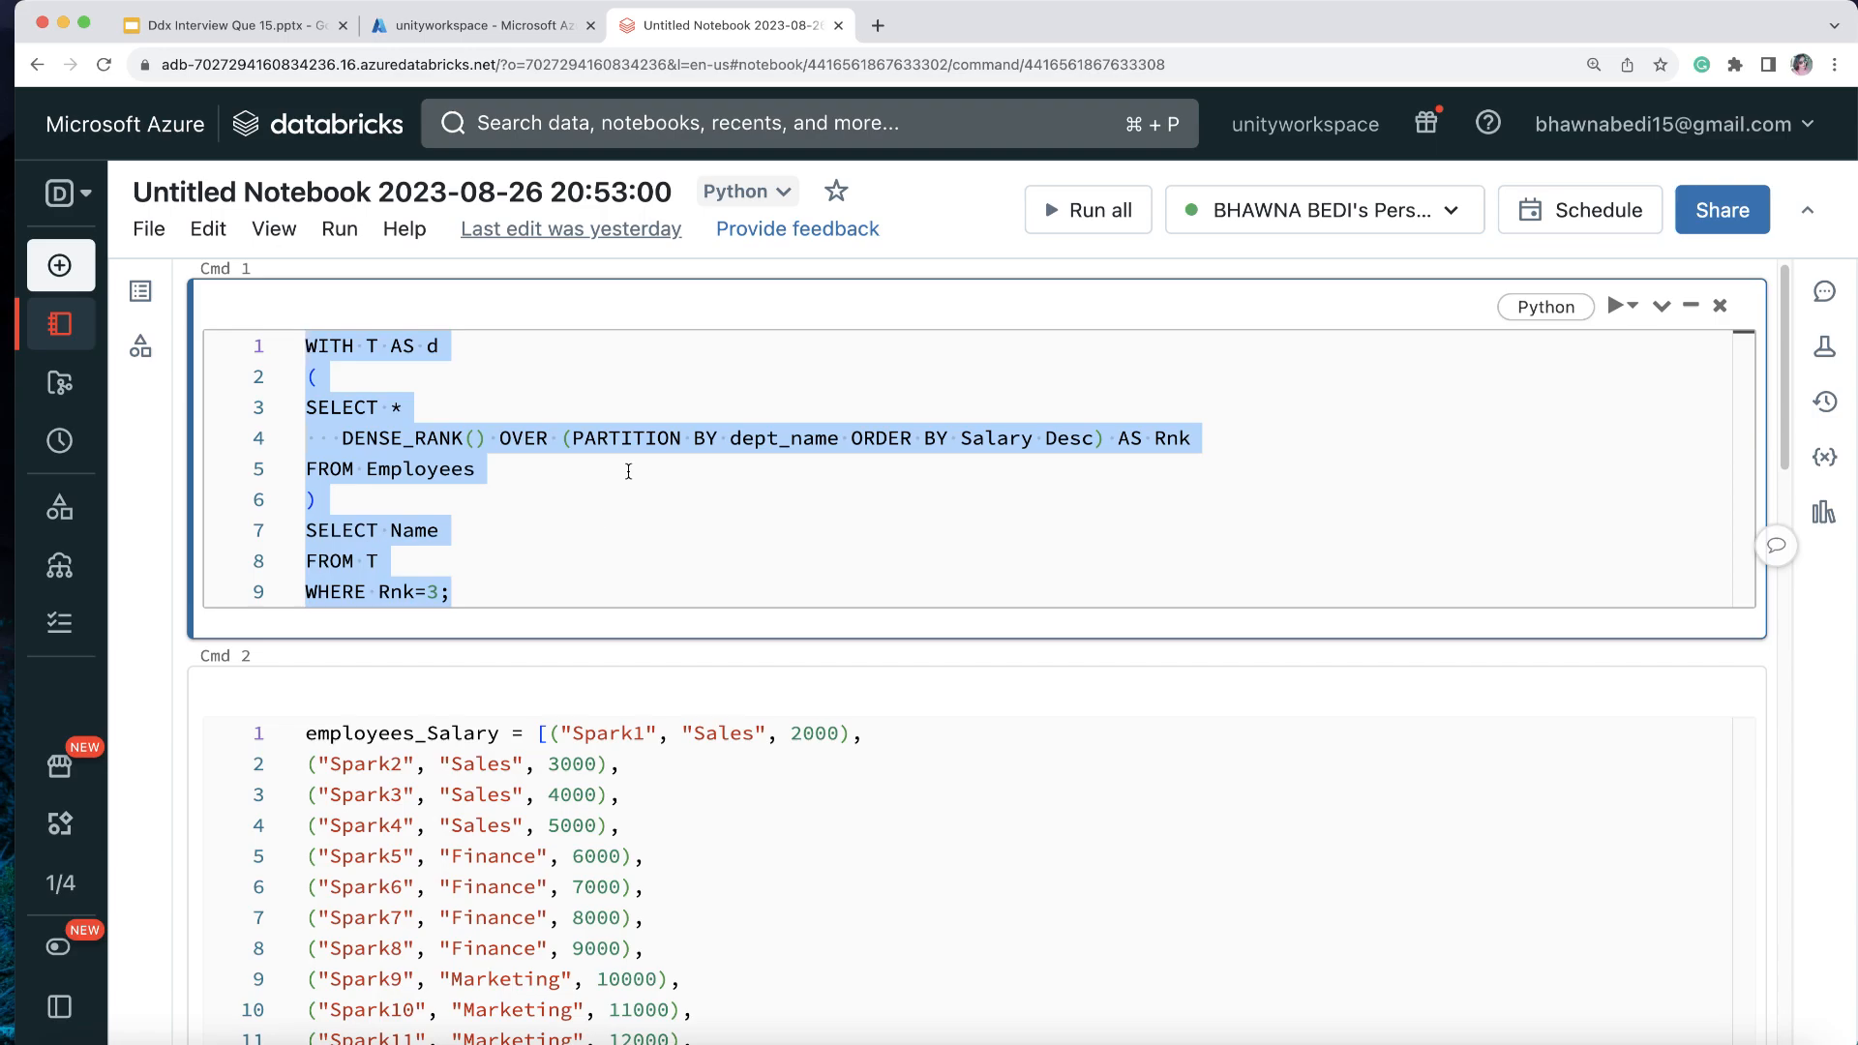
click(475, 347)
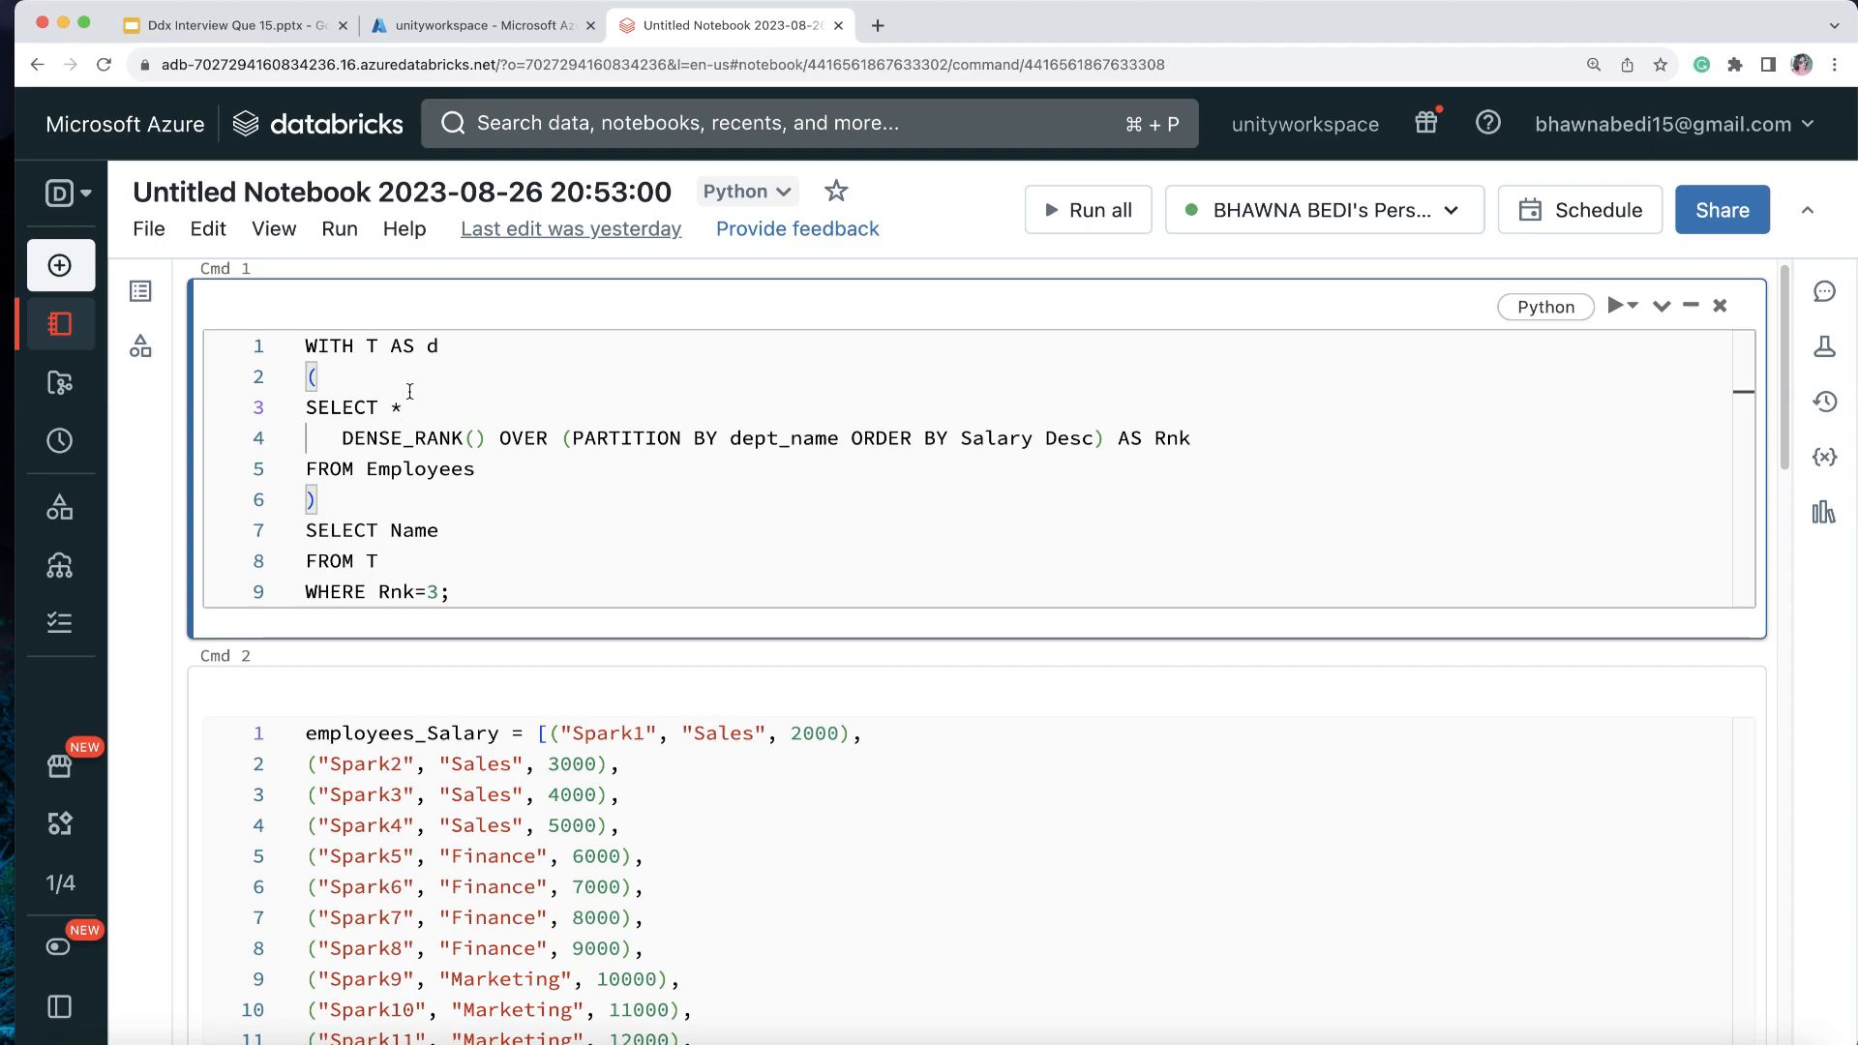
mouse_move(408, 393)
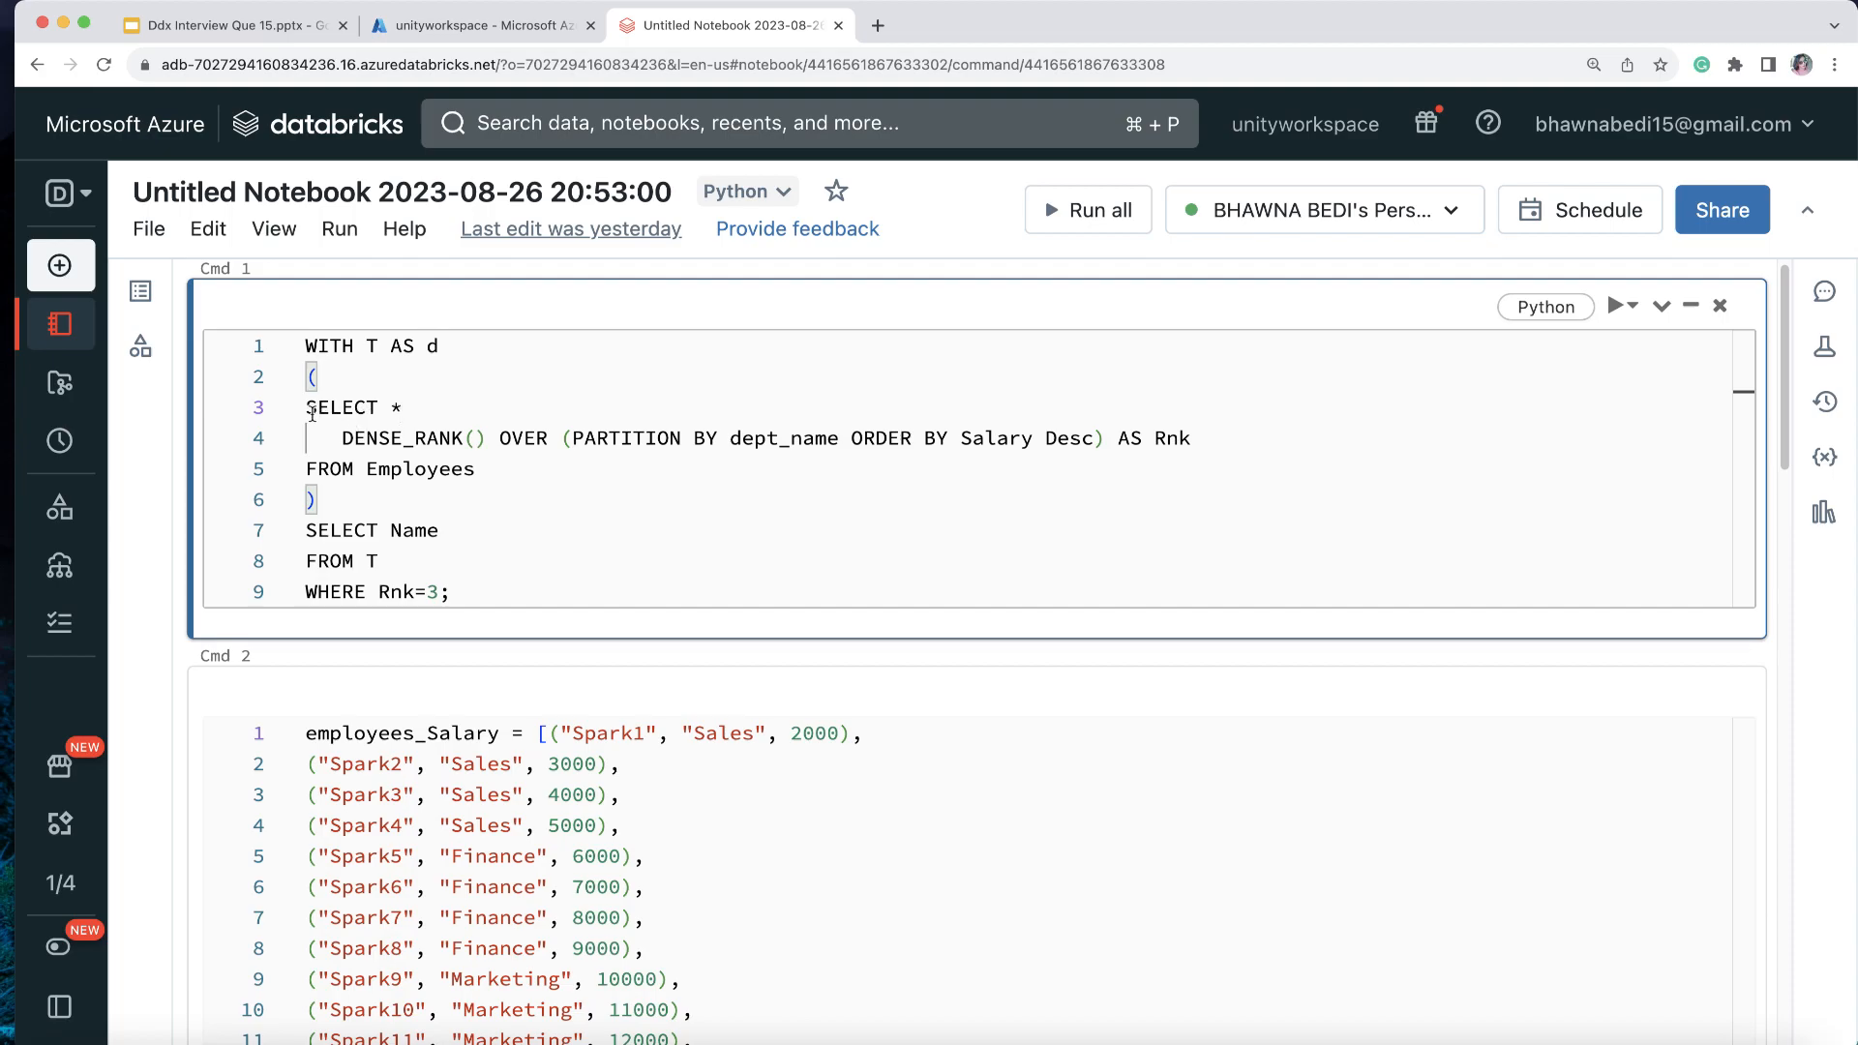
drag(308, 409, 413, 438)
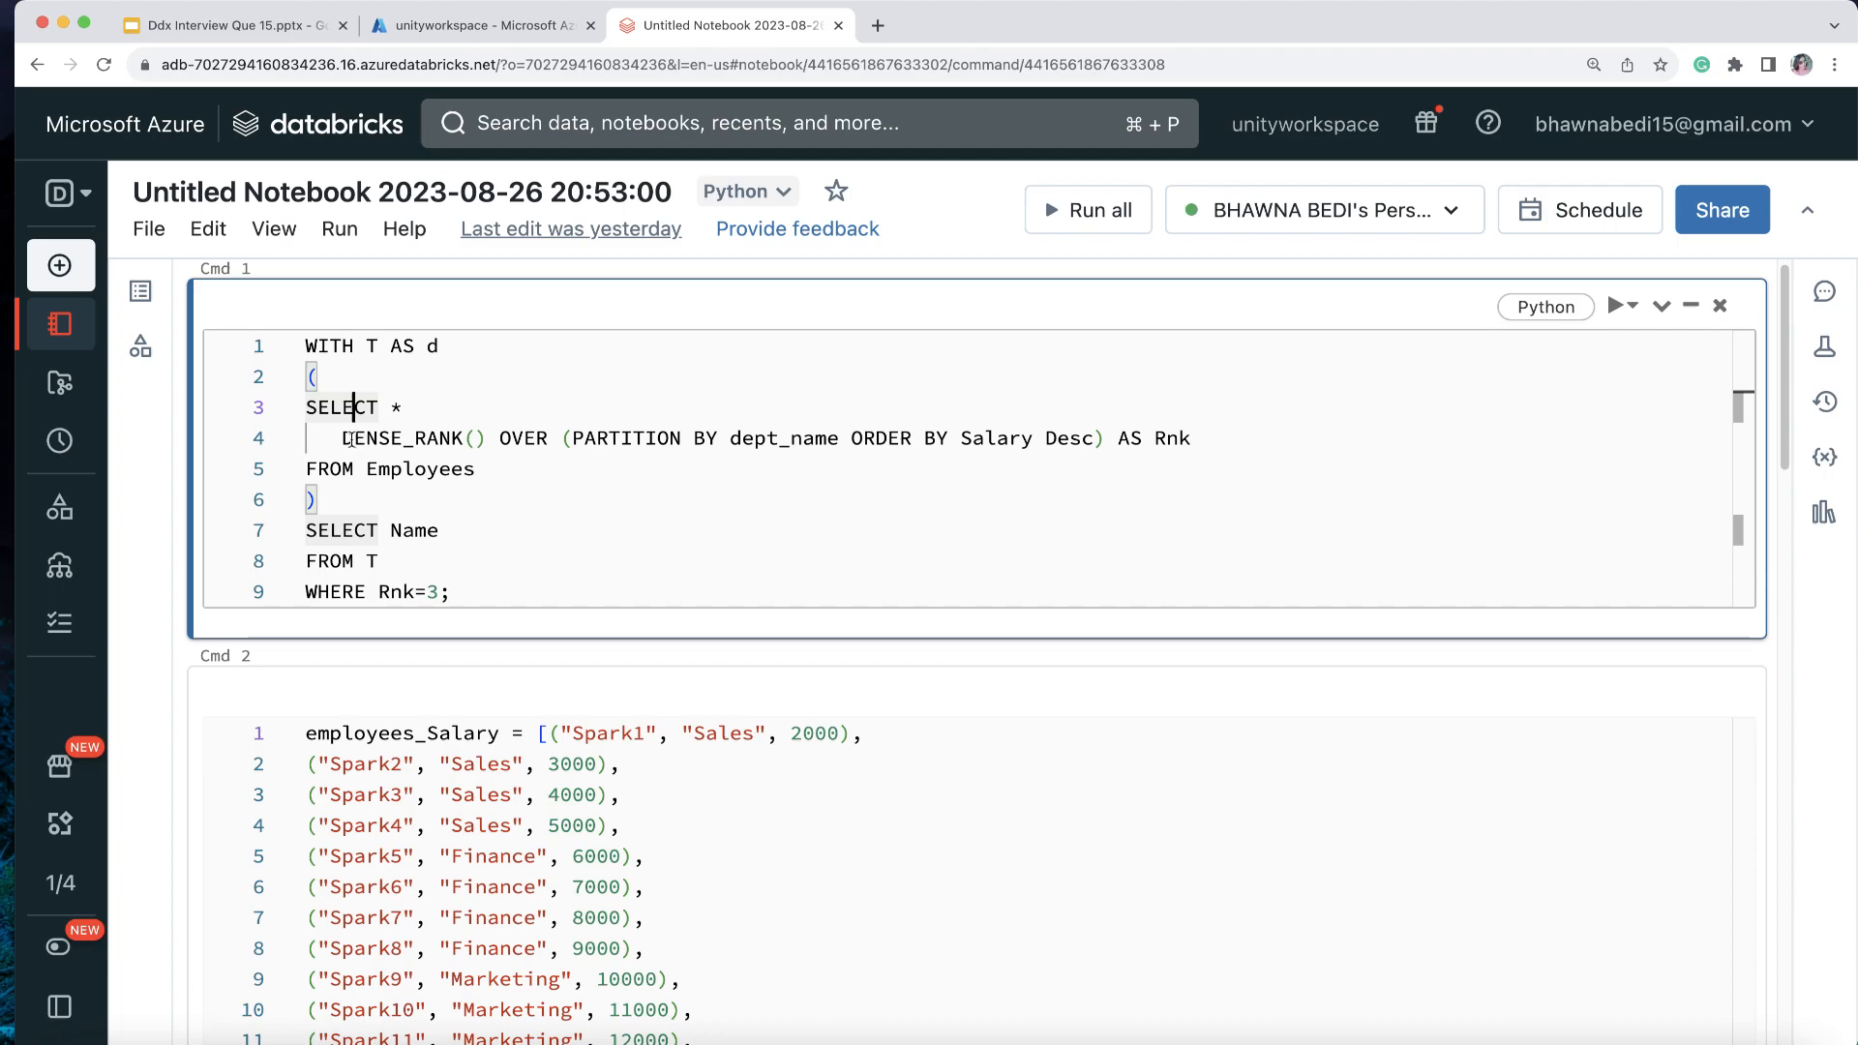
double_click(402, 439)
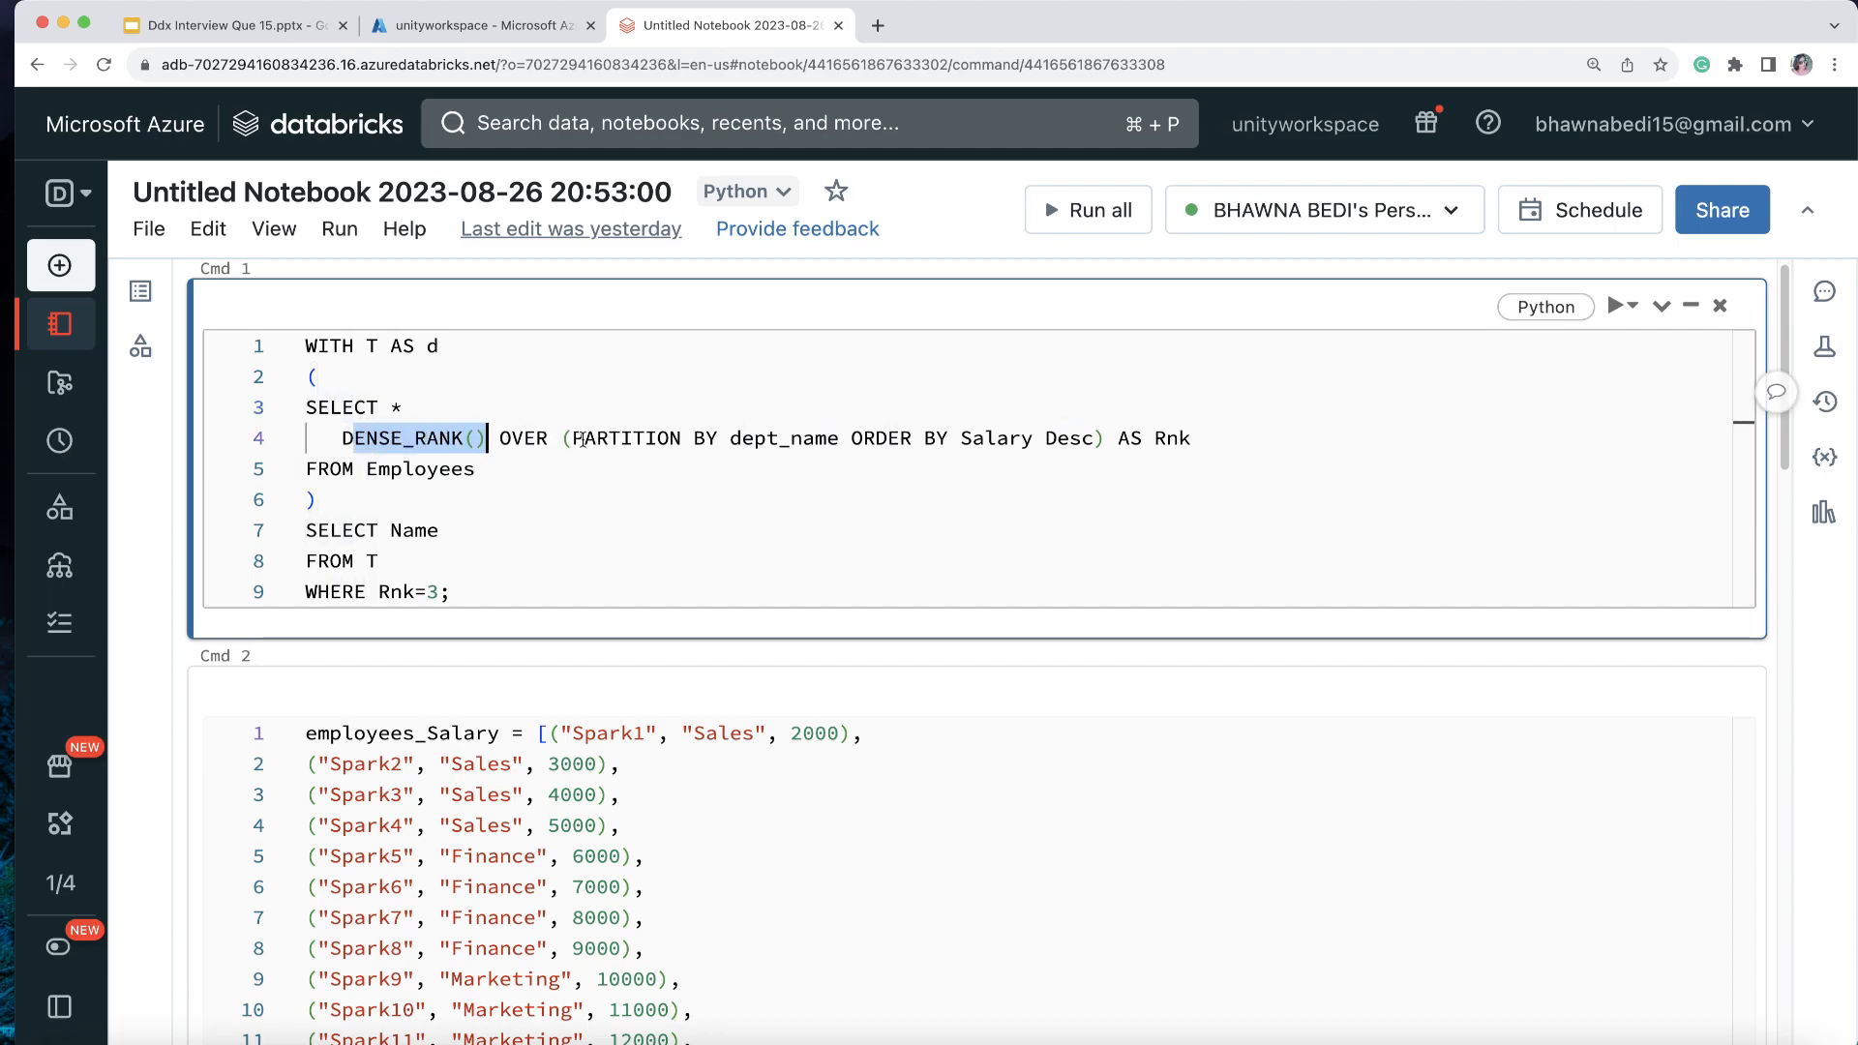
double_click(782, 438)
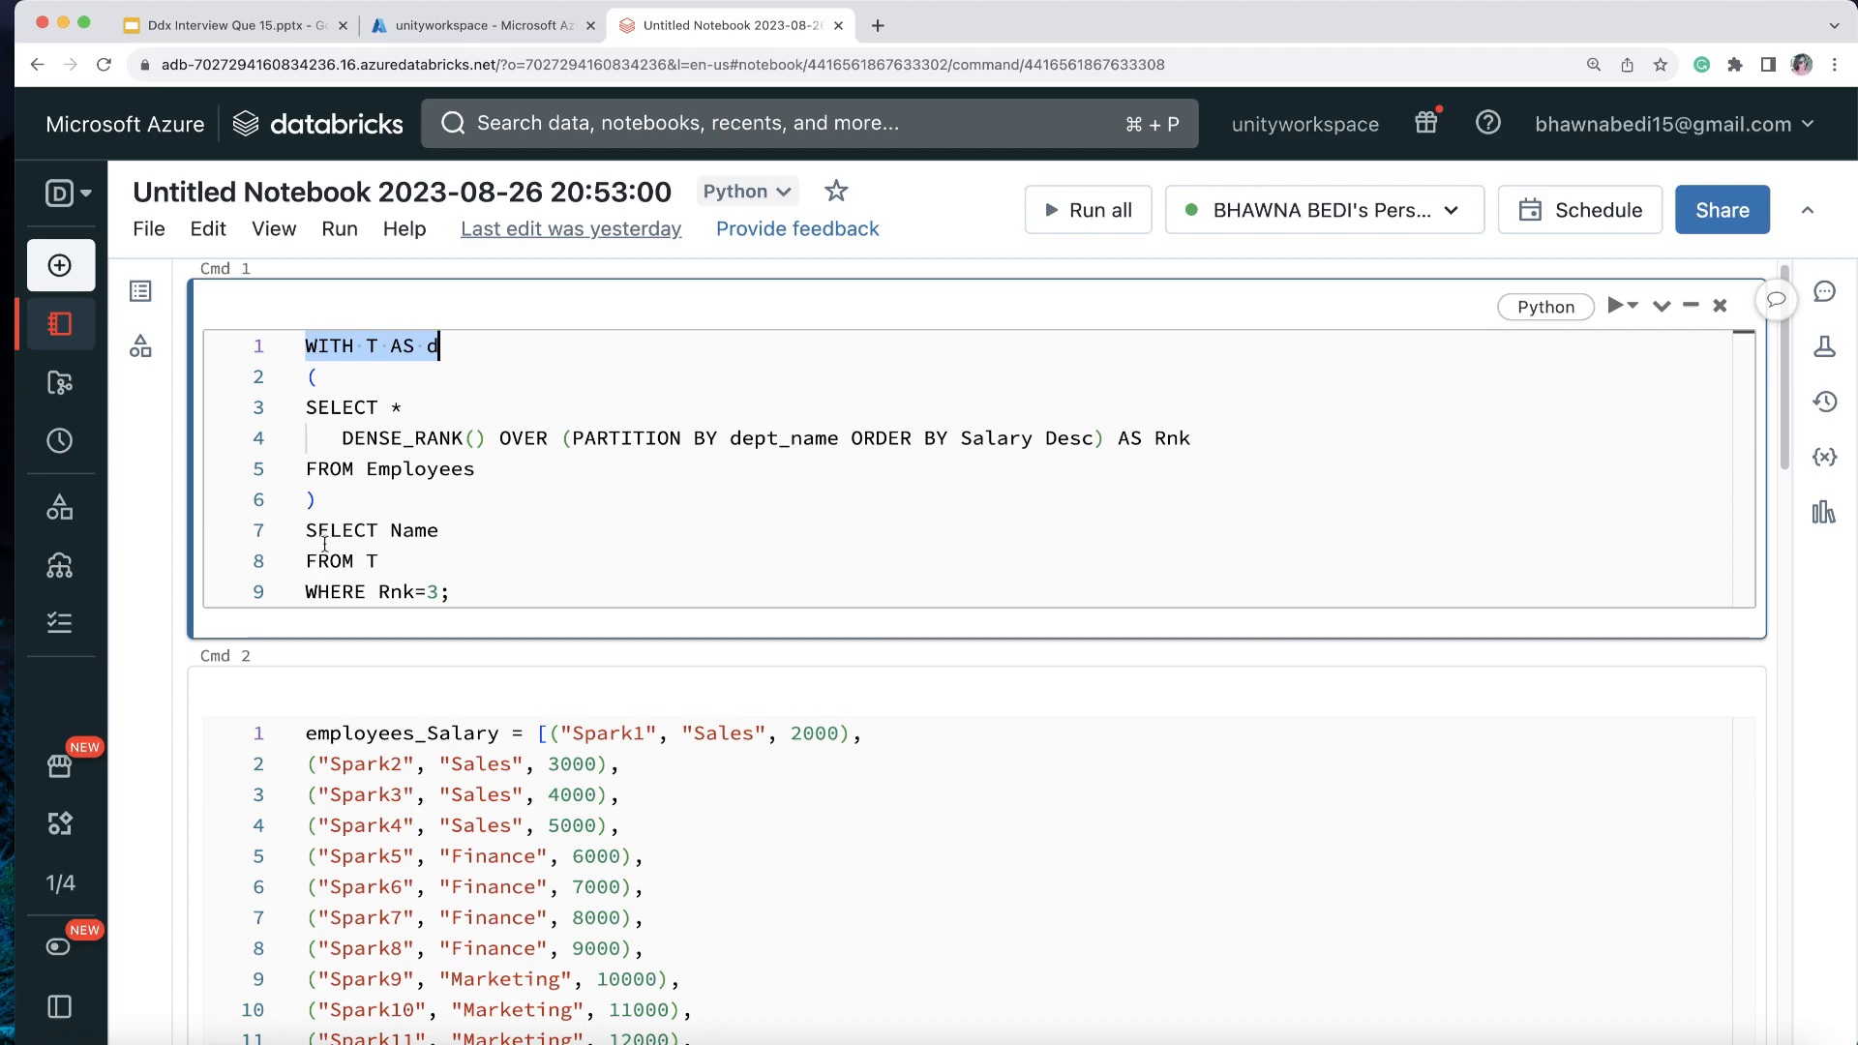
click(306, 531)
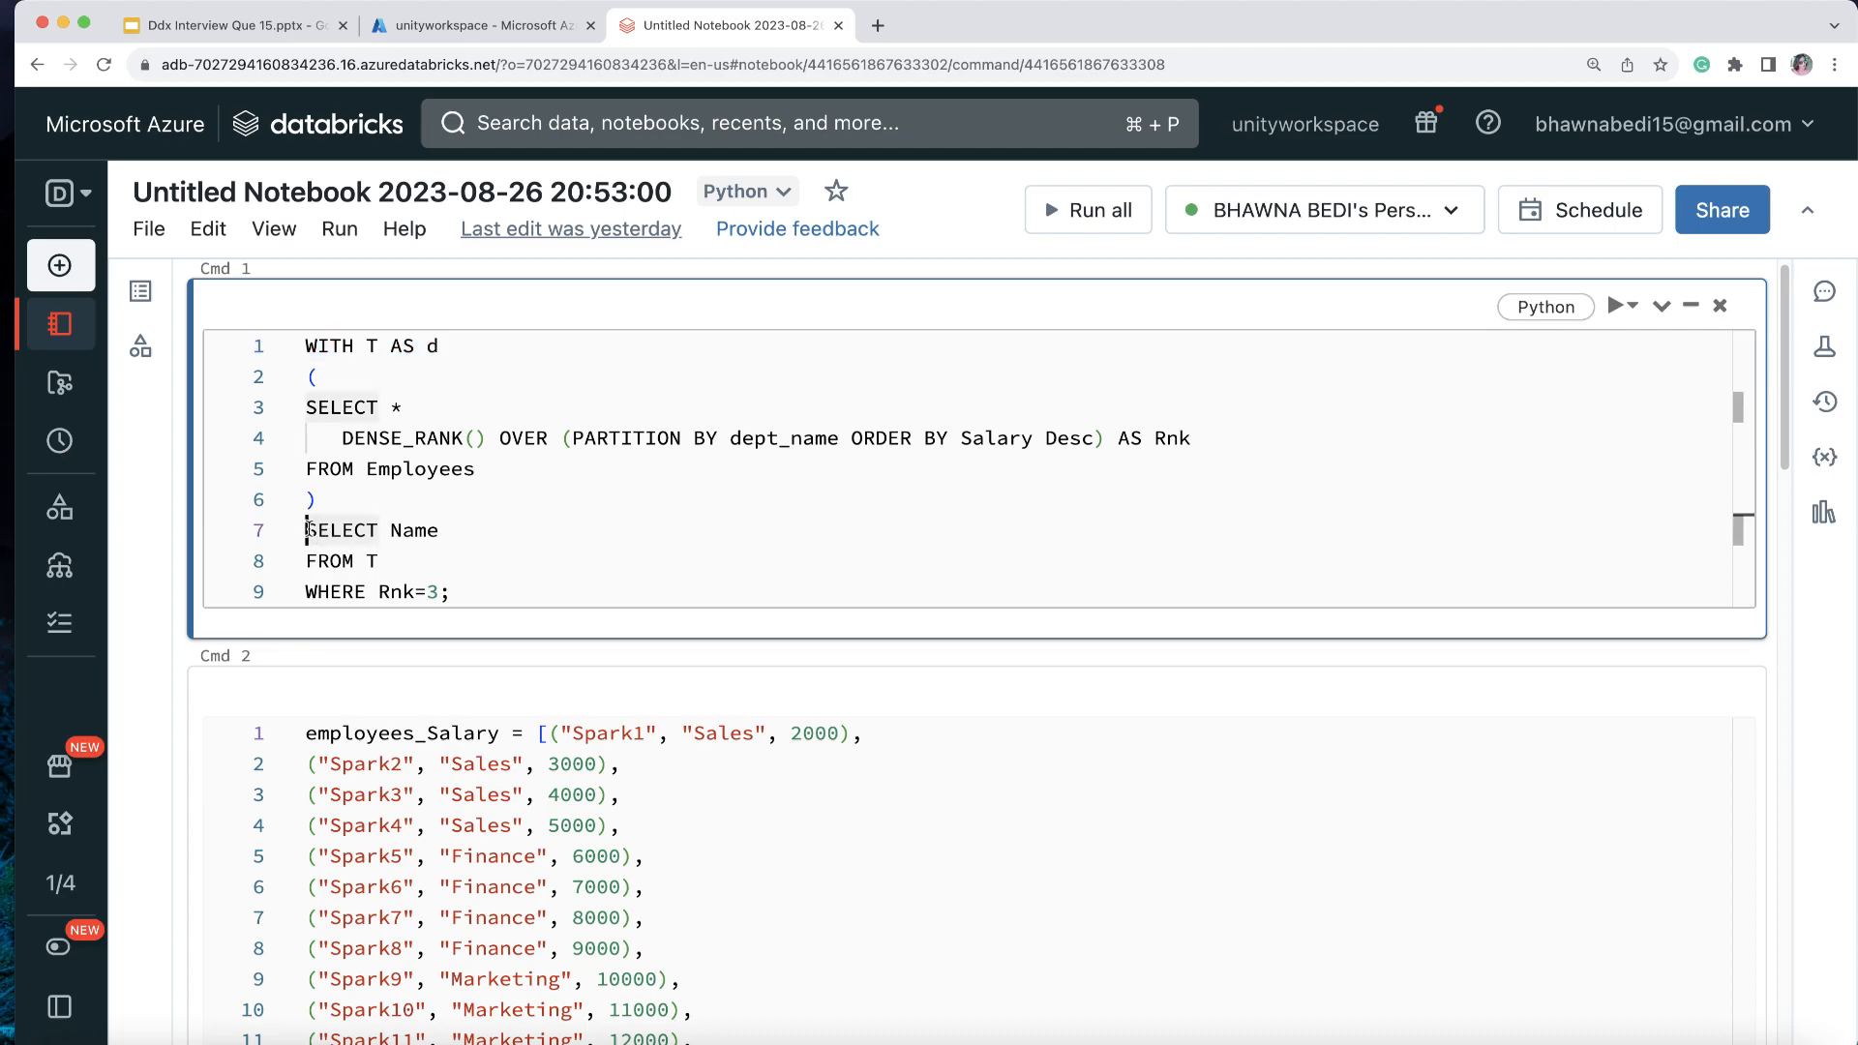
drag(306, 531, 453, 592)
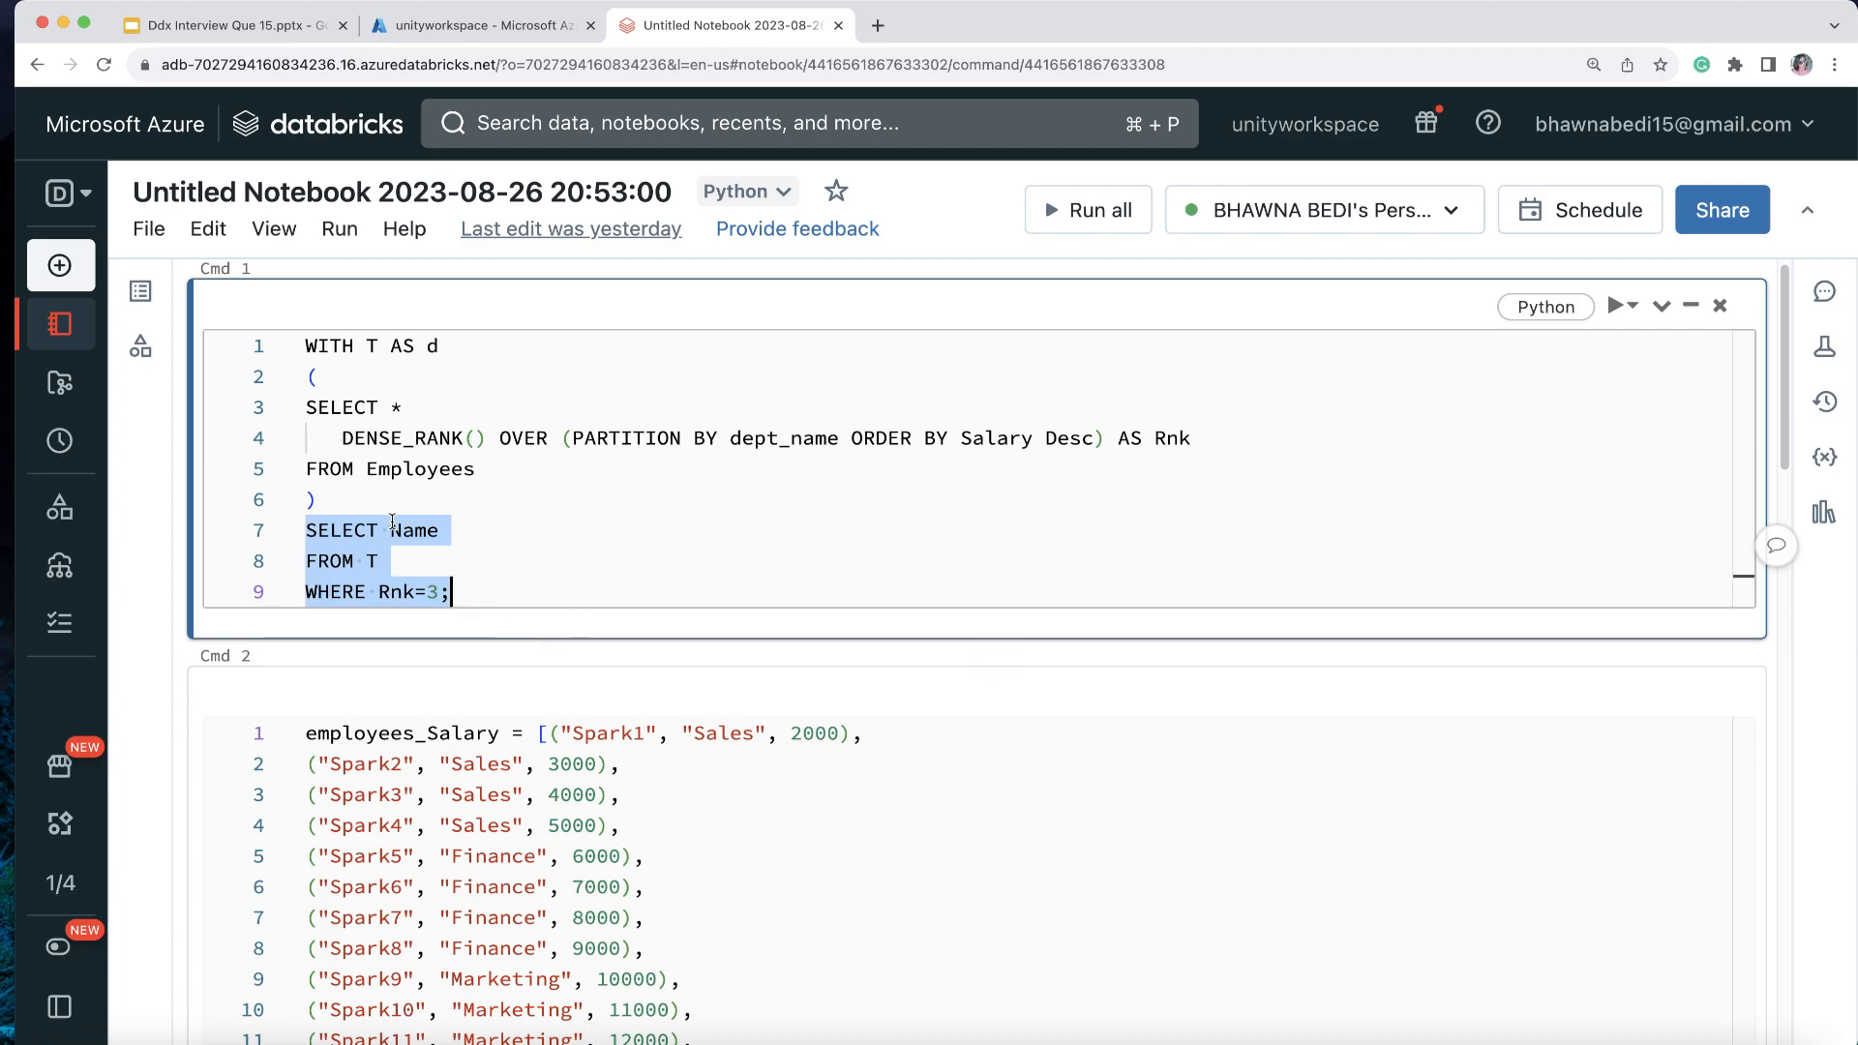
scroll(down, 3)
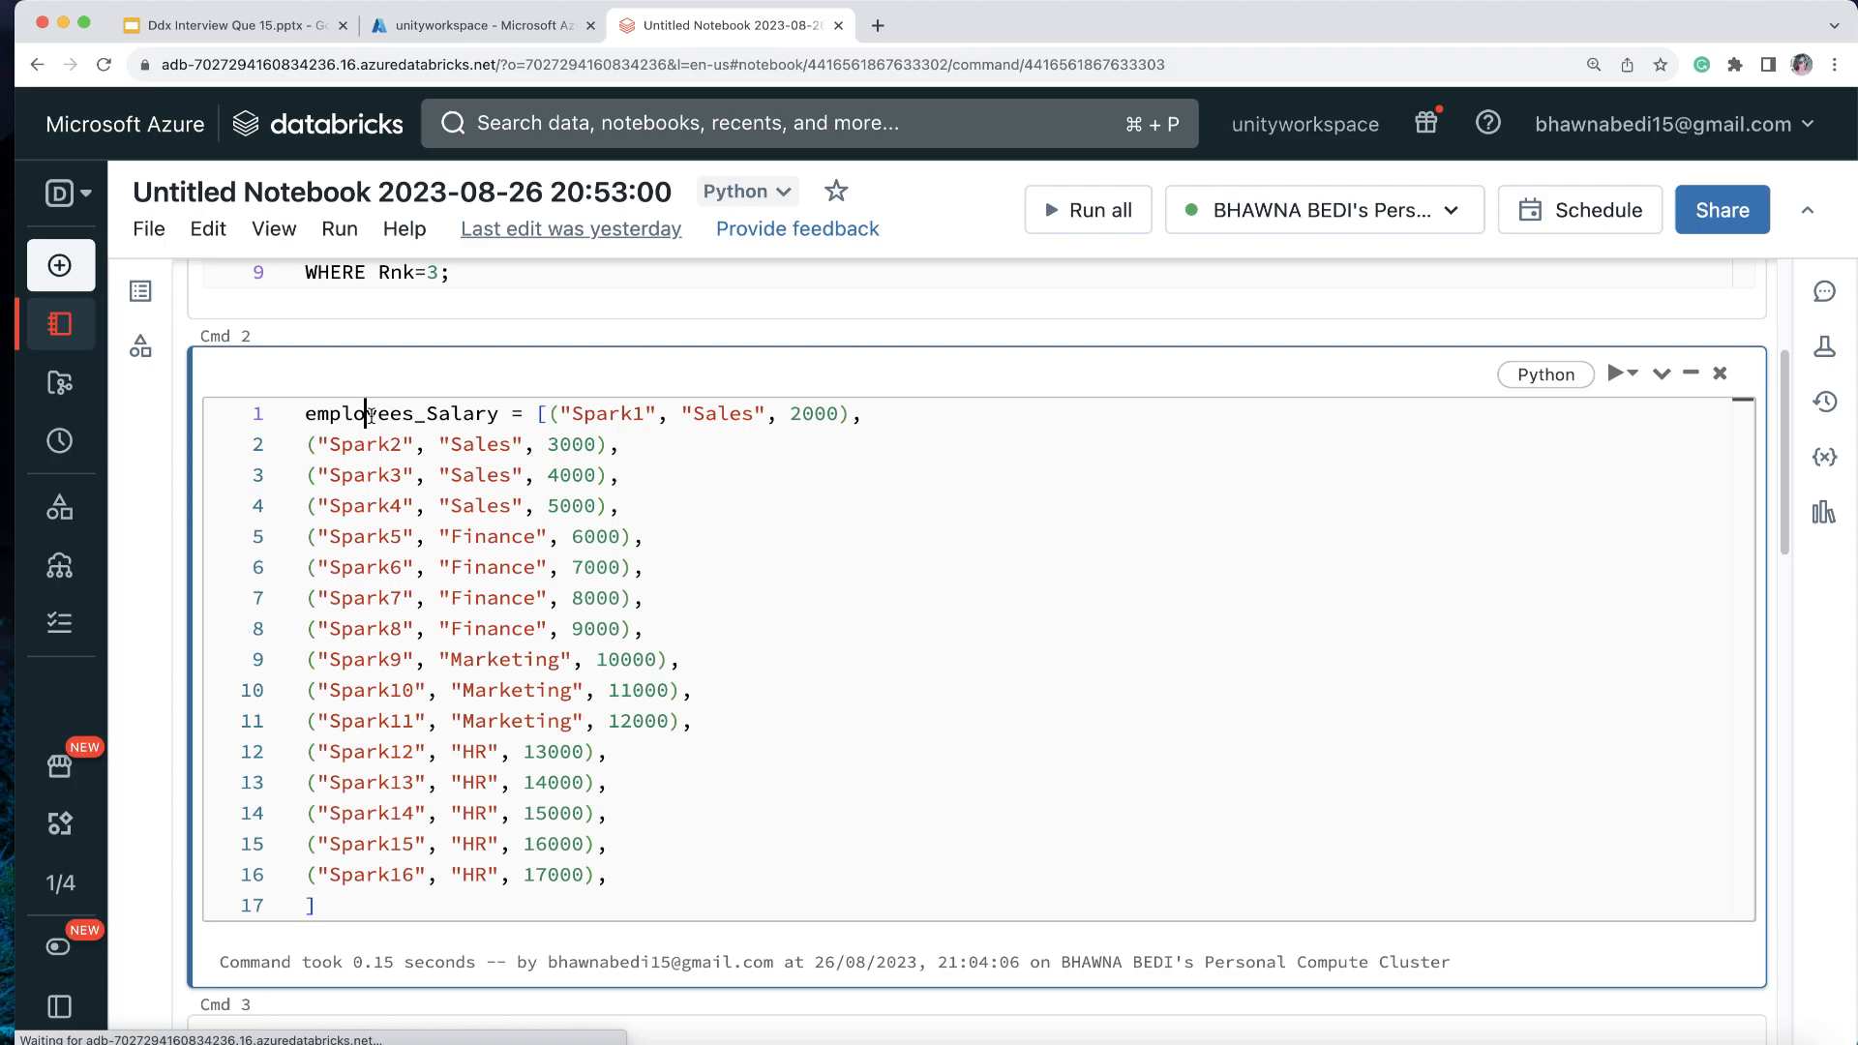
Step: Highlight the Spark1 sample name and rerun the employees_Salary list cell
double_click(400, 414)
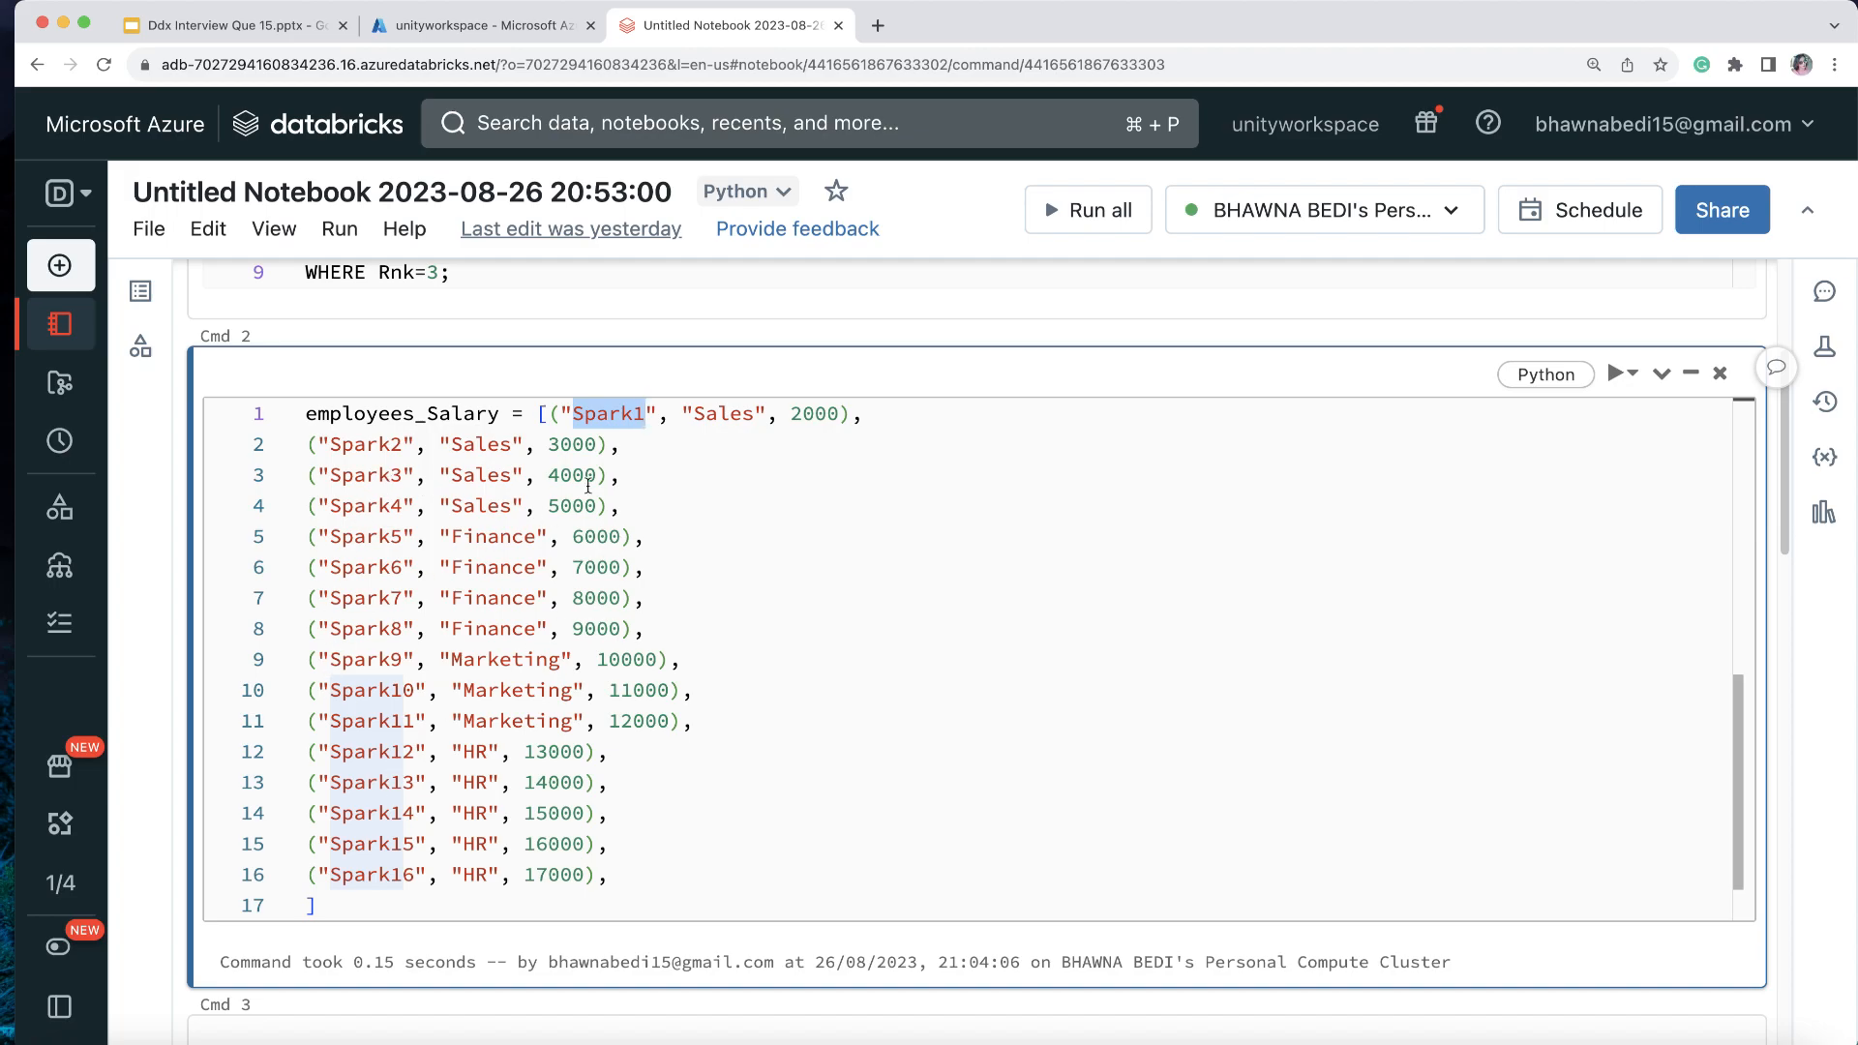
double_click(489, 536)
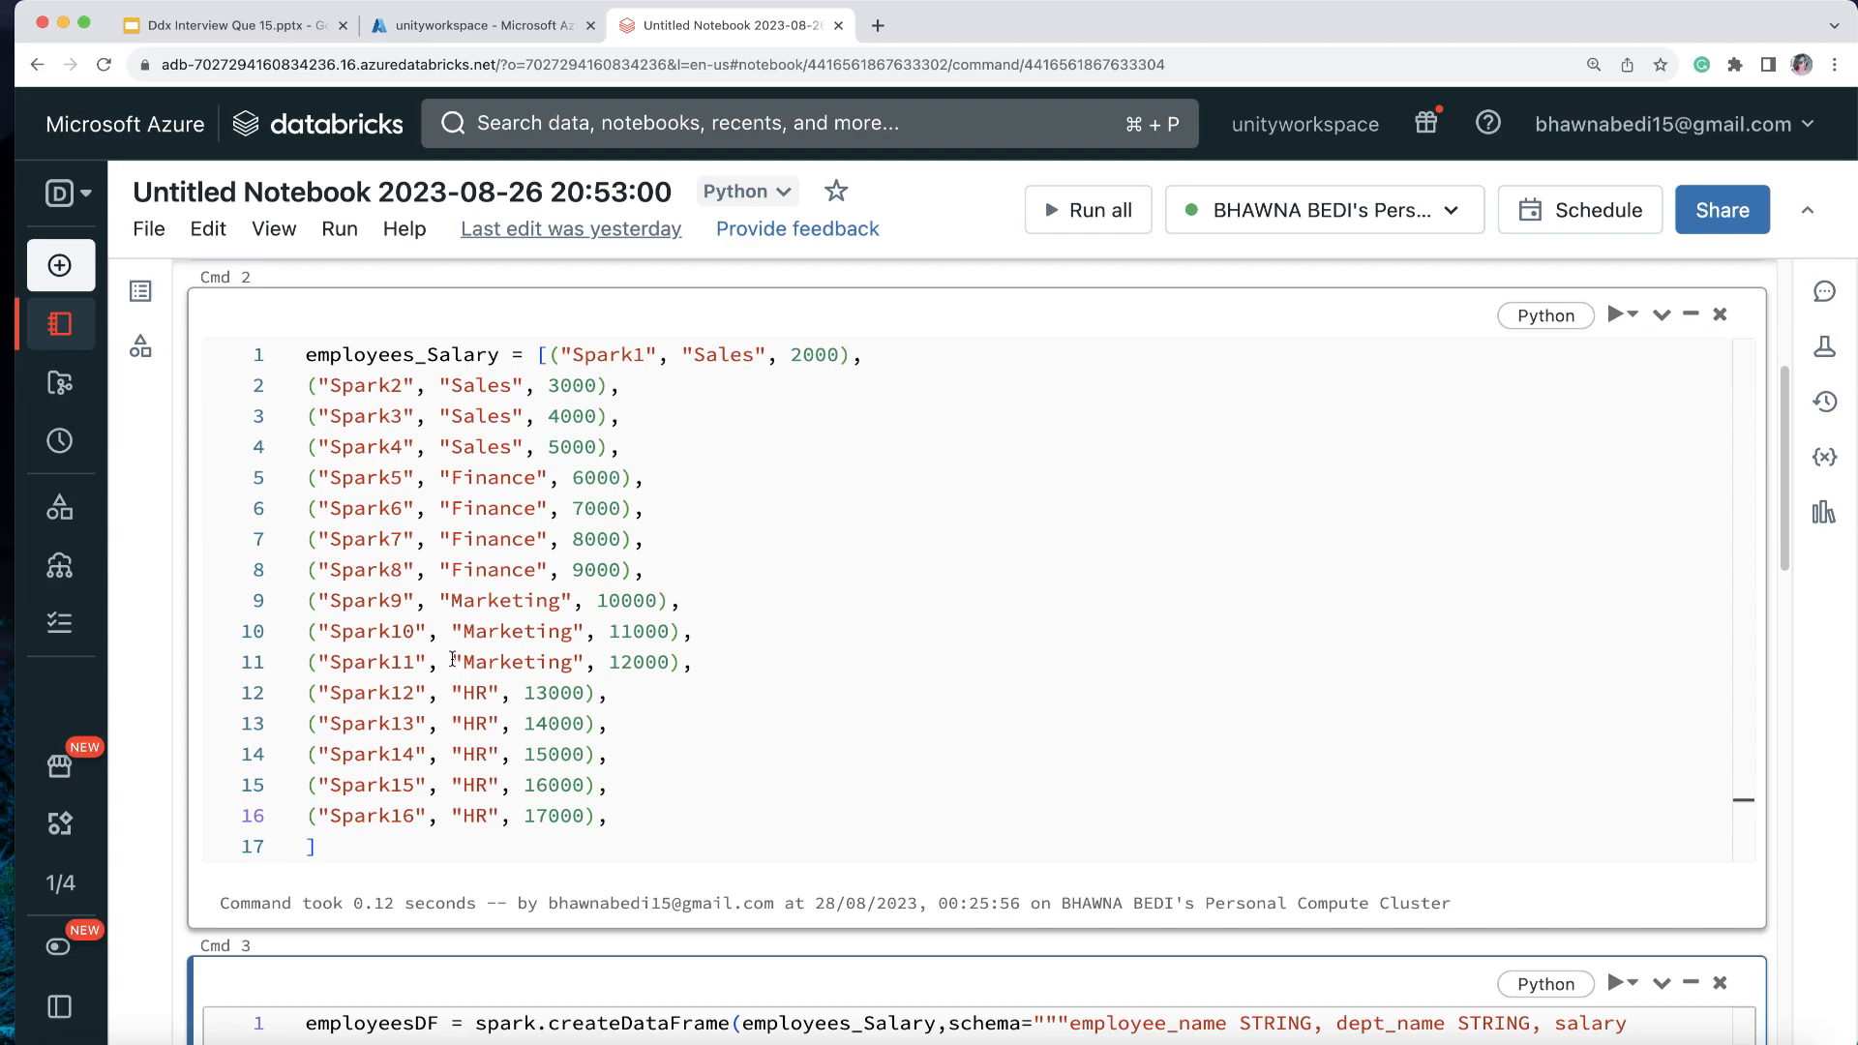
Step: Rerun the employeesDF cell and expand its schema showing employee_name, dept_name and salary fields
scroll(down, 3)
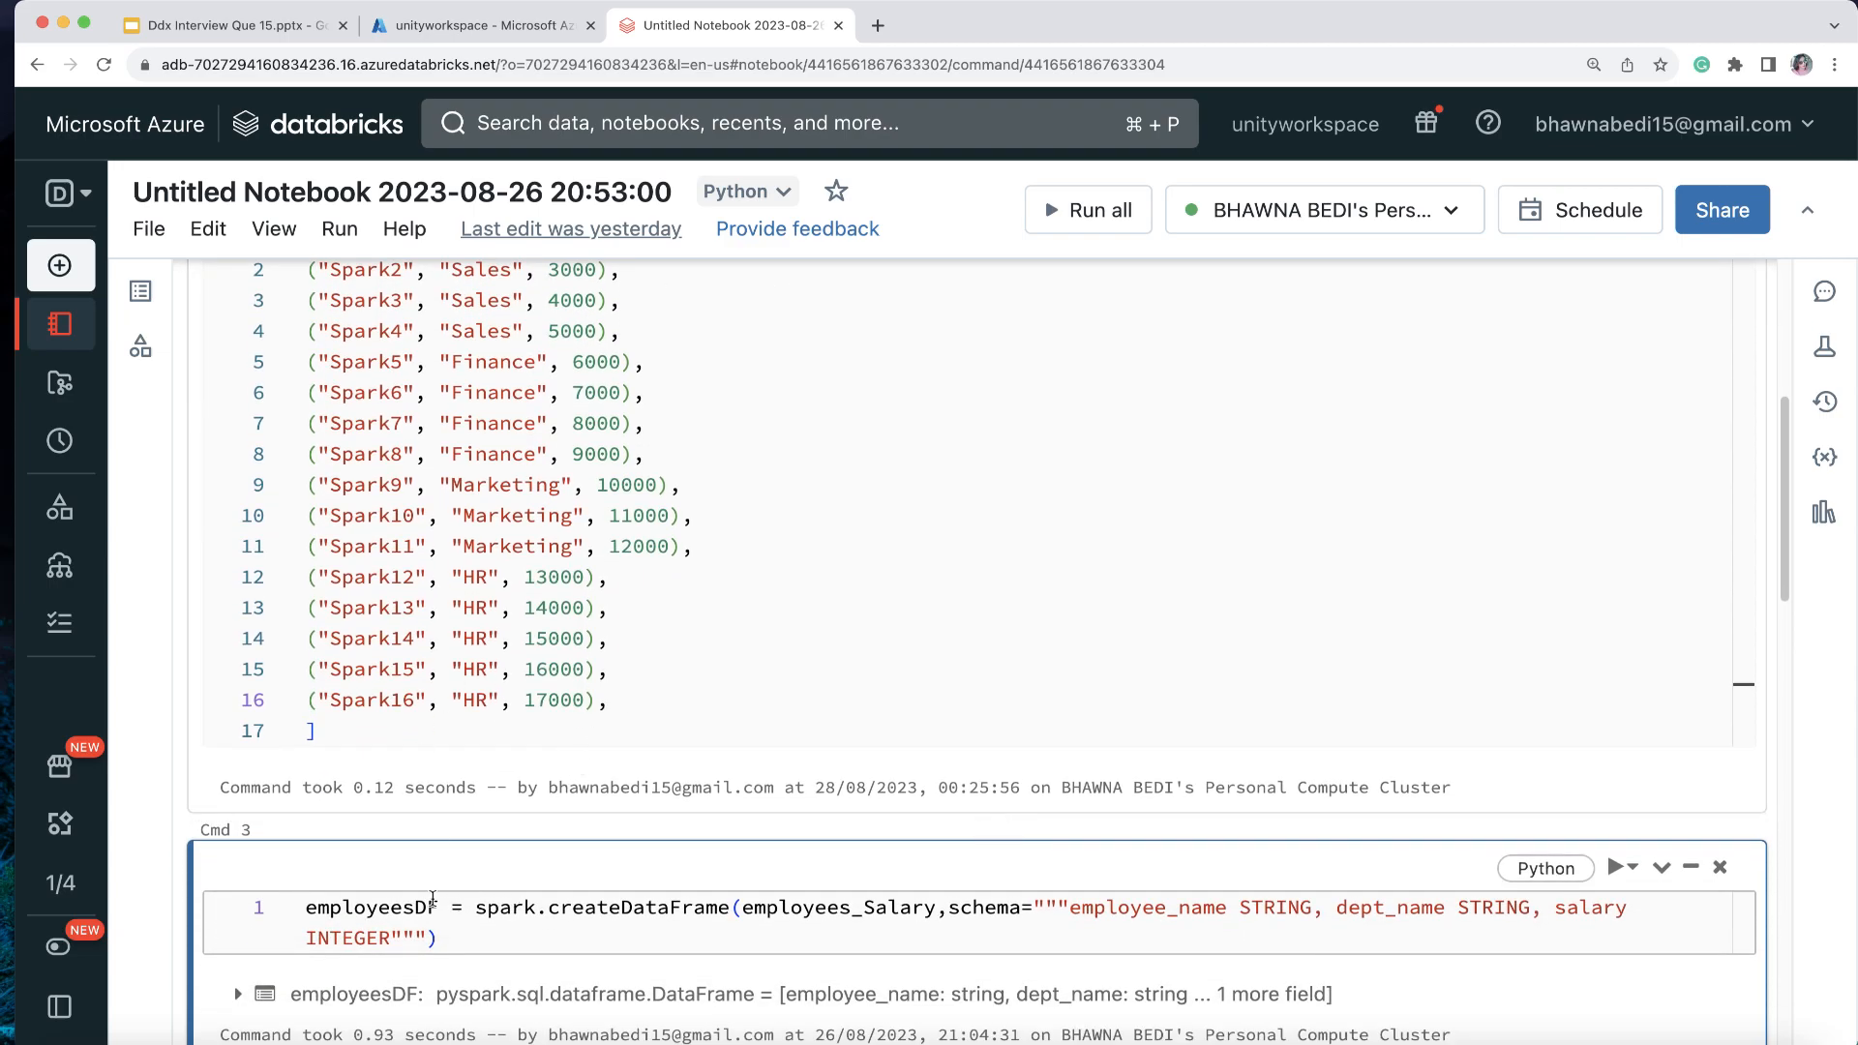
double_click(372, 908)
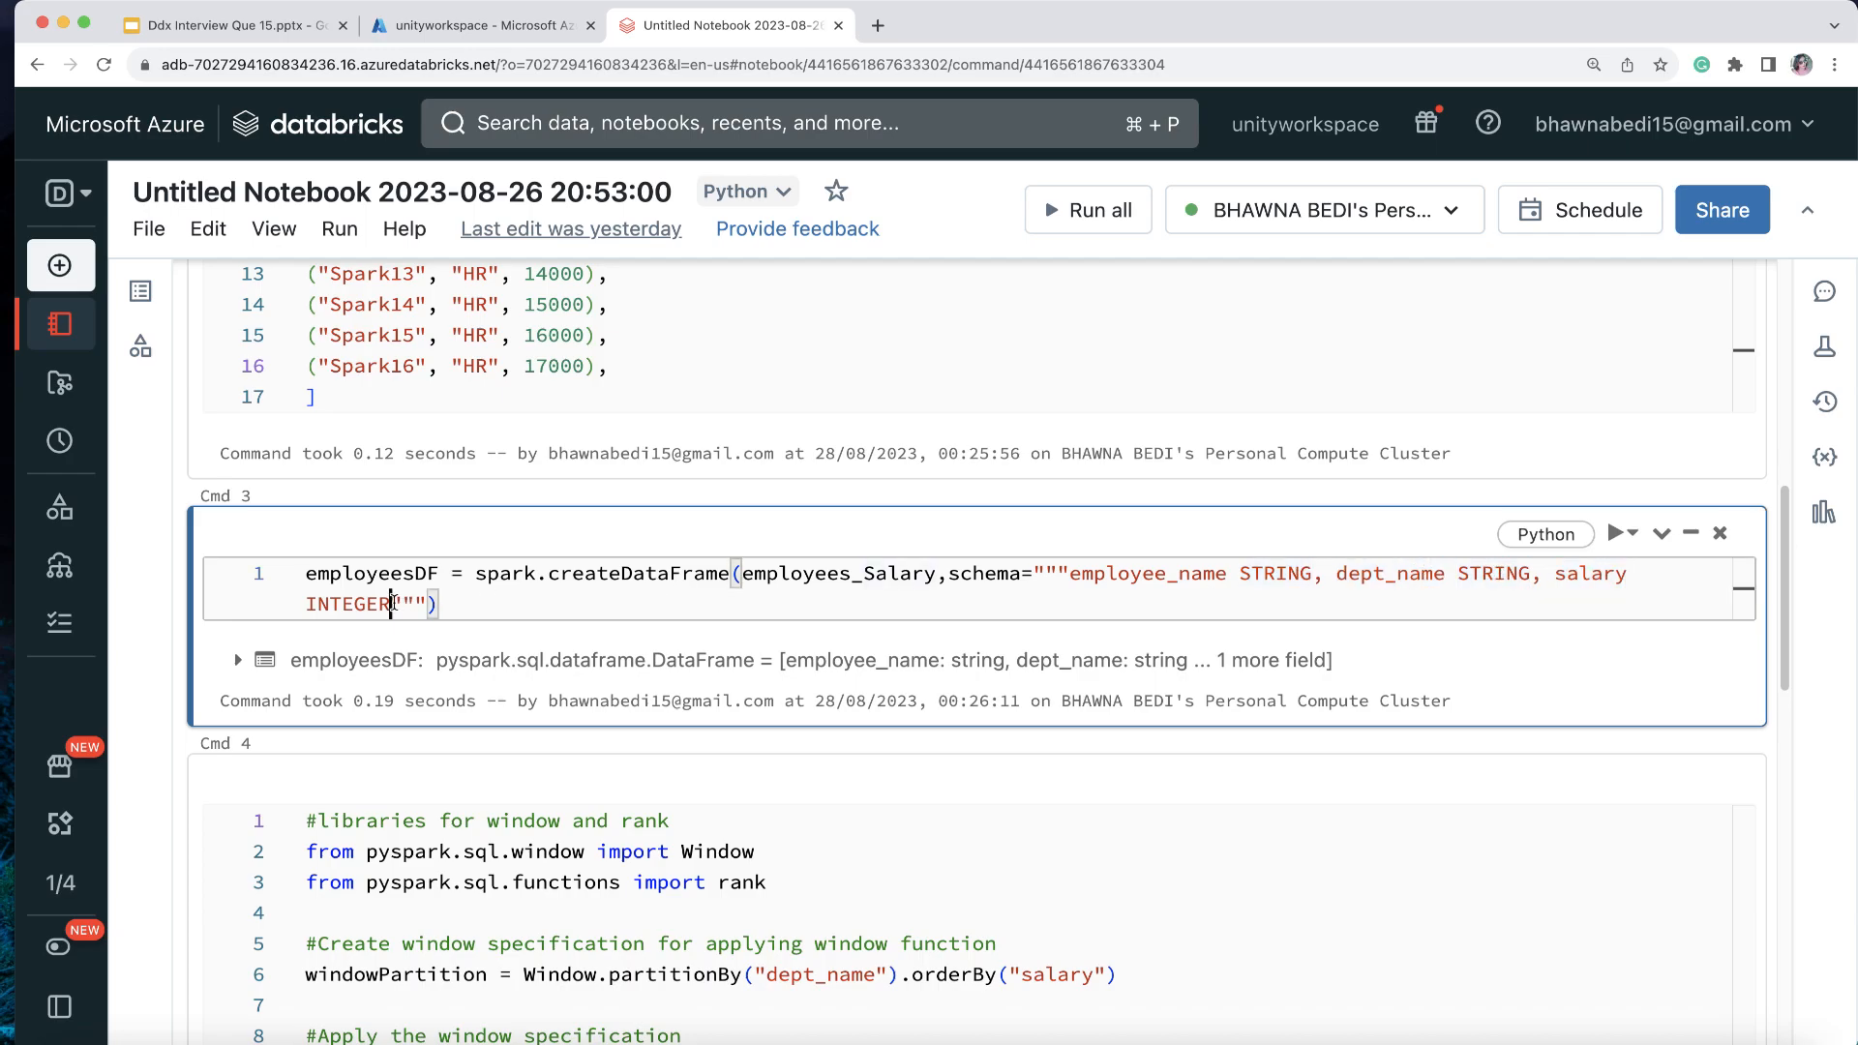
double_click(370, 573)
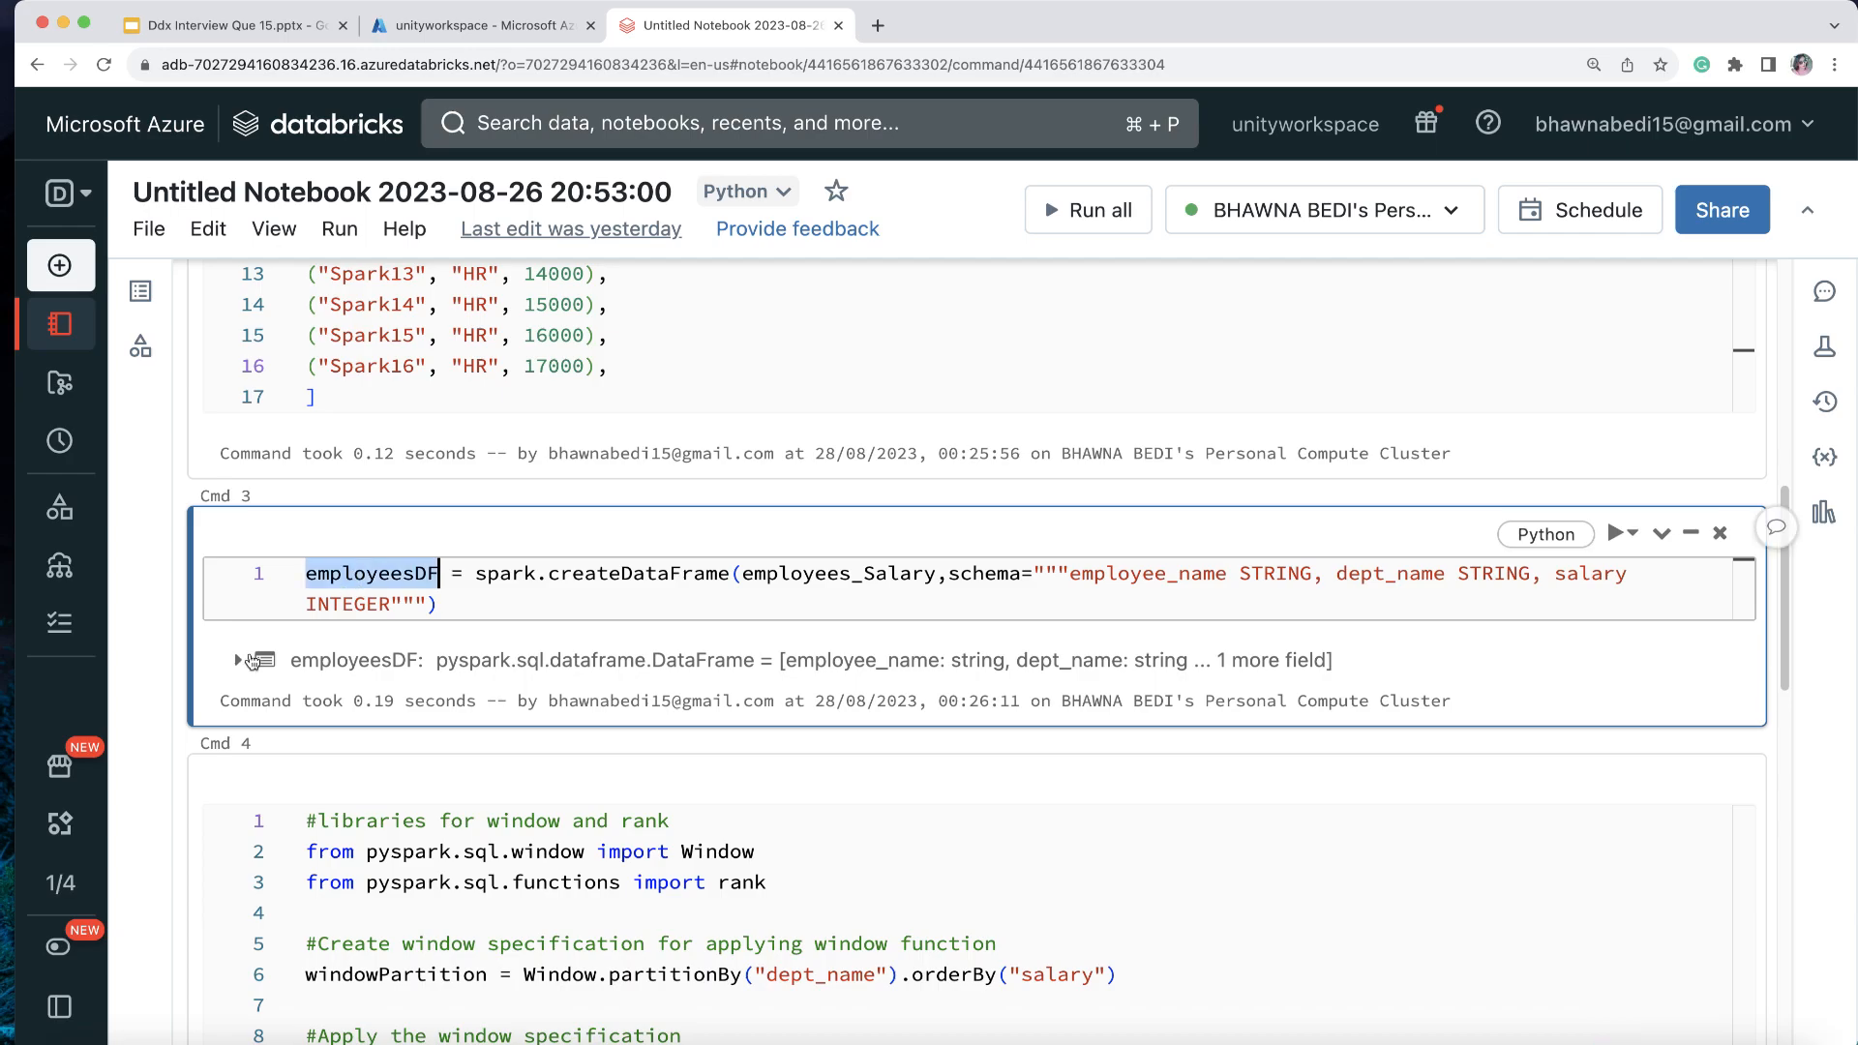
click(236, 660)
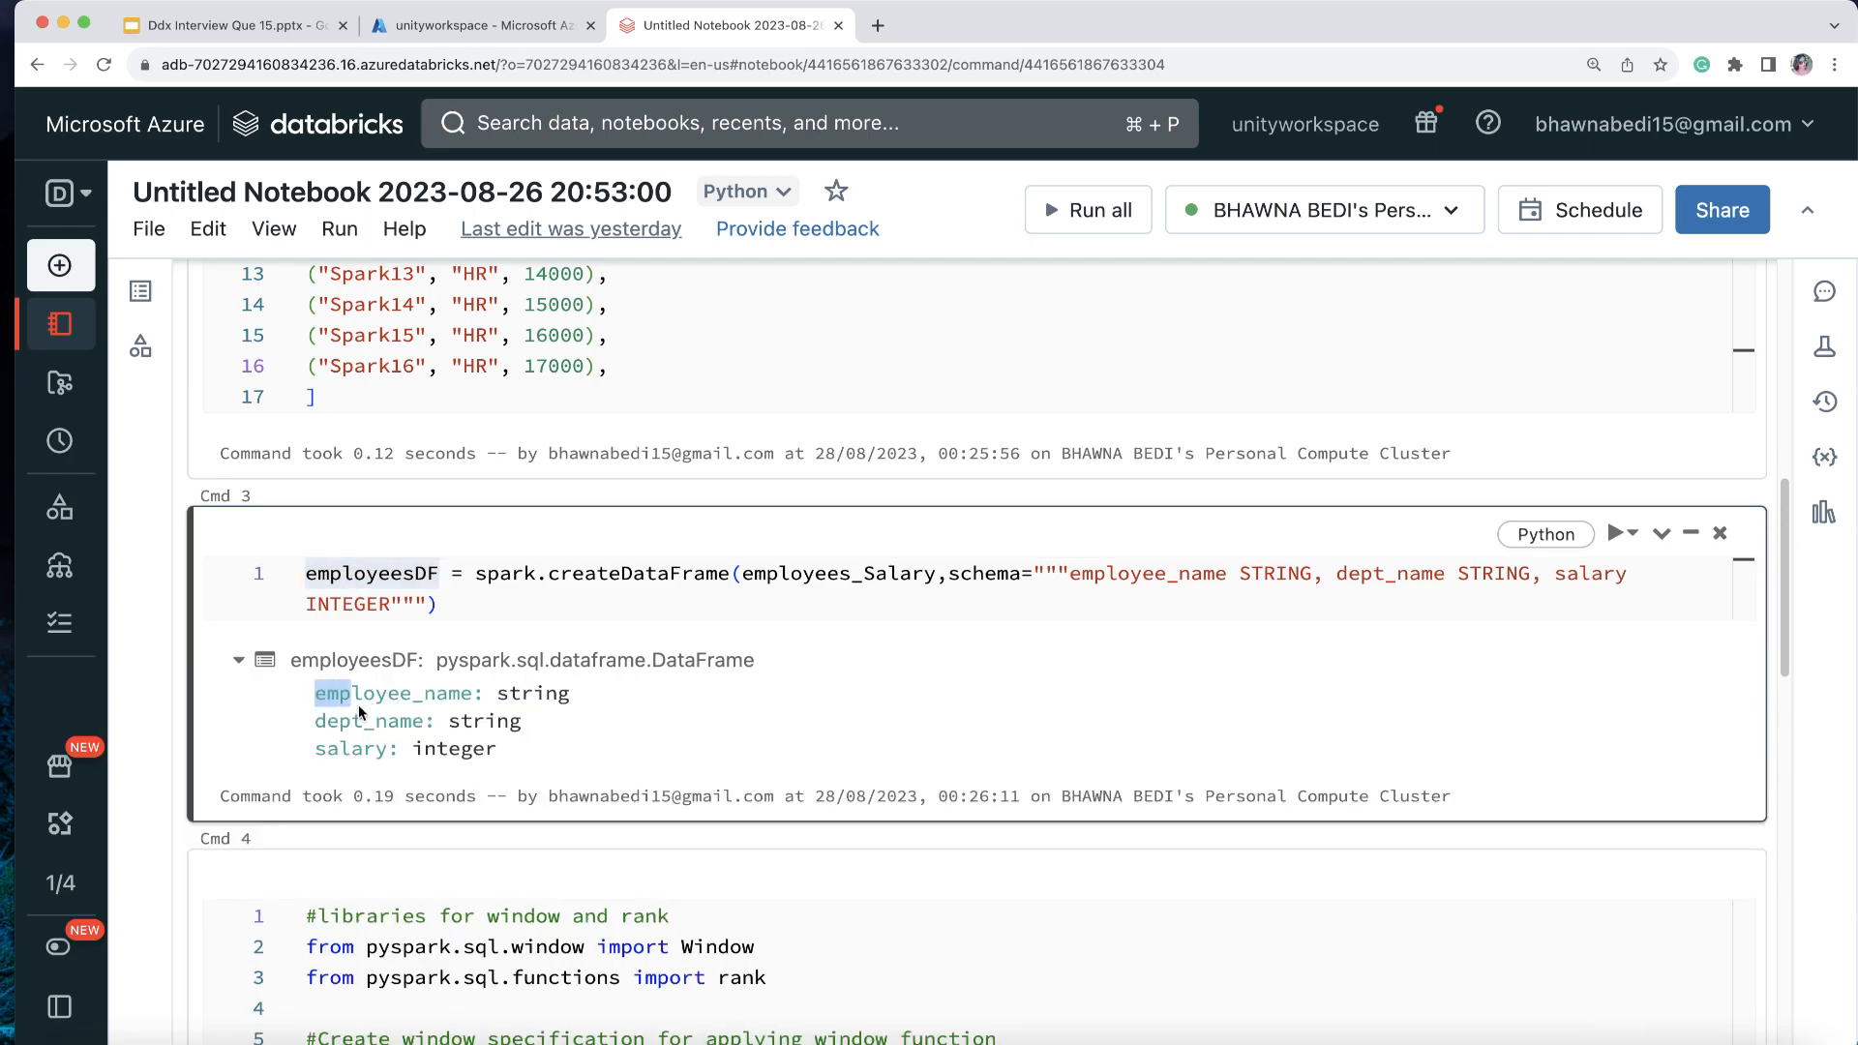
drag(316, 693, 497, 747)
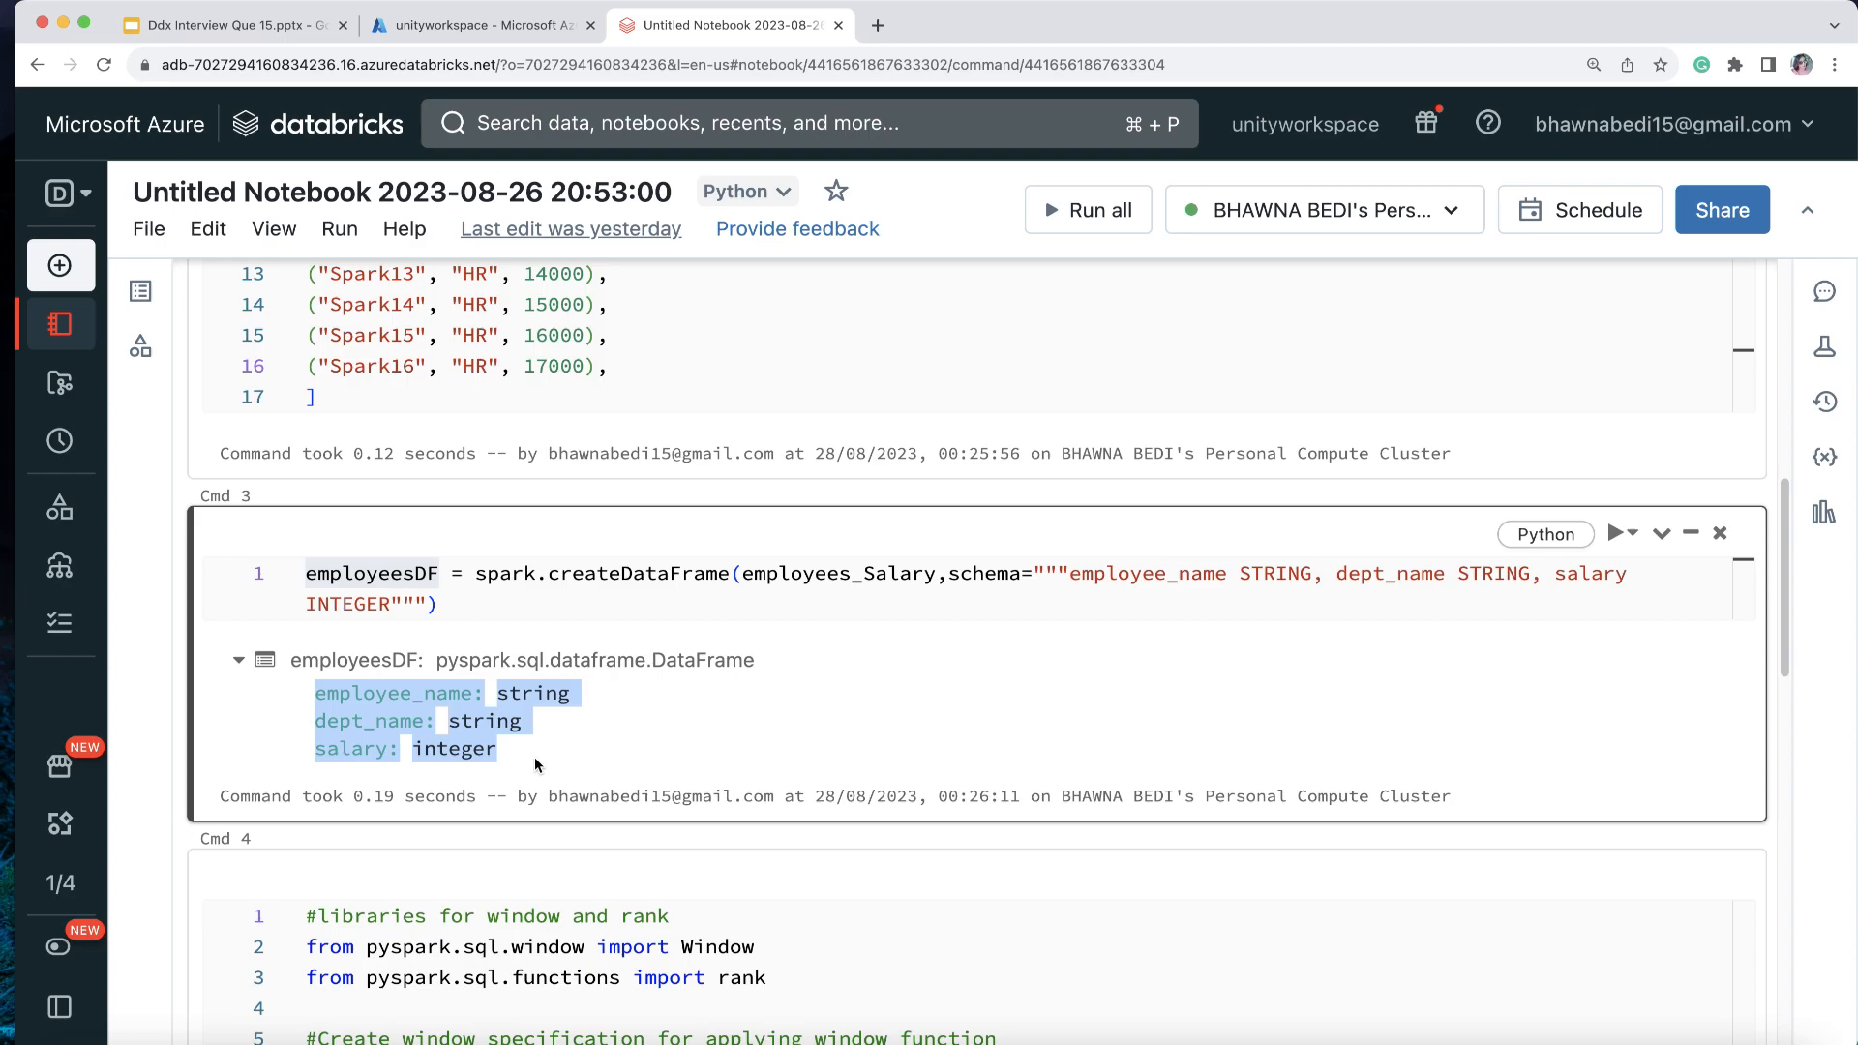
scroll(up, 3)
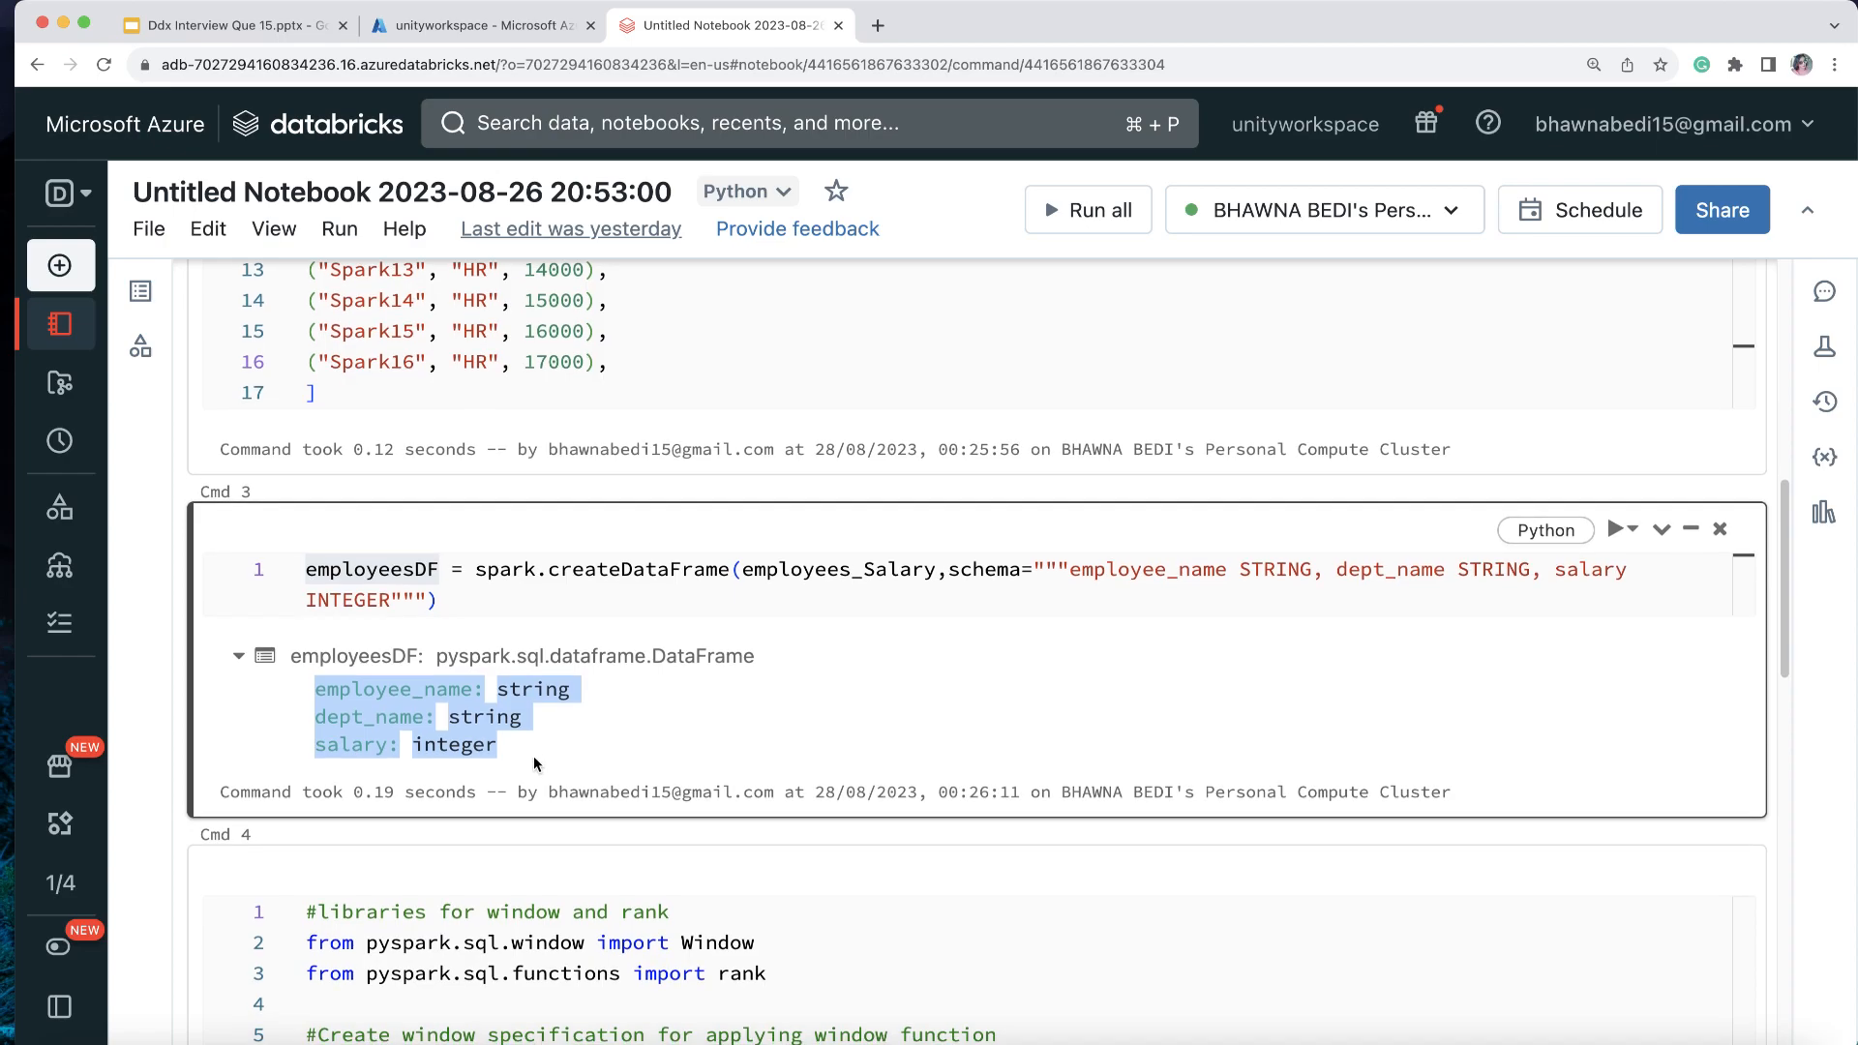
scroll(down, 3)
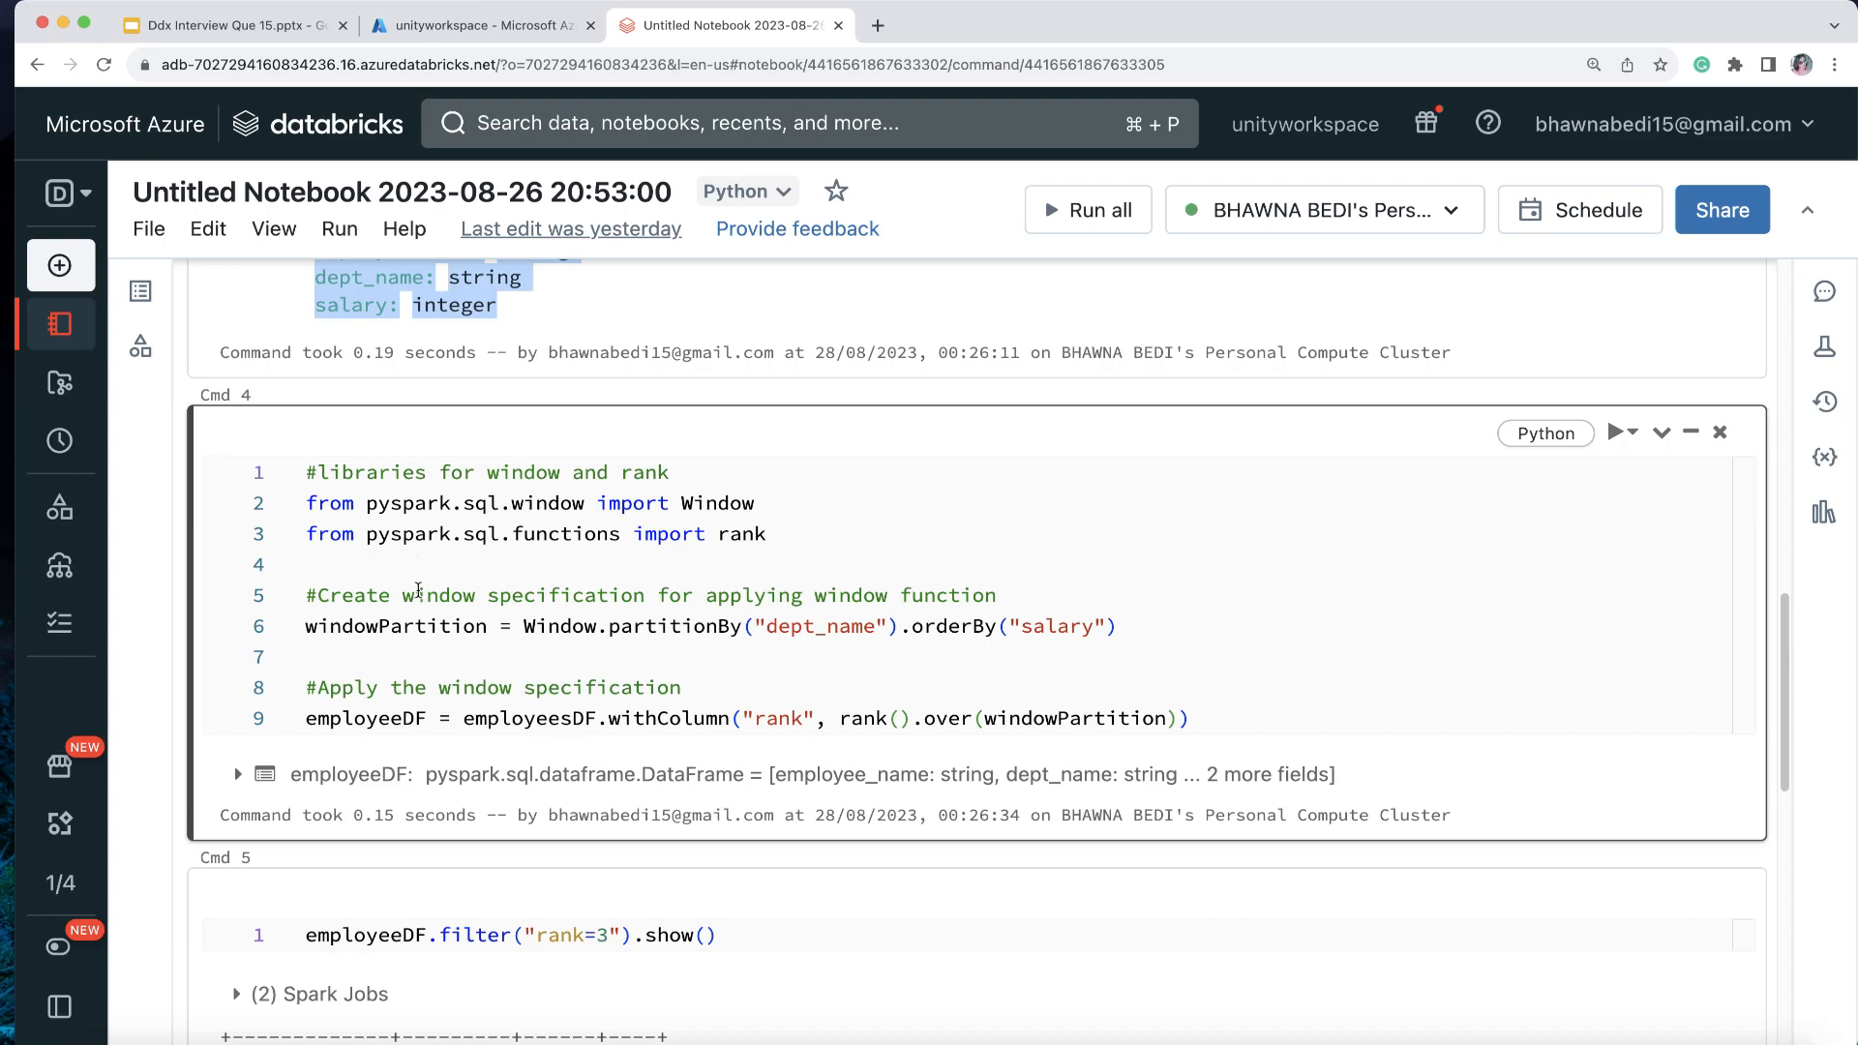
mouse_move(412, 590)
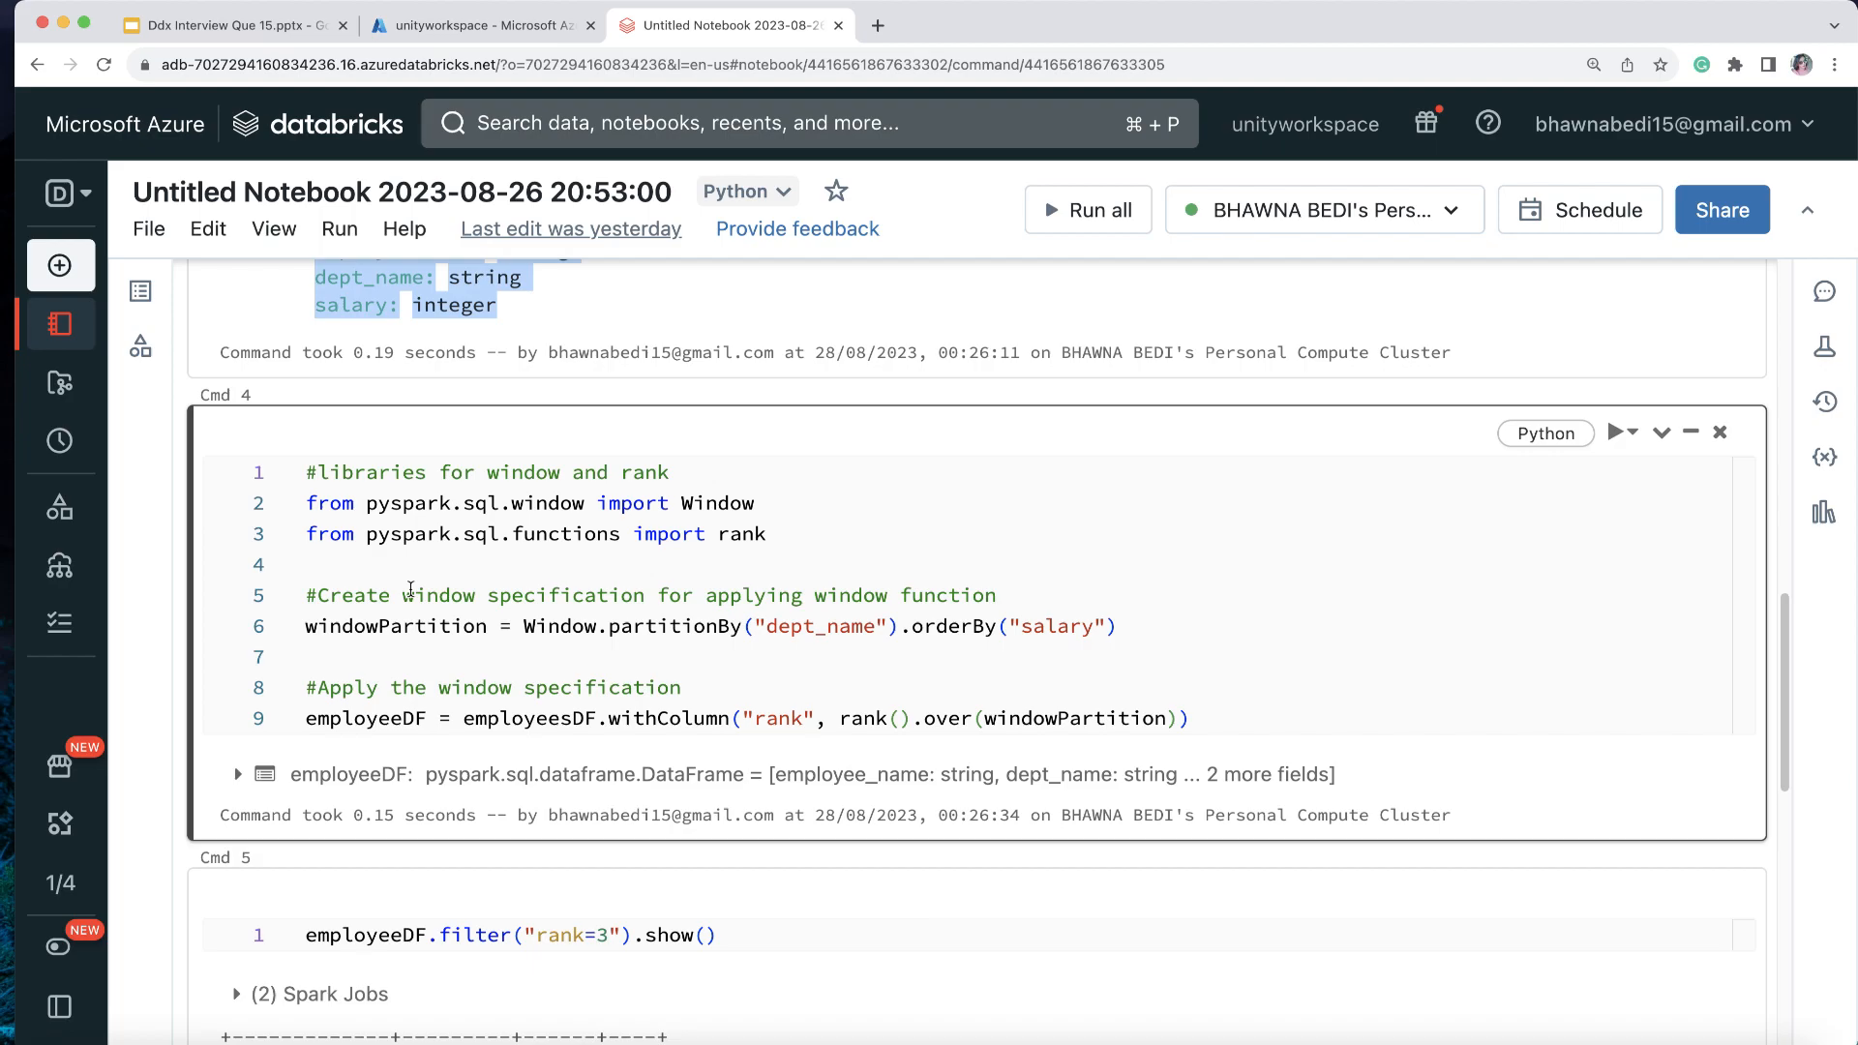
Step: Review the Window import and the windowPartition definition partitioned by department, ordered by salary
click(524, 625)
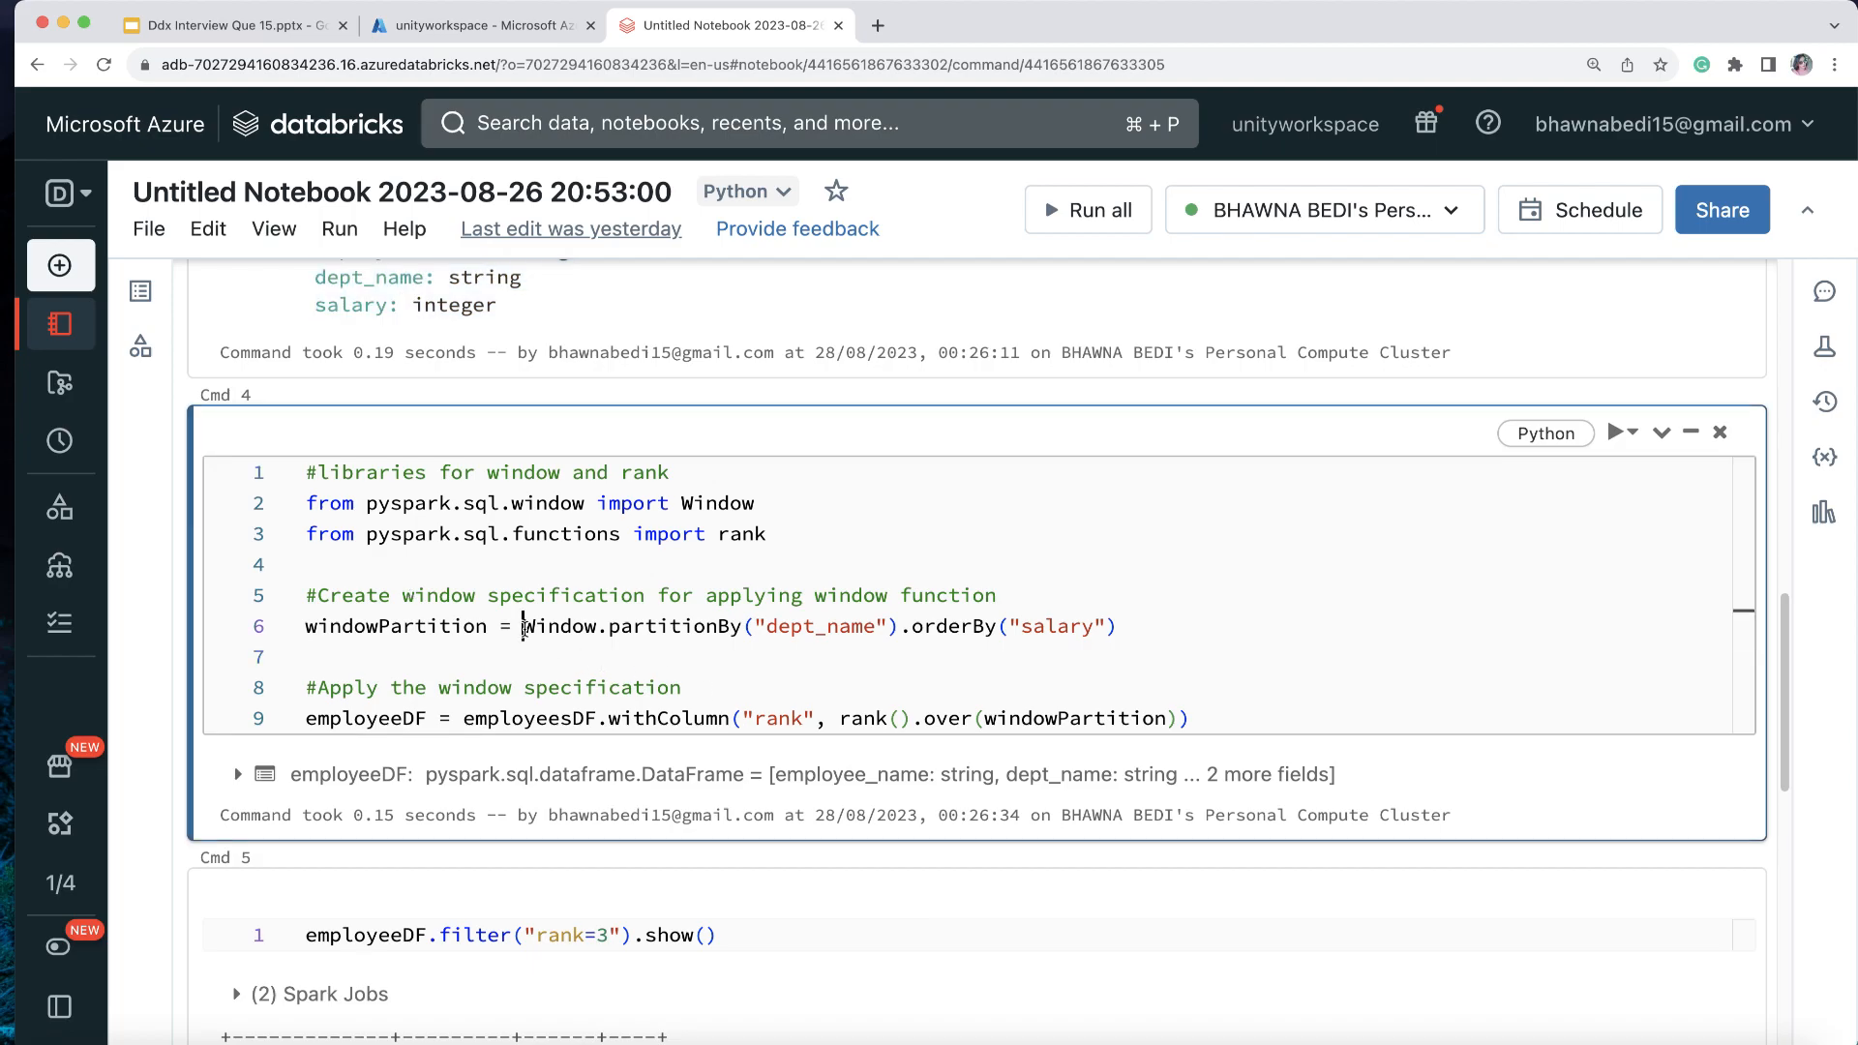
double_click(671, 625)
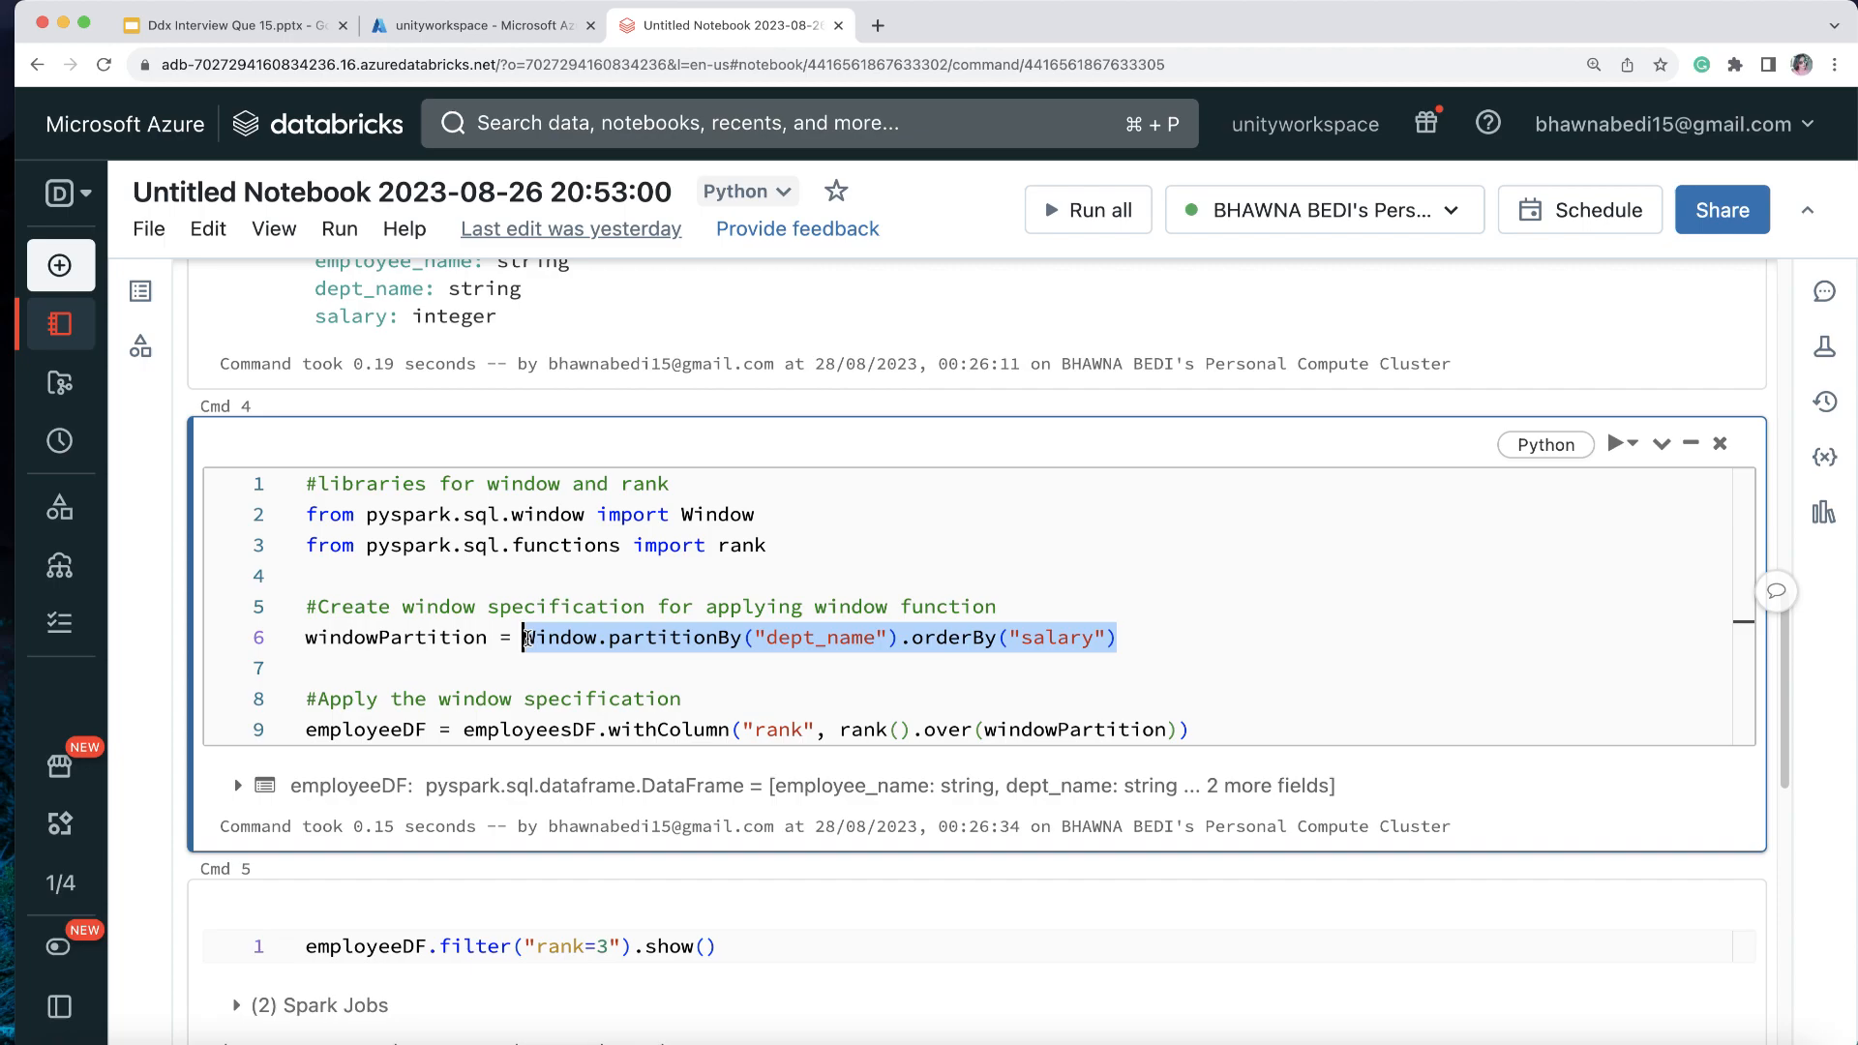
double_click(395, 637)
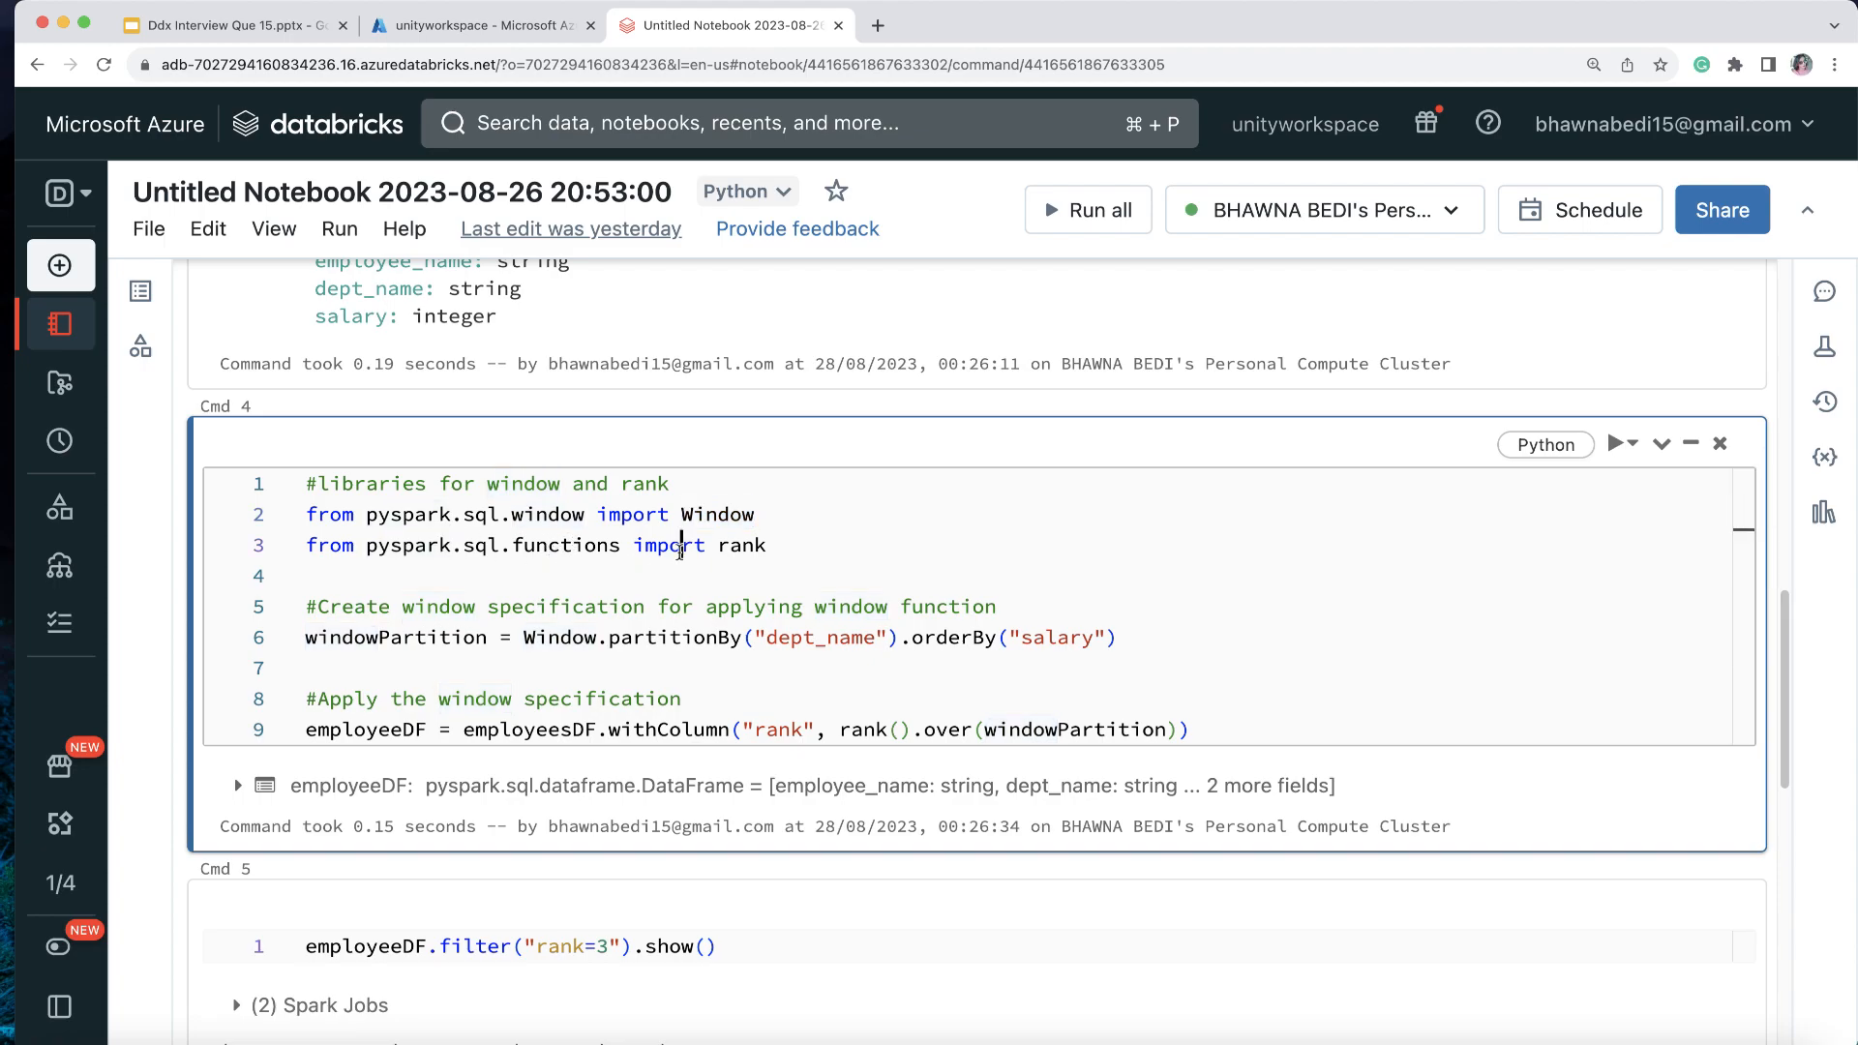
double_click(742, 545)
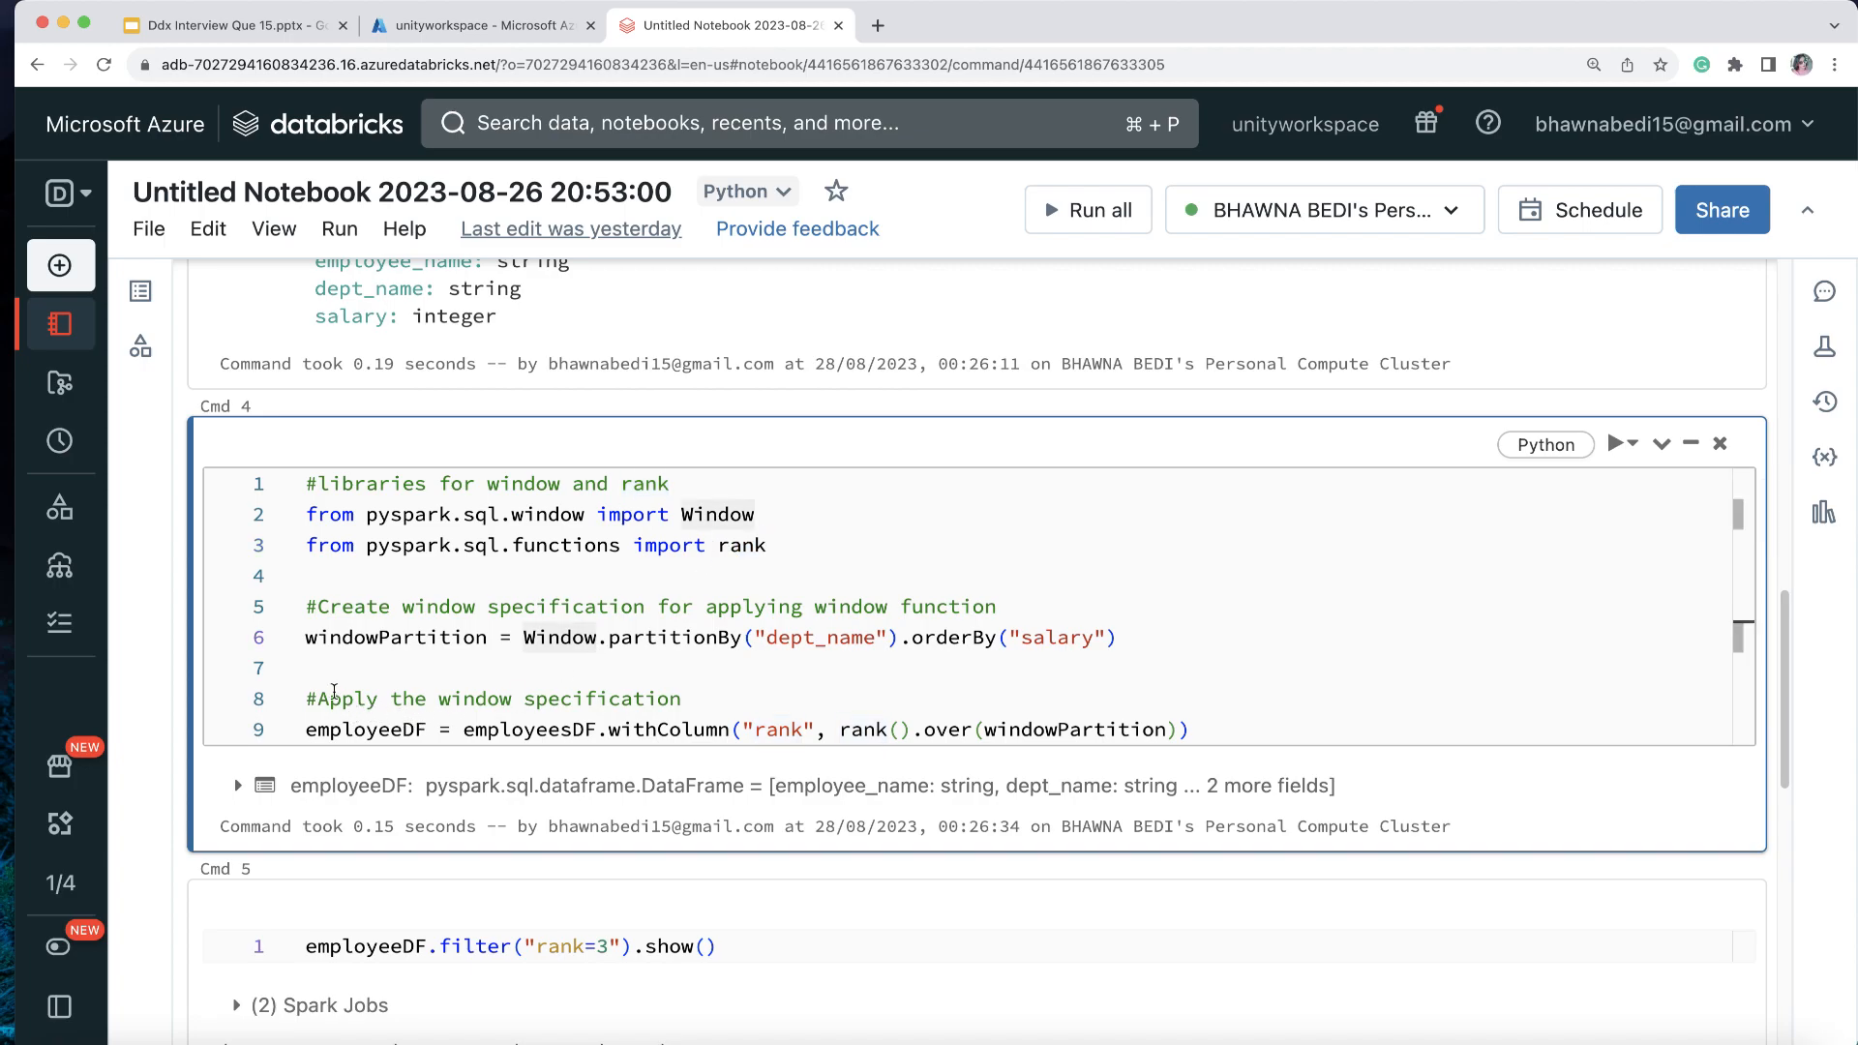
drag(418, 606, 1115, 637)
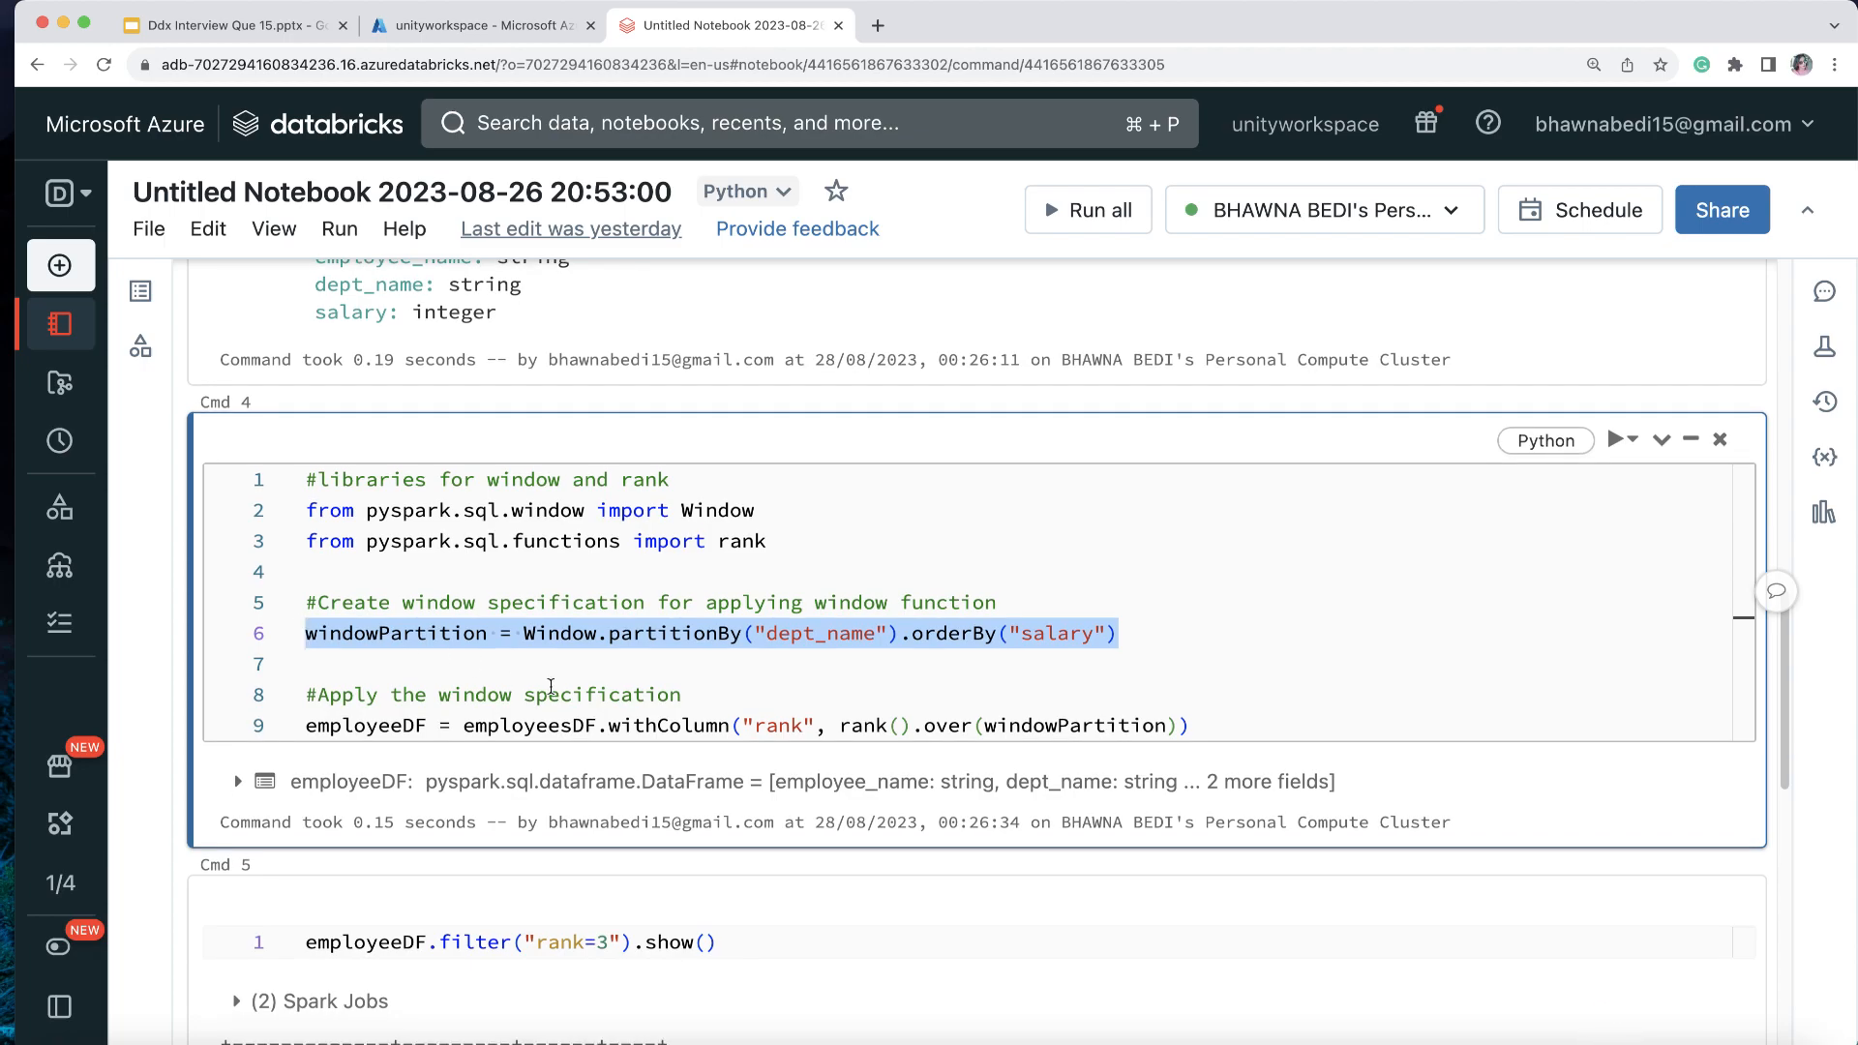
Step: Review the withColumn rank over windowPartition line, rerun the cell and insert an empty cell below
double_click(530, 726)
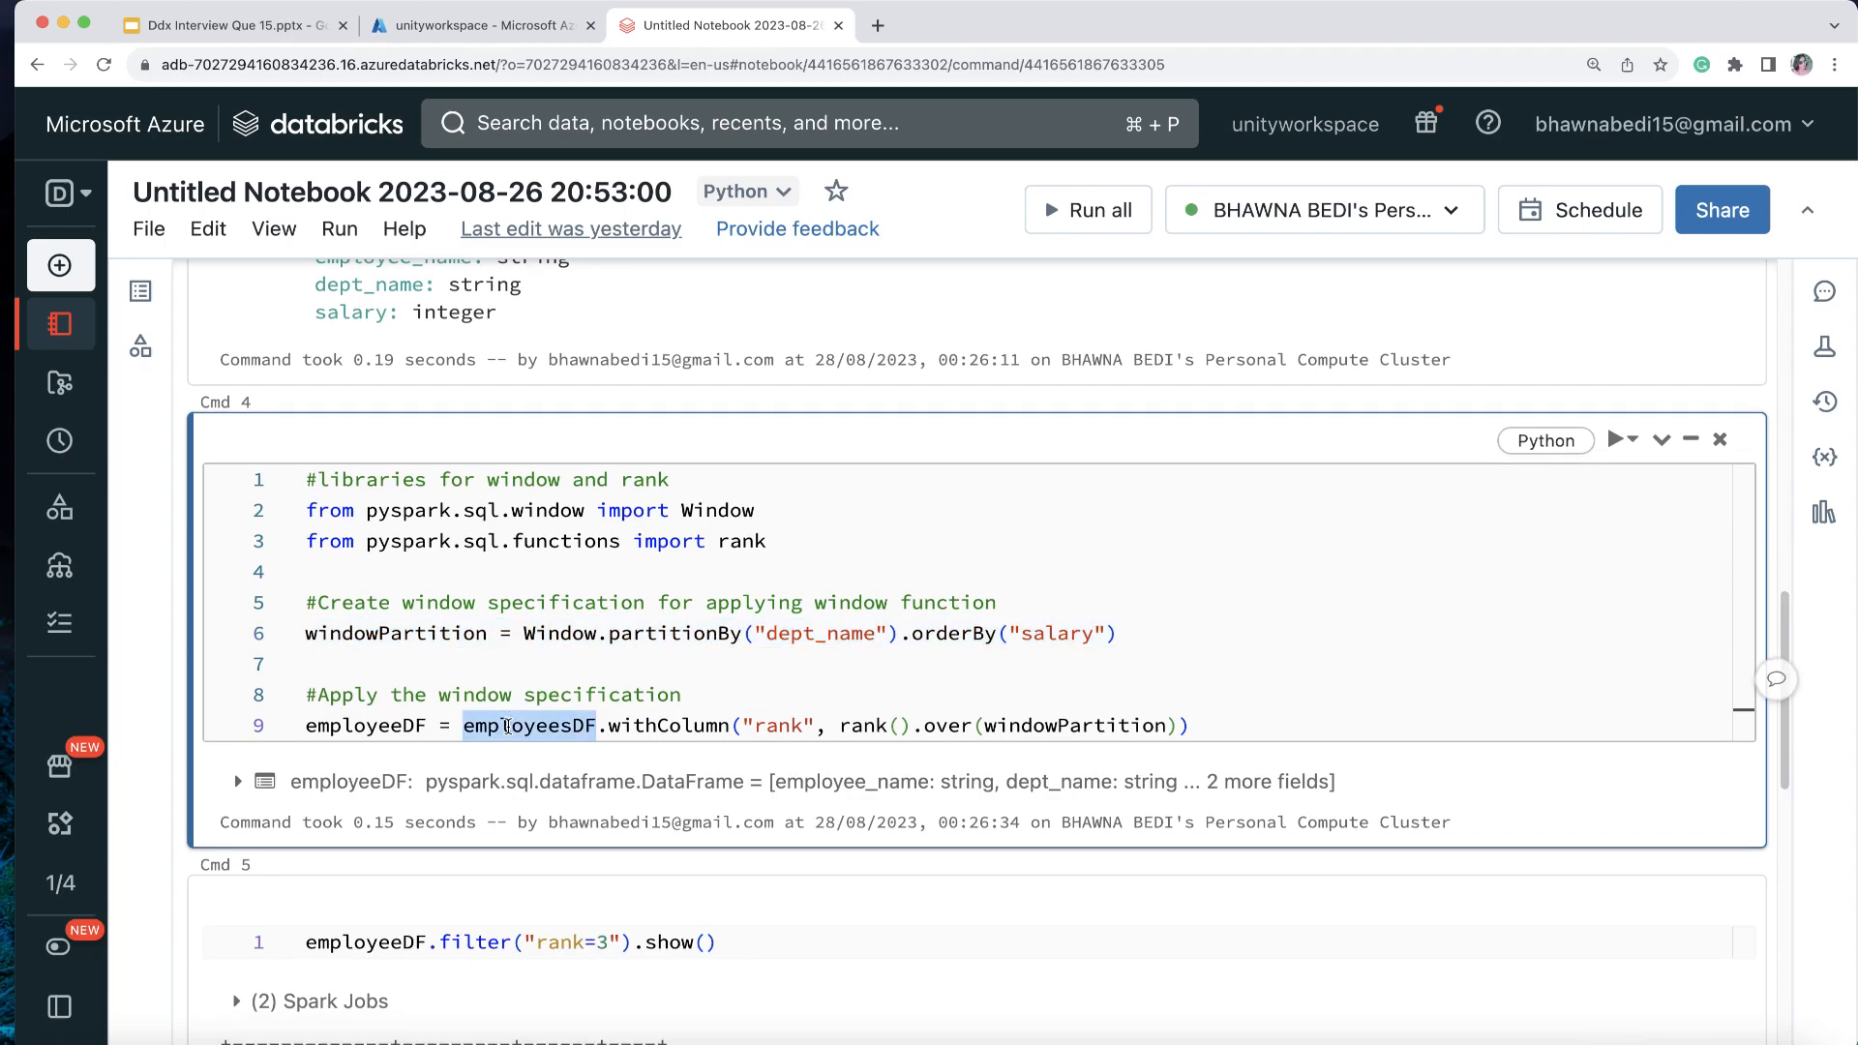
double_click(668, 726)
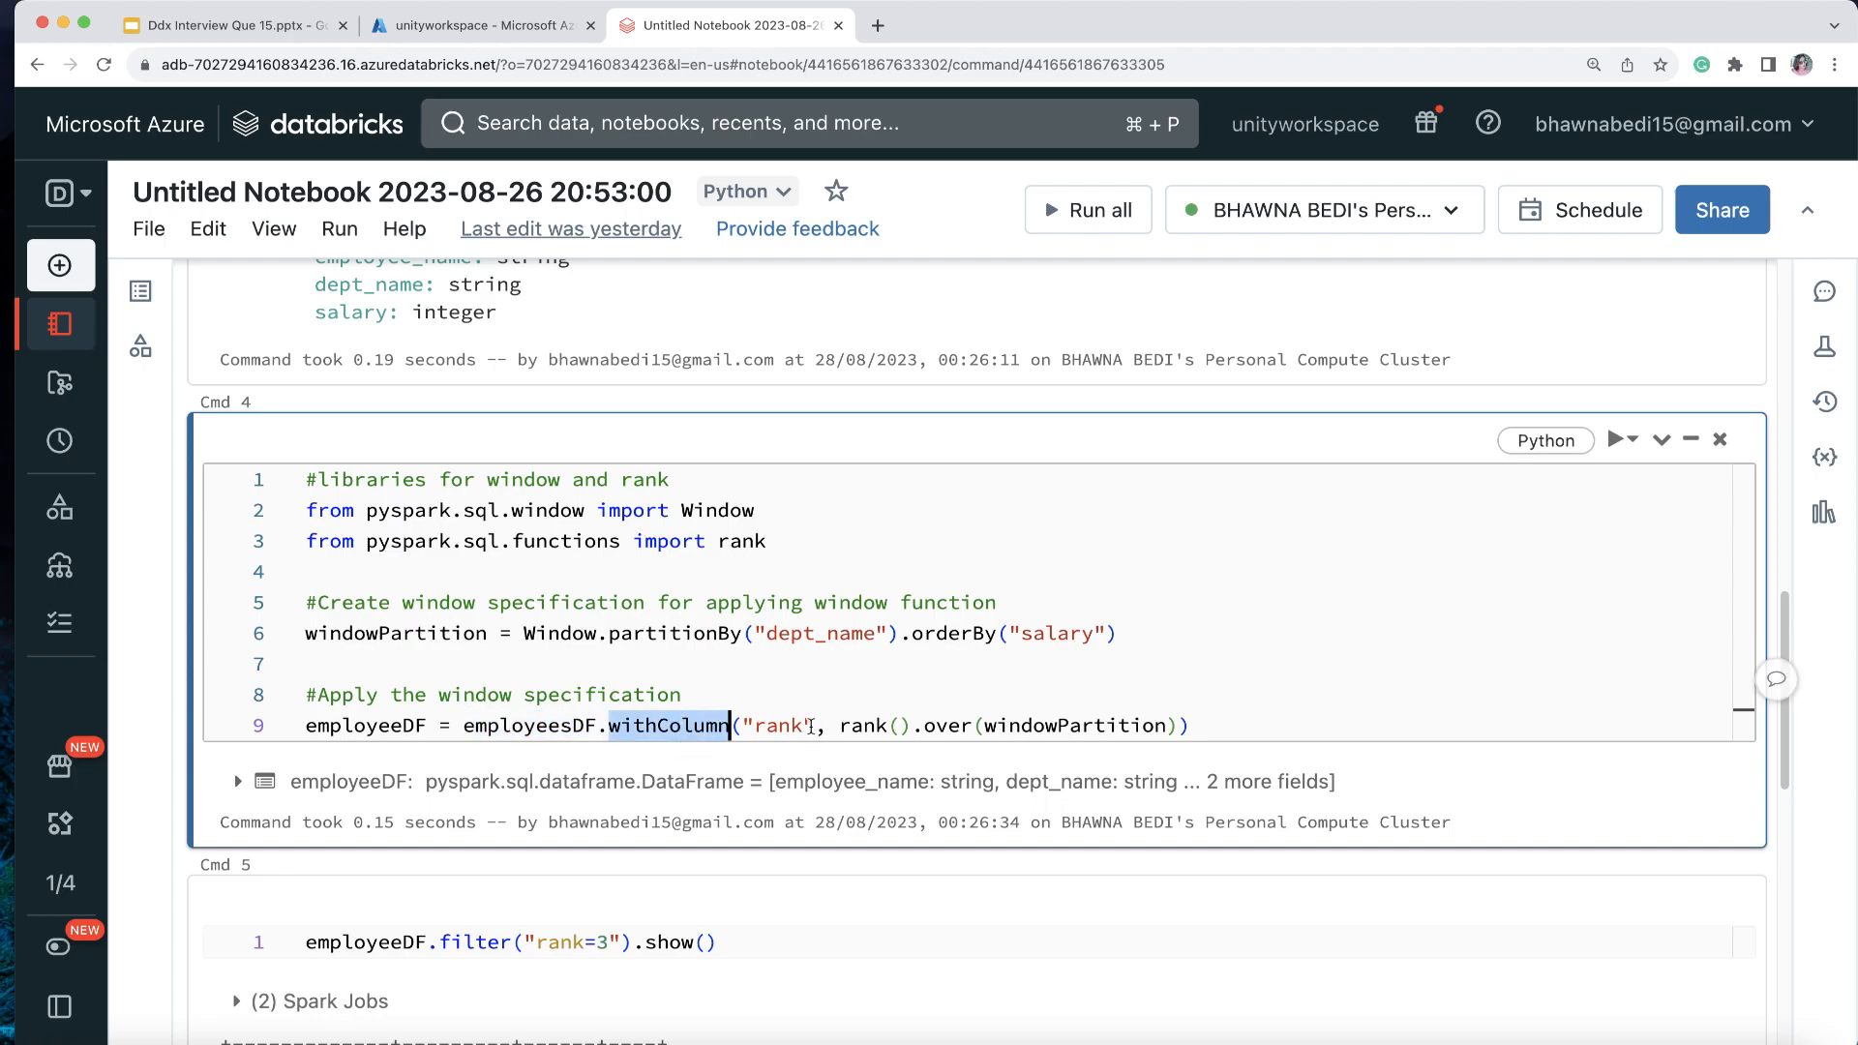
double_click(778, 726)
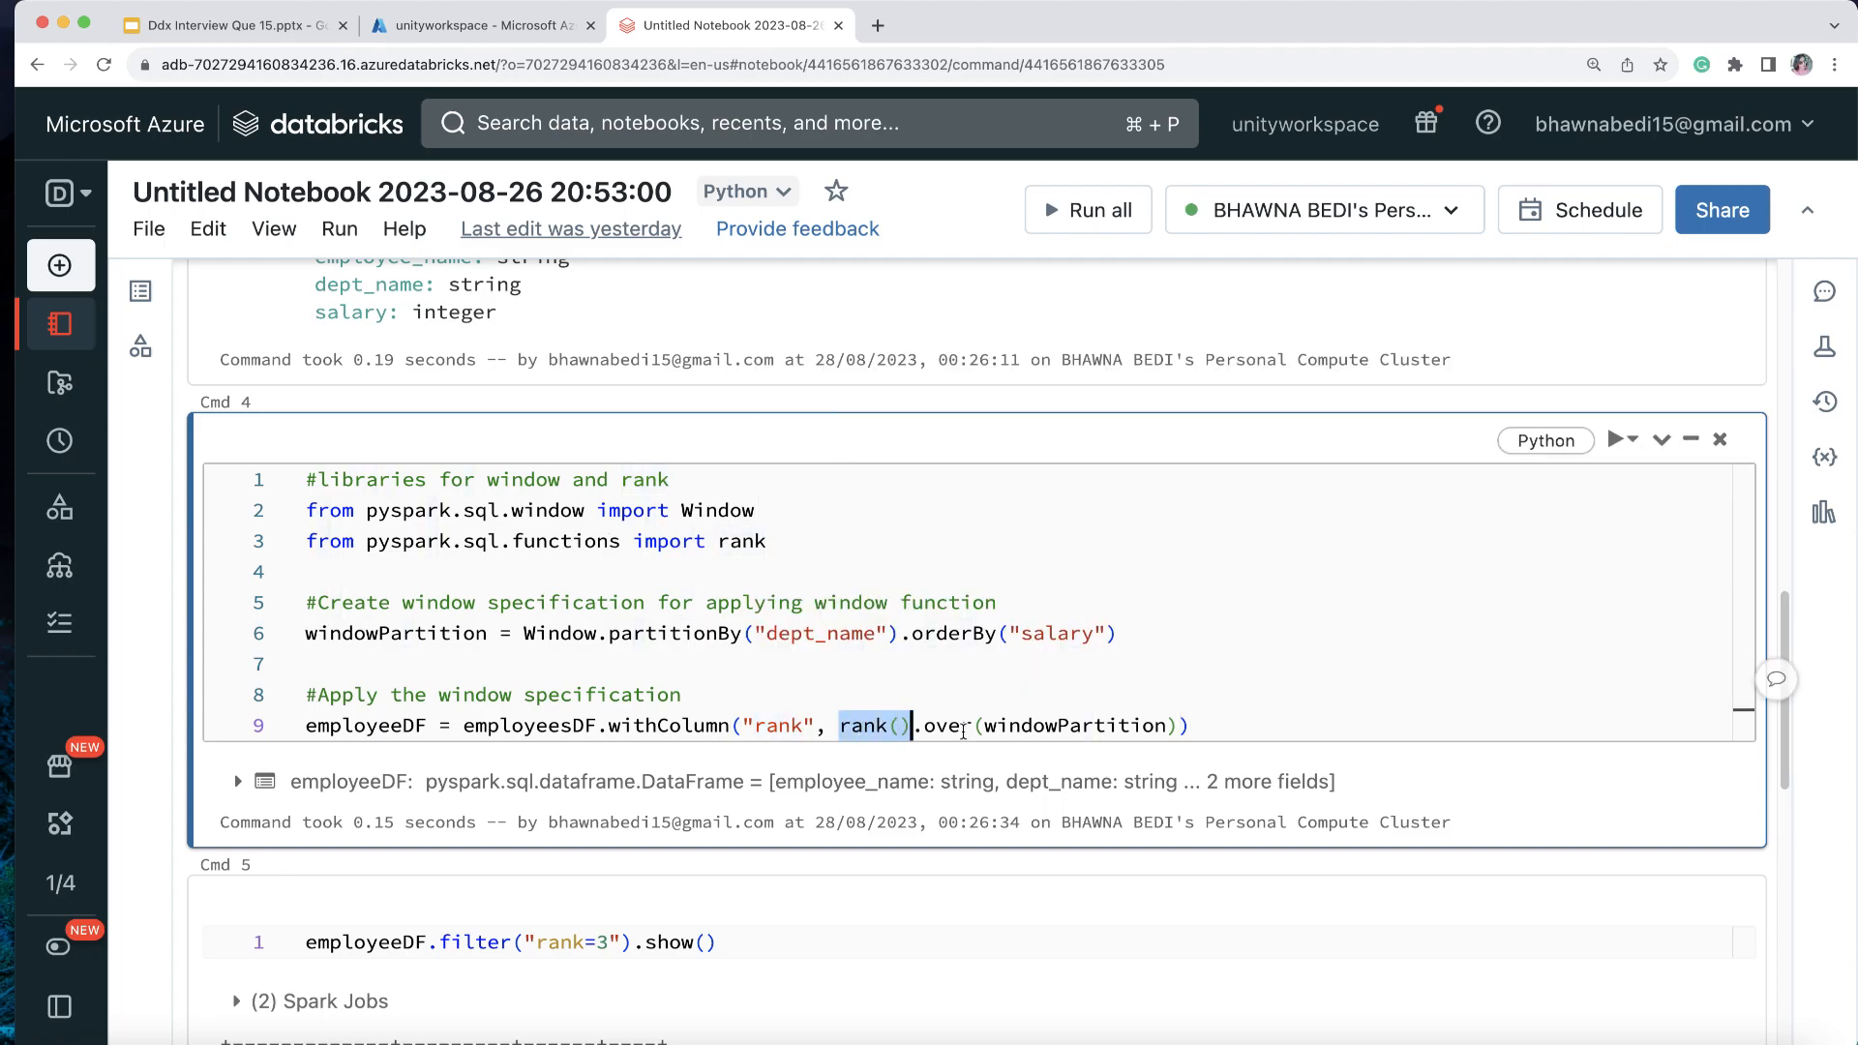
double_click(1072, 726)
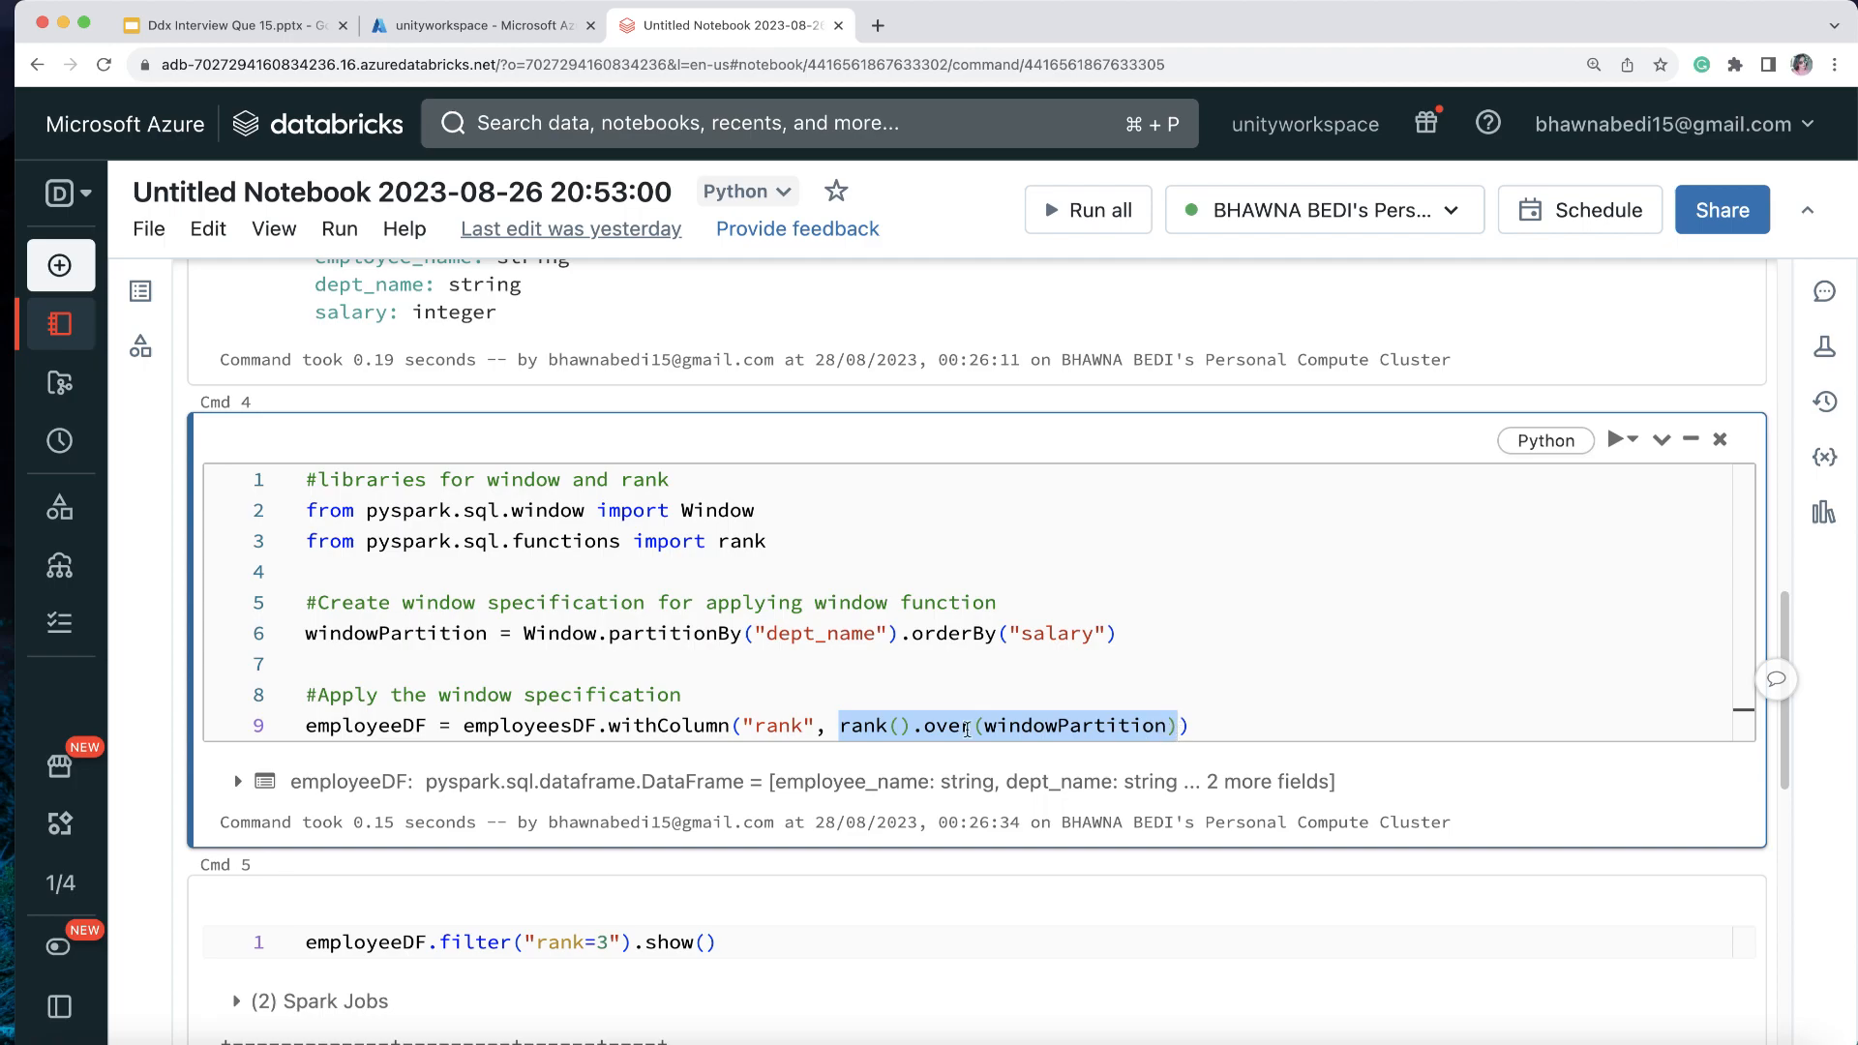
mouse_move(343, 633)
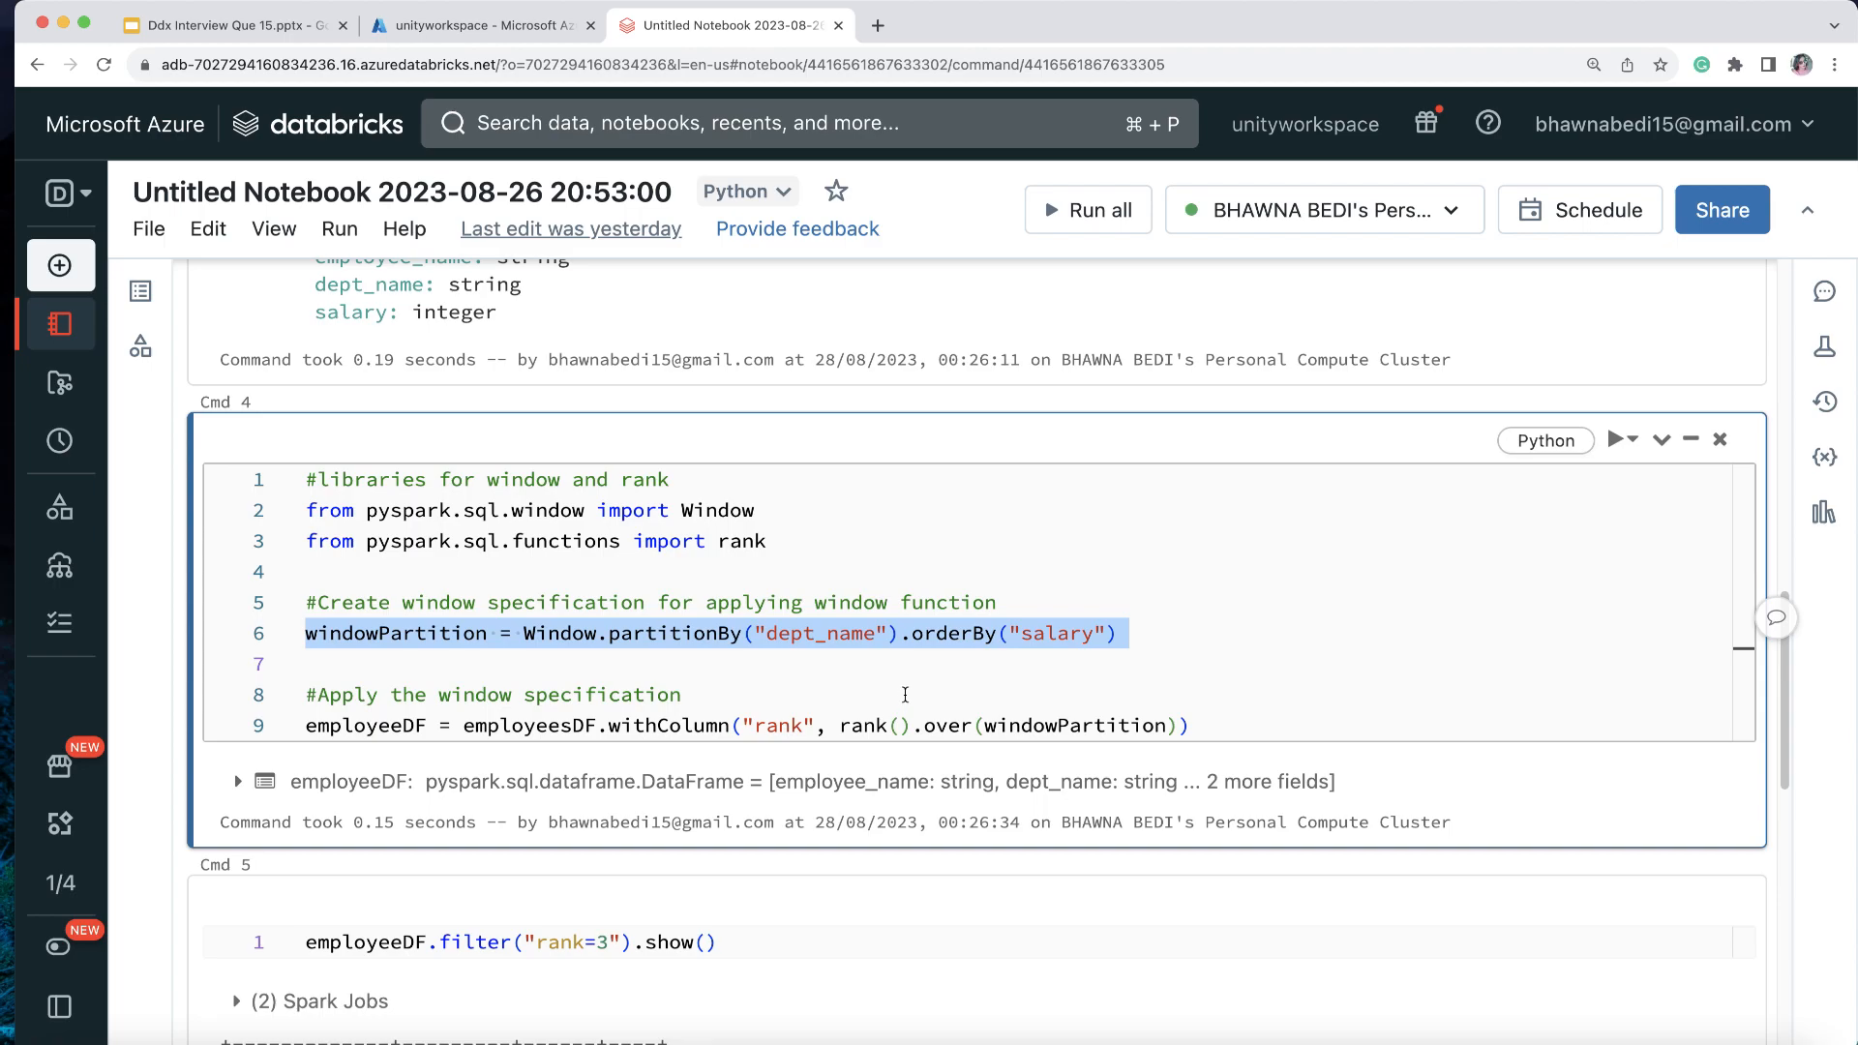
mouse_move(809, 640)
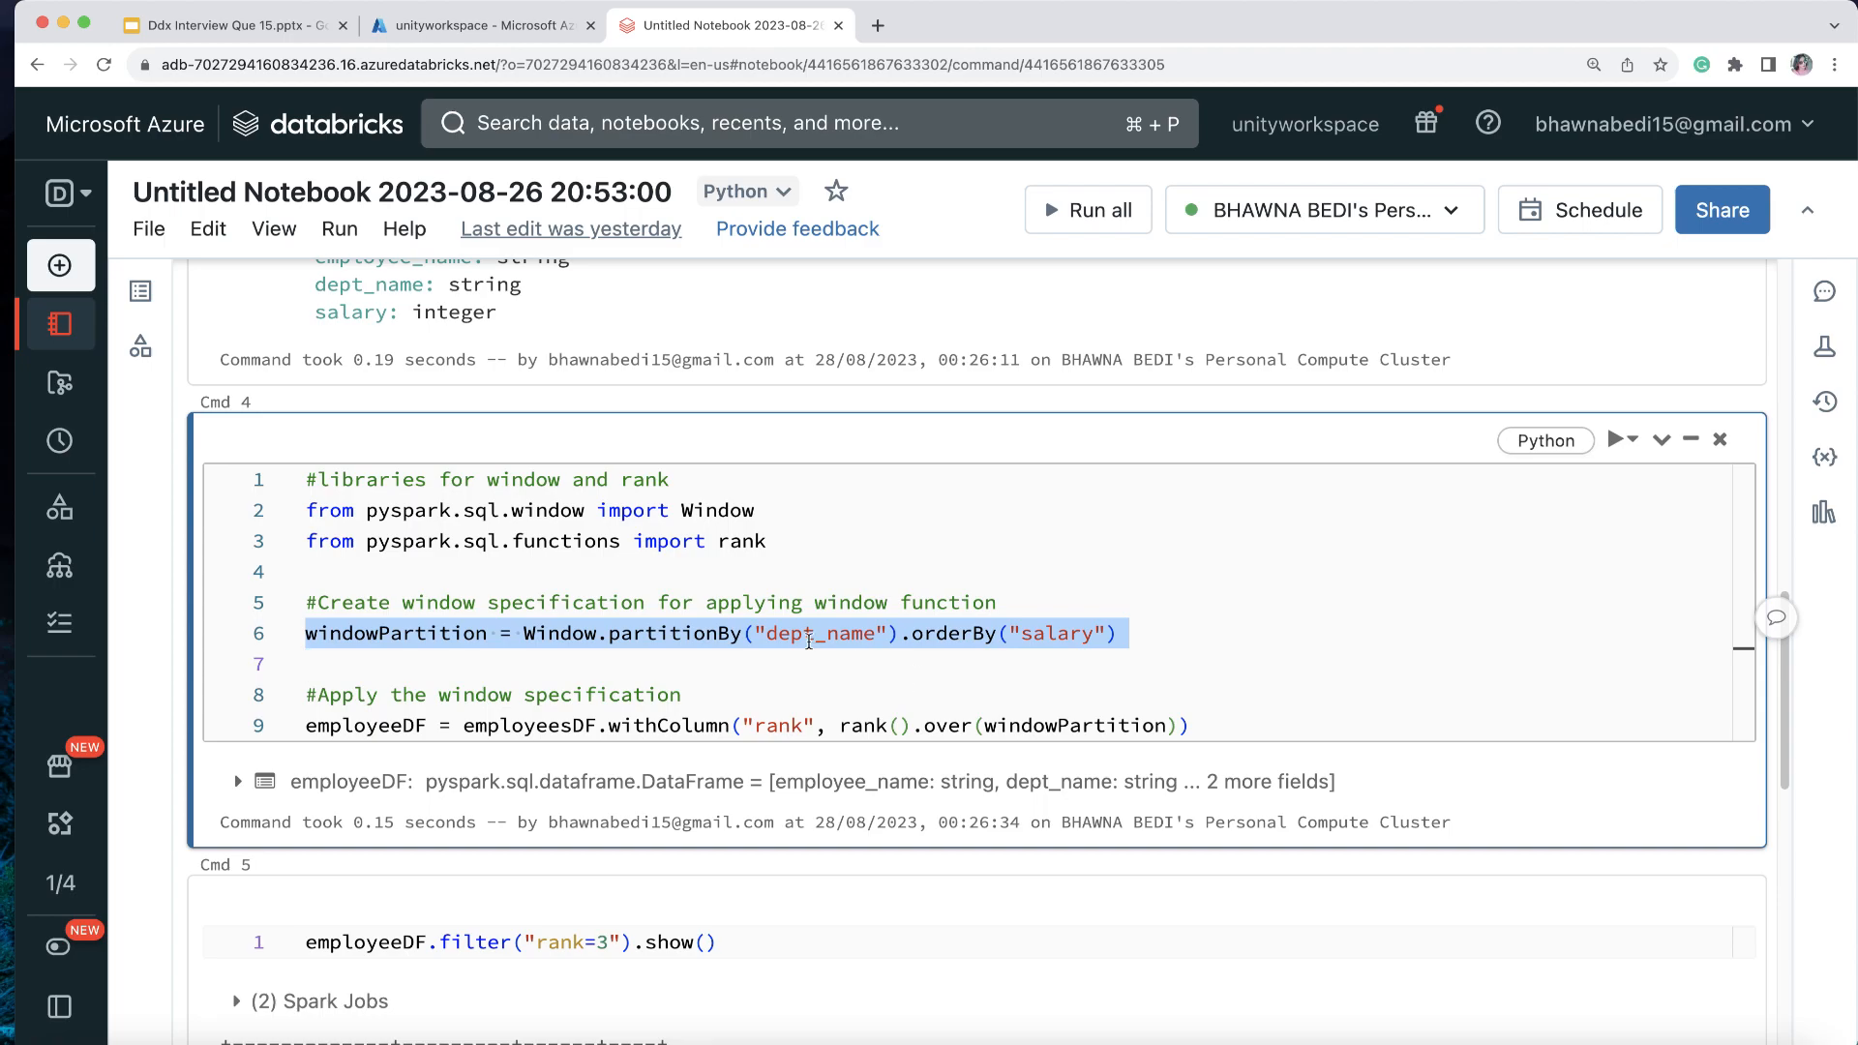
click(1070, 632)
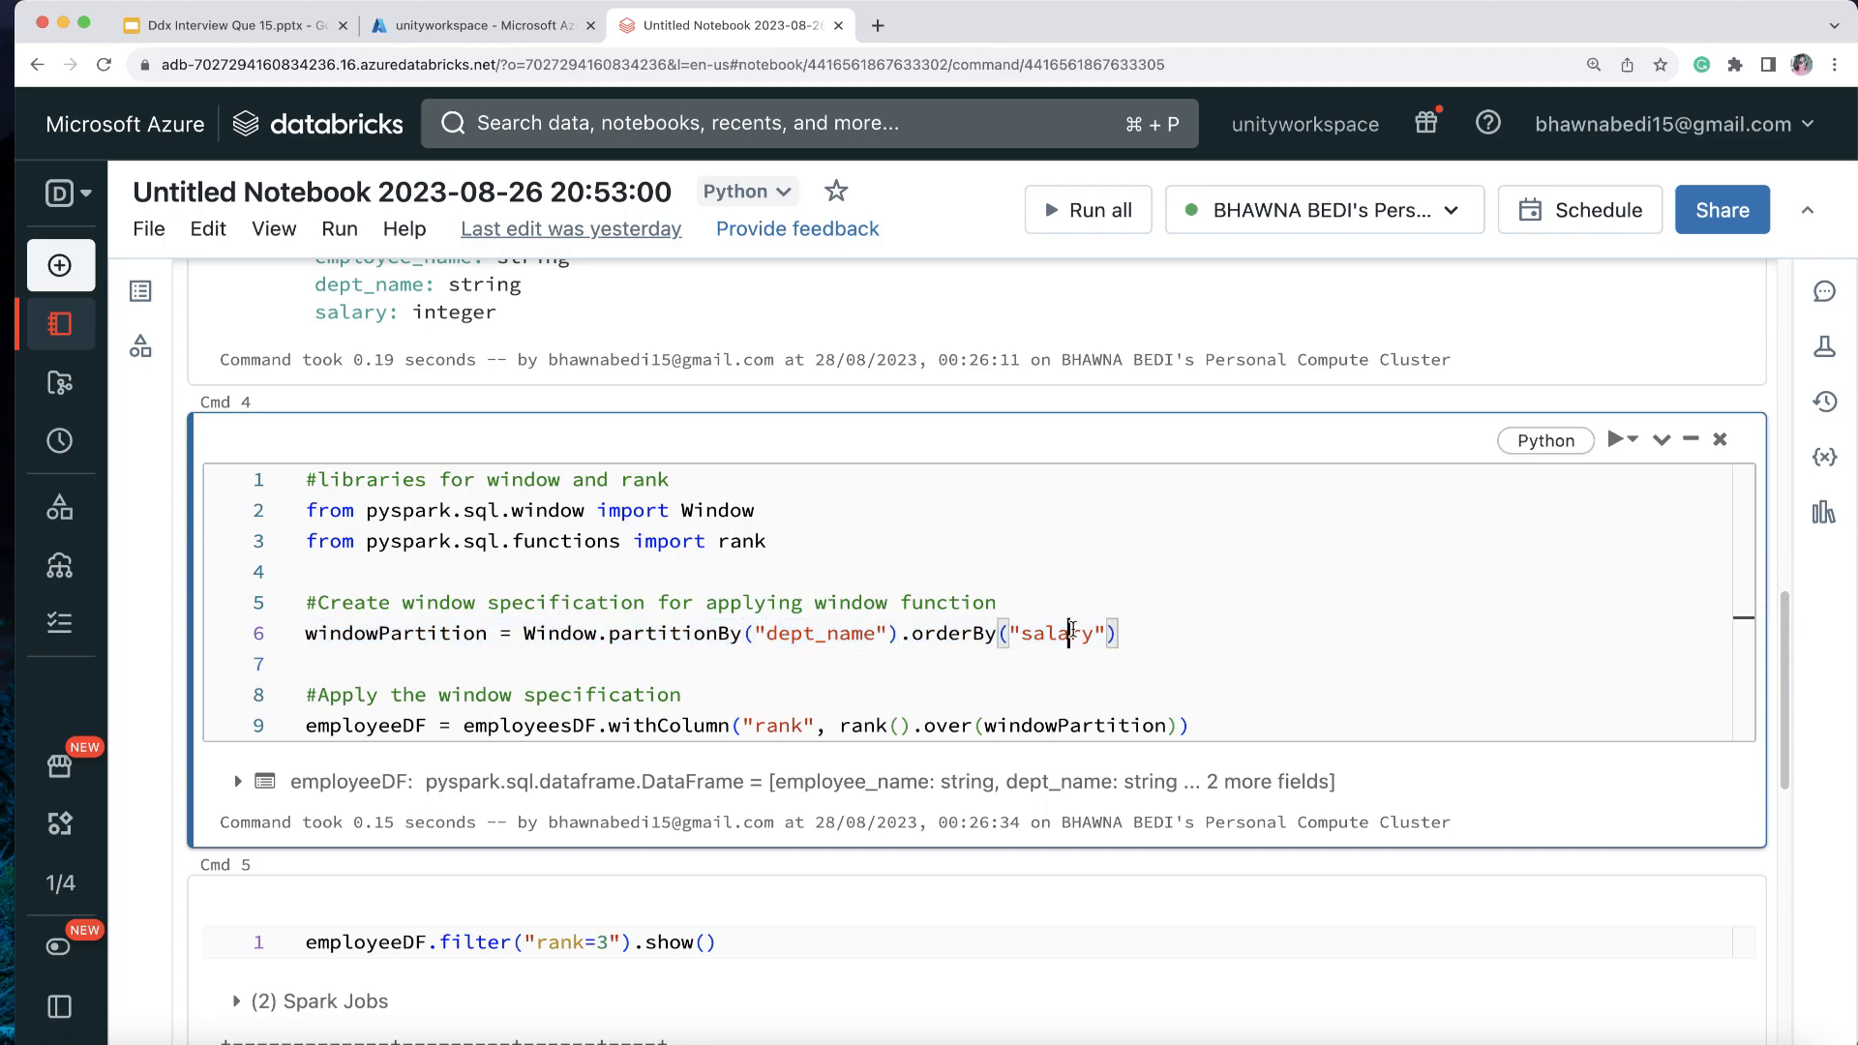
double_click(356, 726)
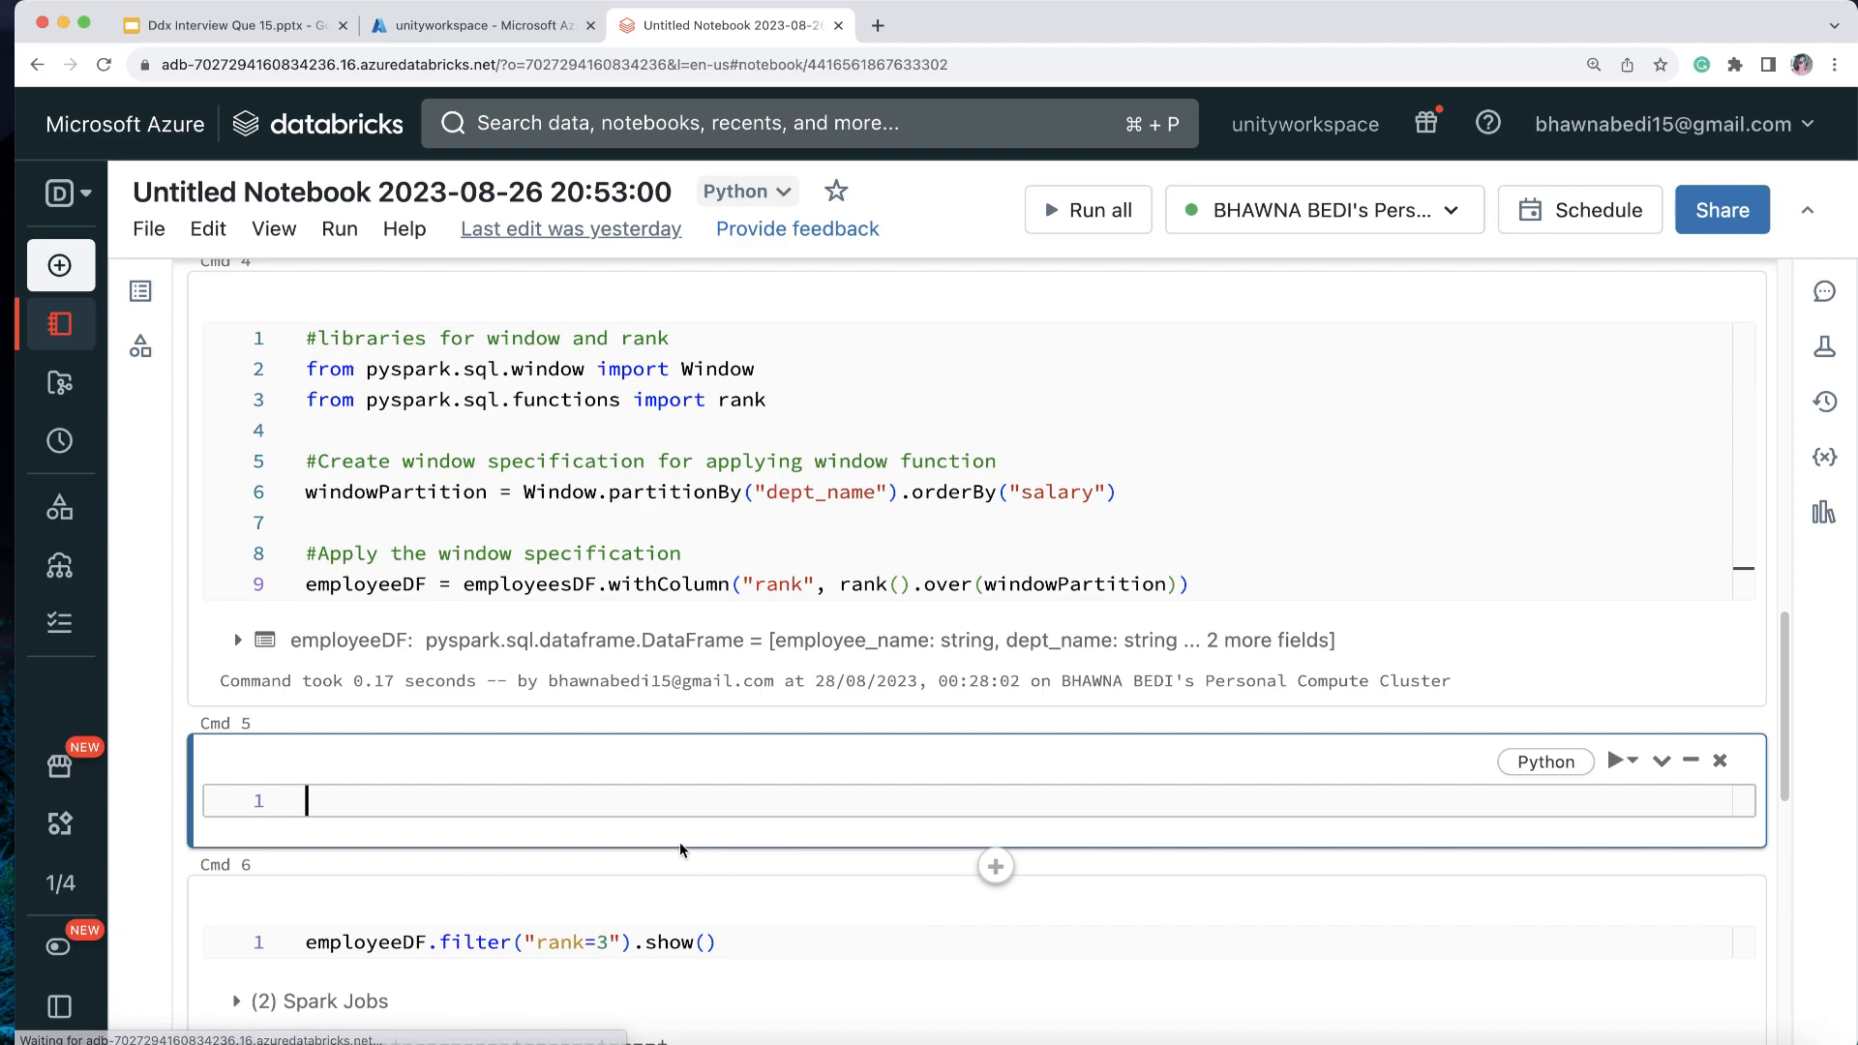
Step: Run display(employeeDF) in the new cell, showing the 16-row ranked employee table
text(diapl)
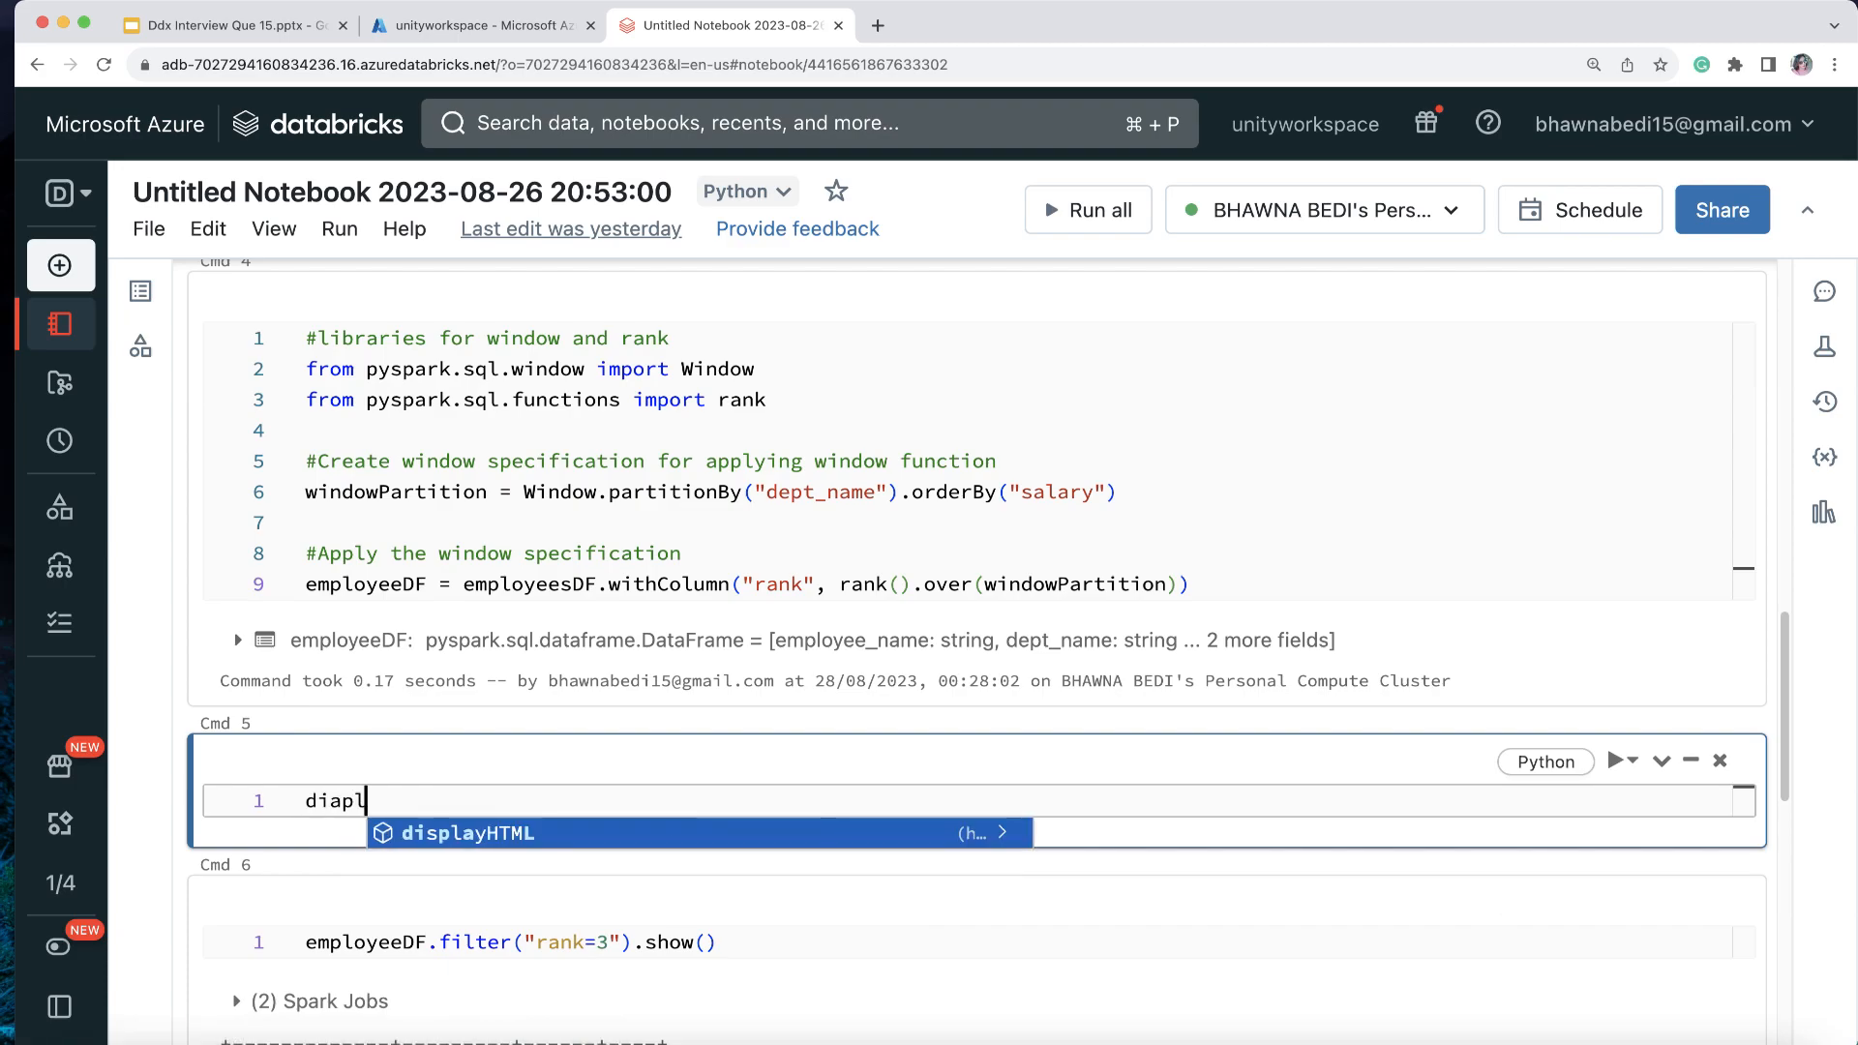
text(display)
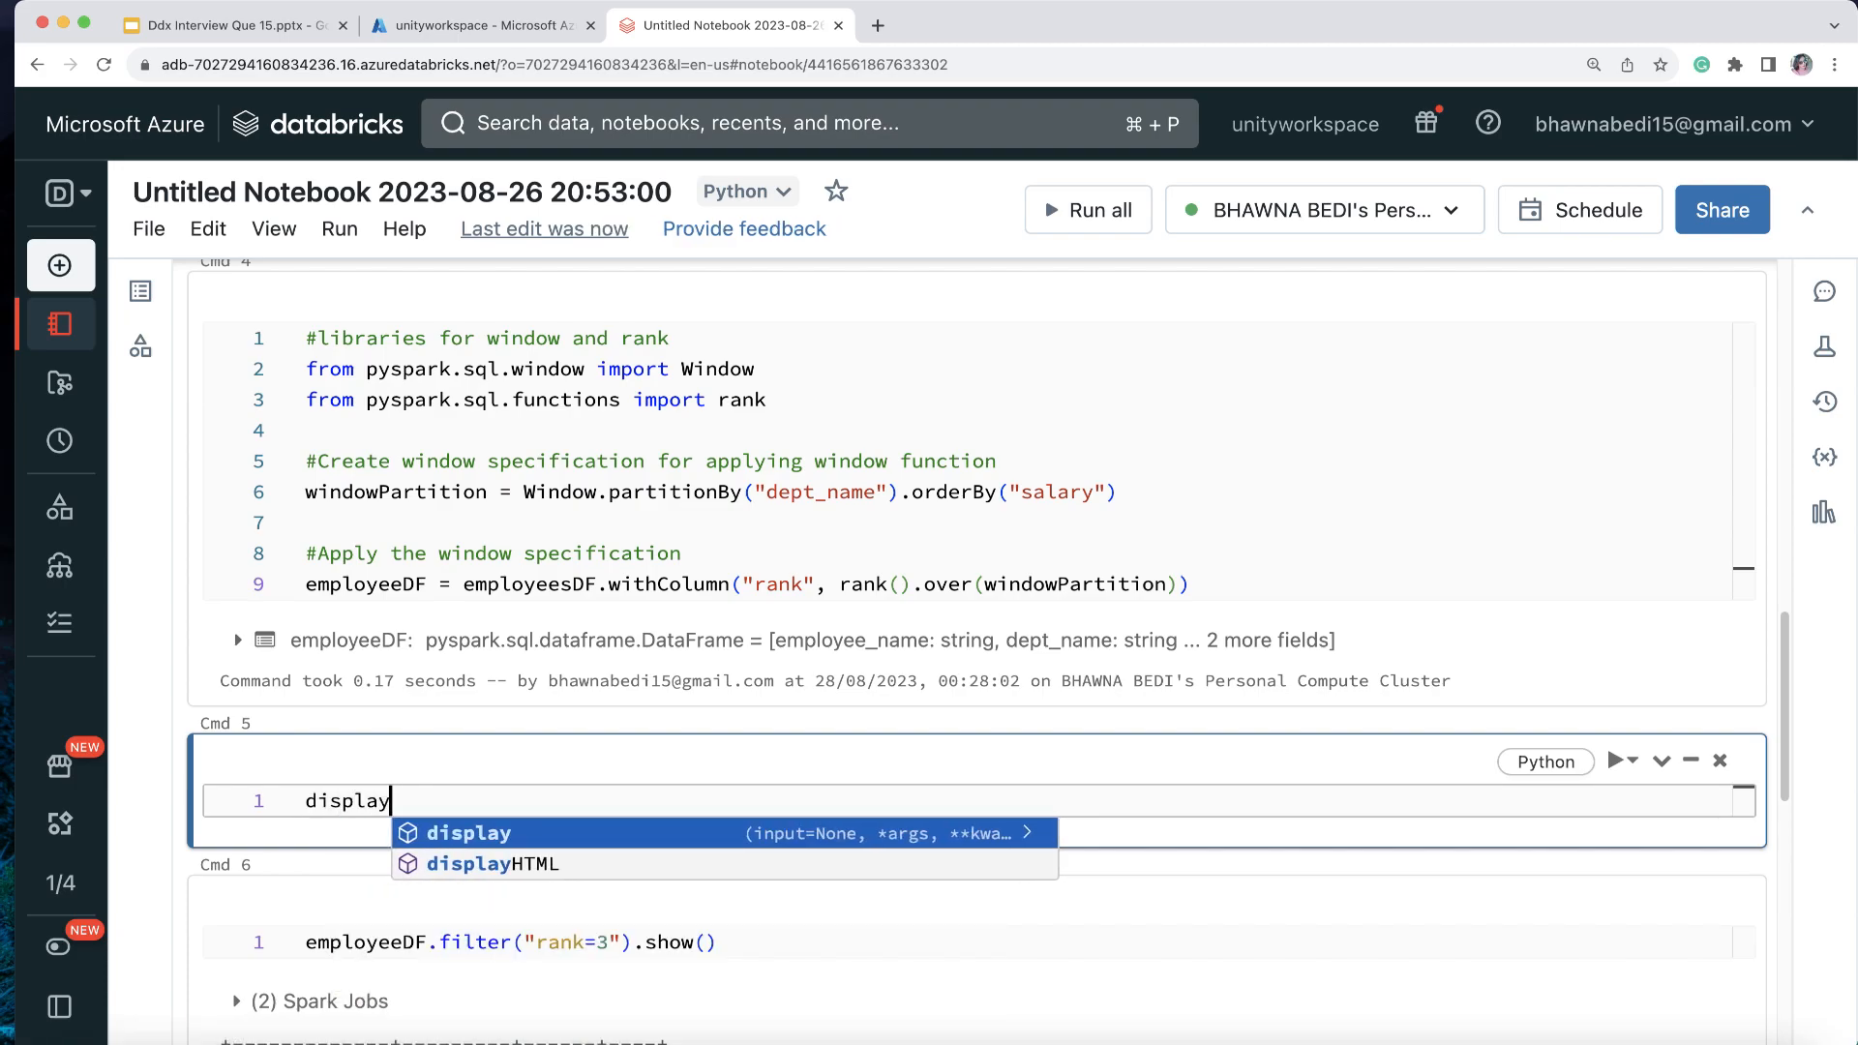
text(())
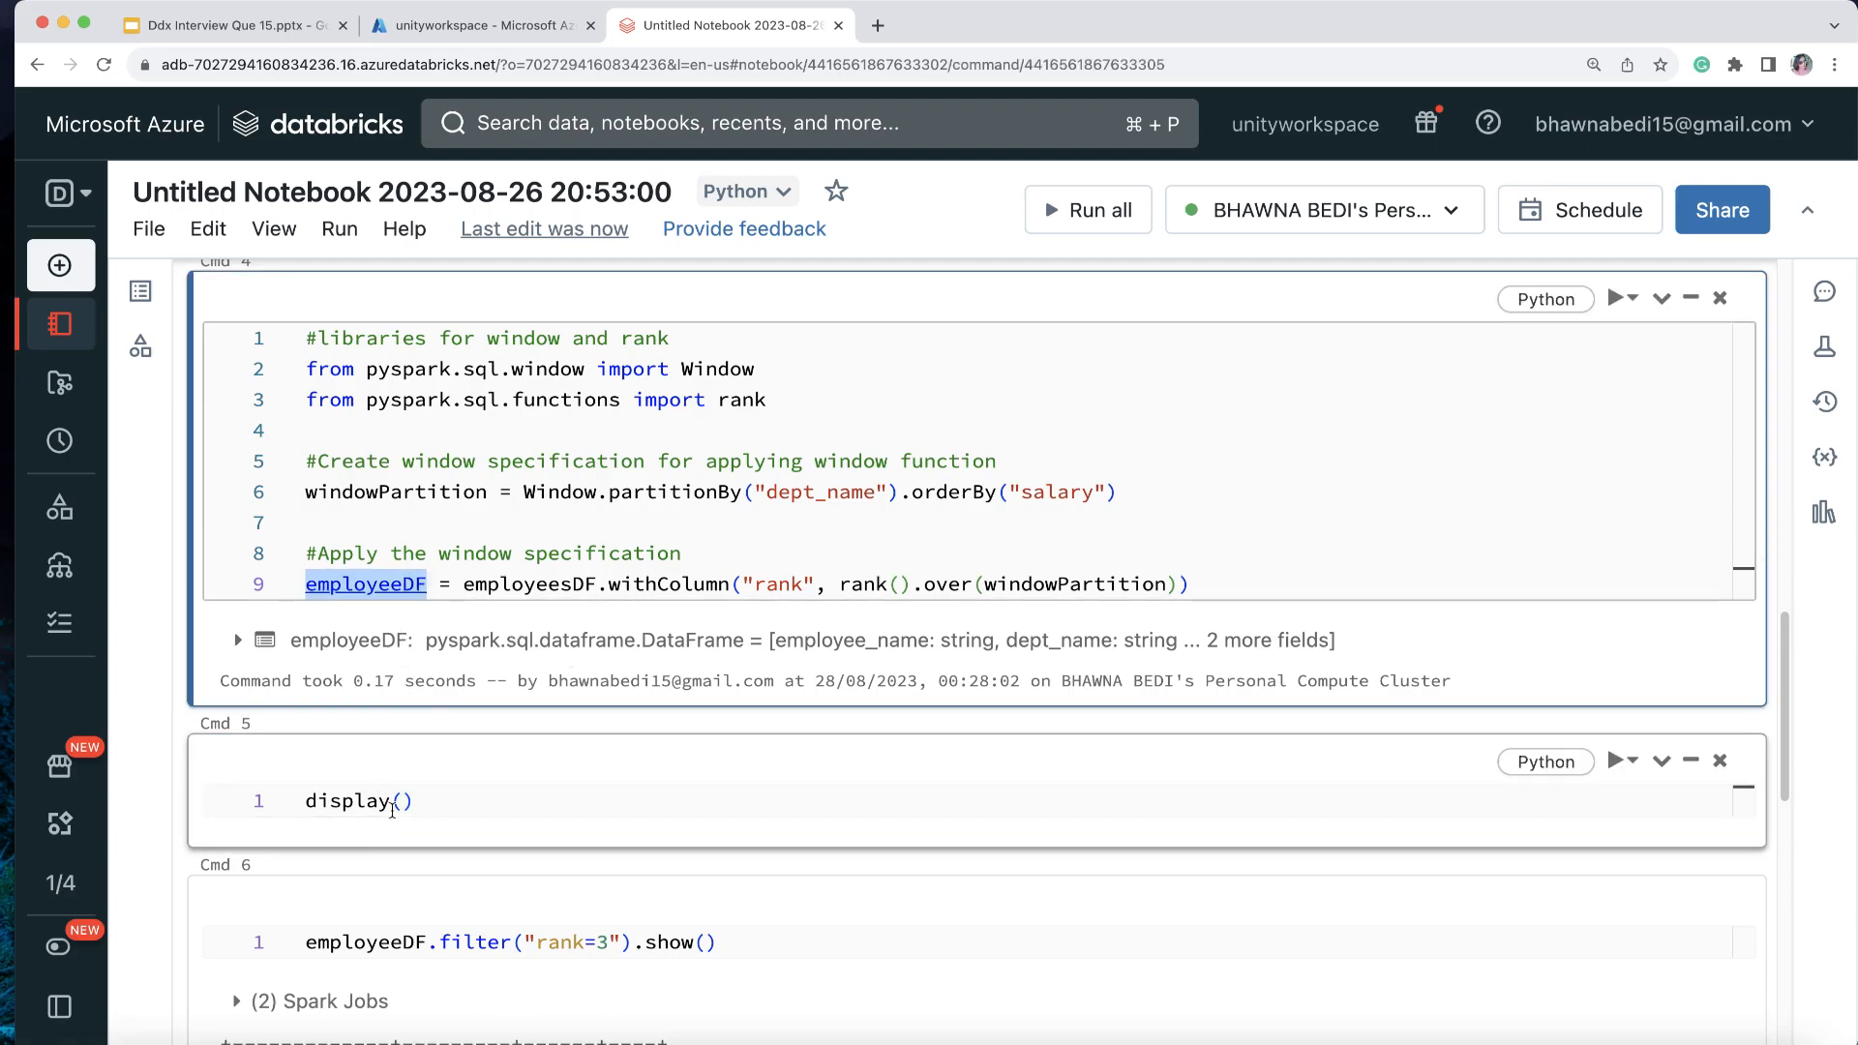
text(employeeDF)
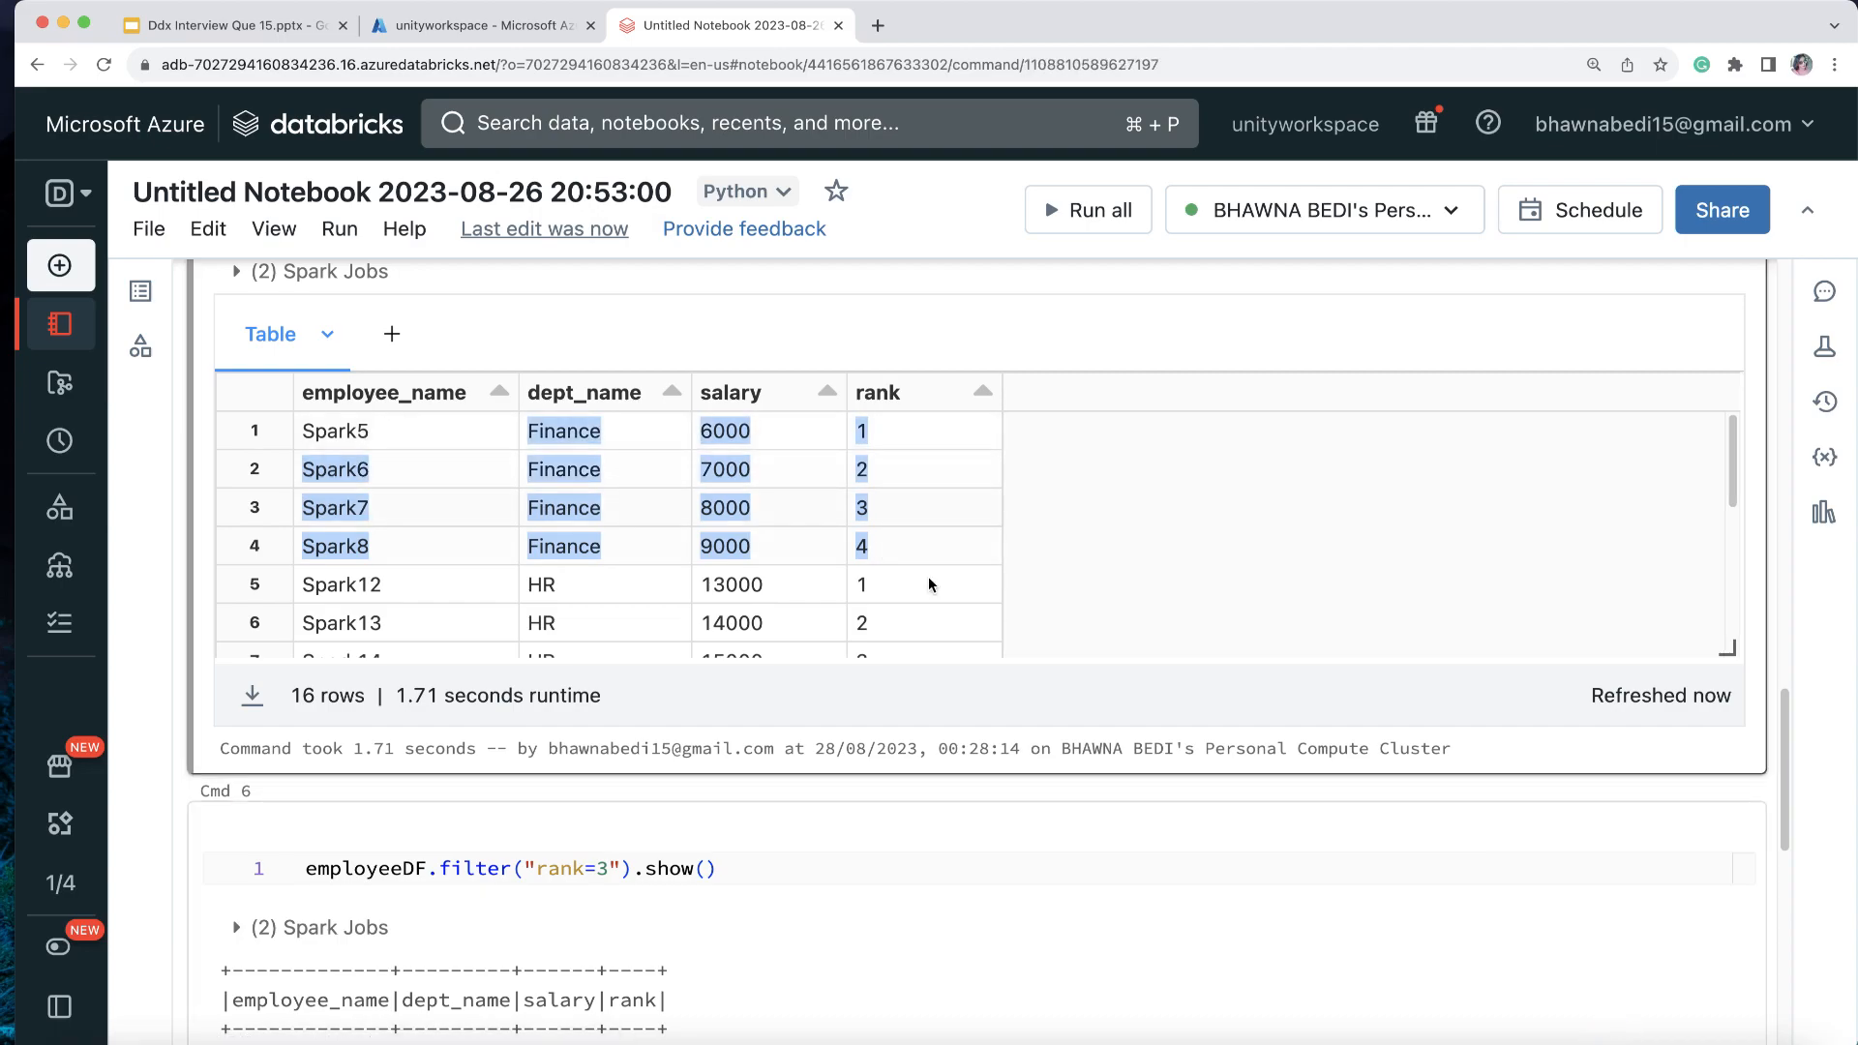
scroll(down, 3)
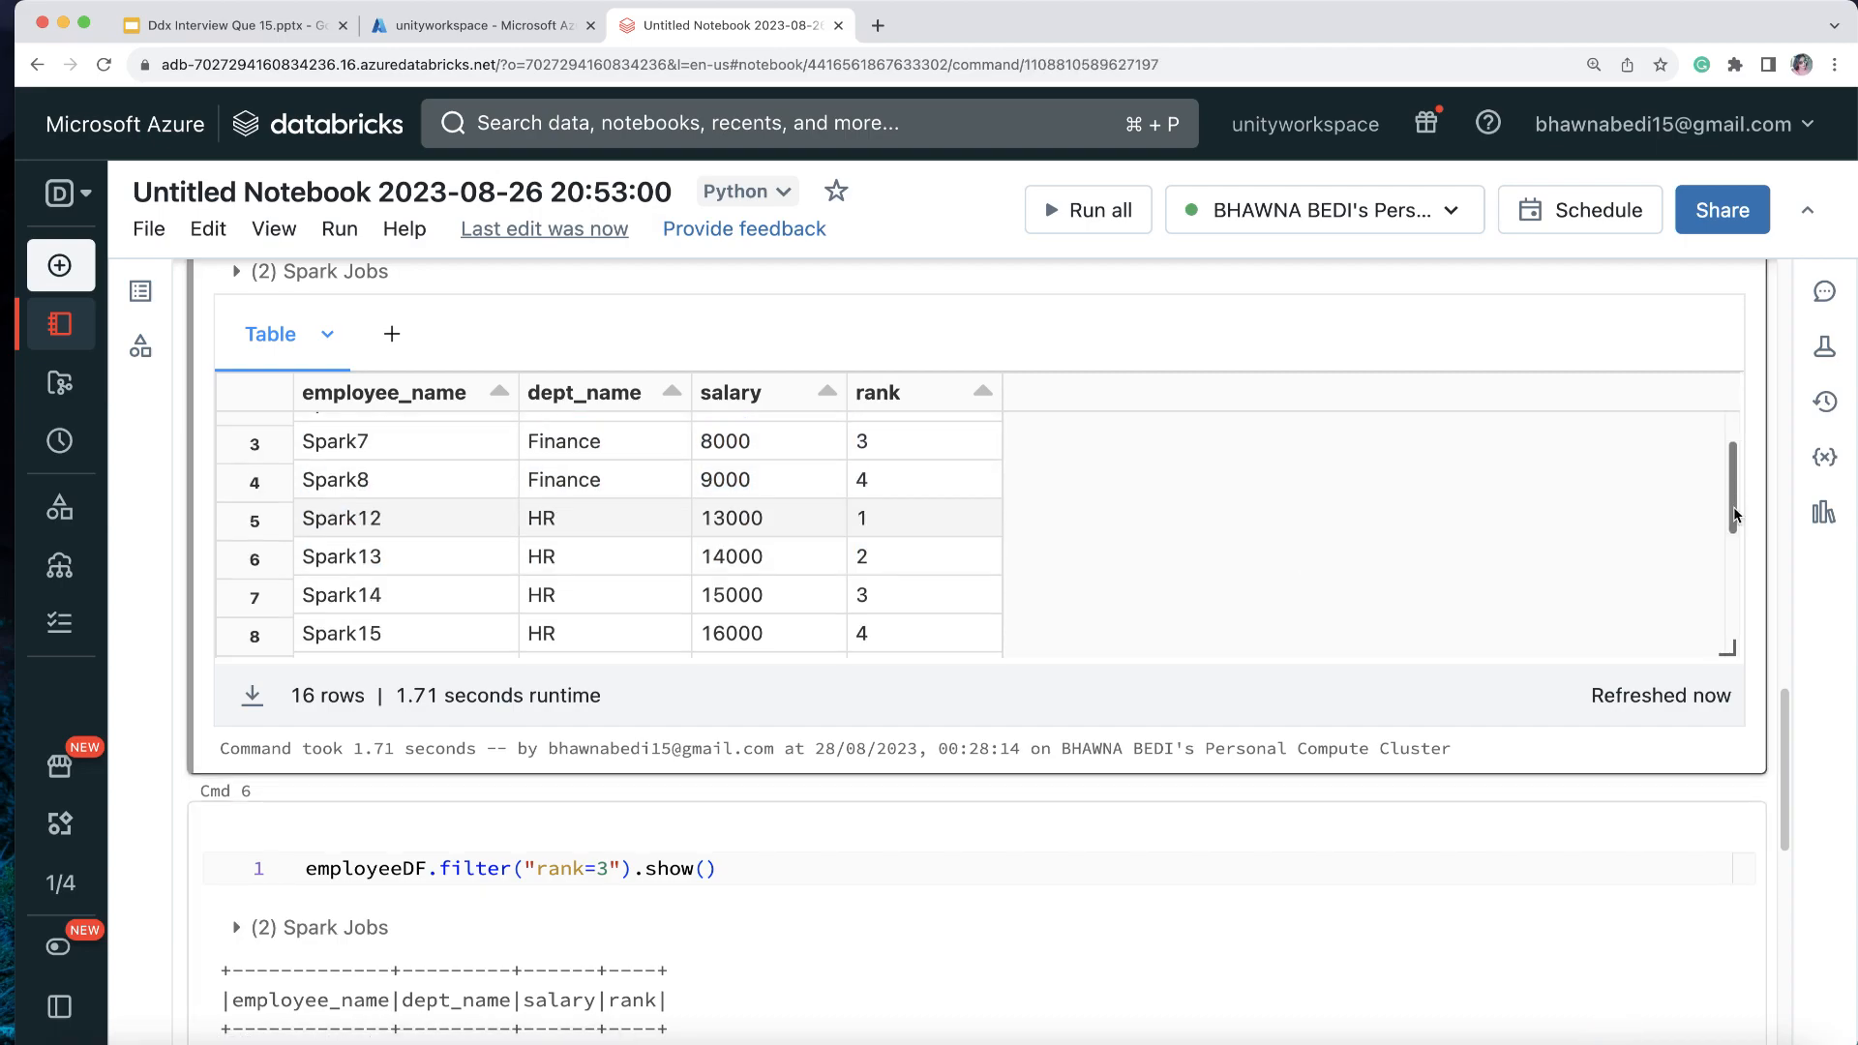
scroll(down, 3)
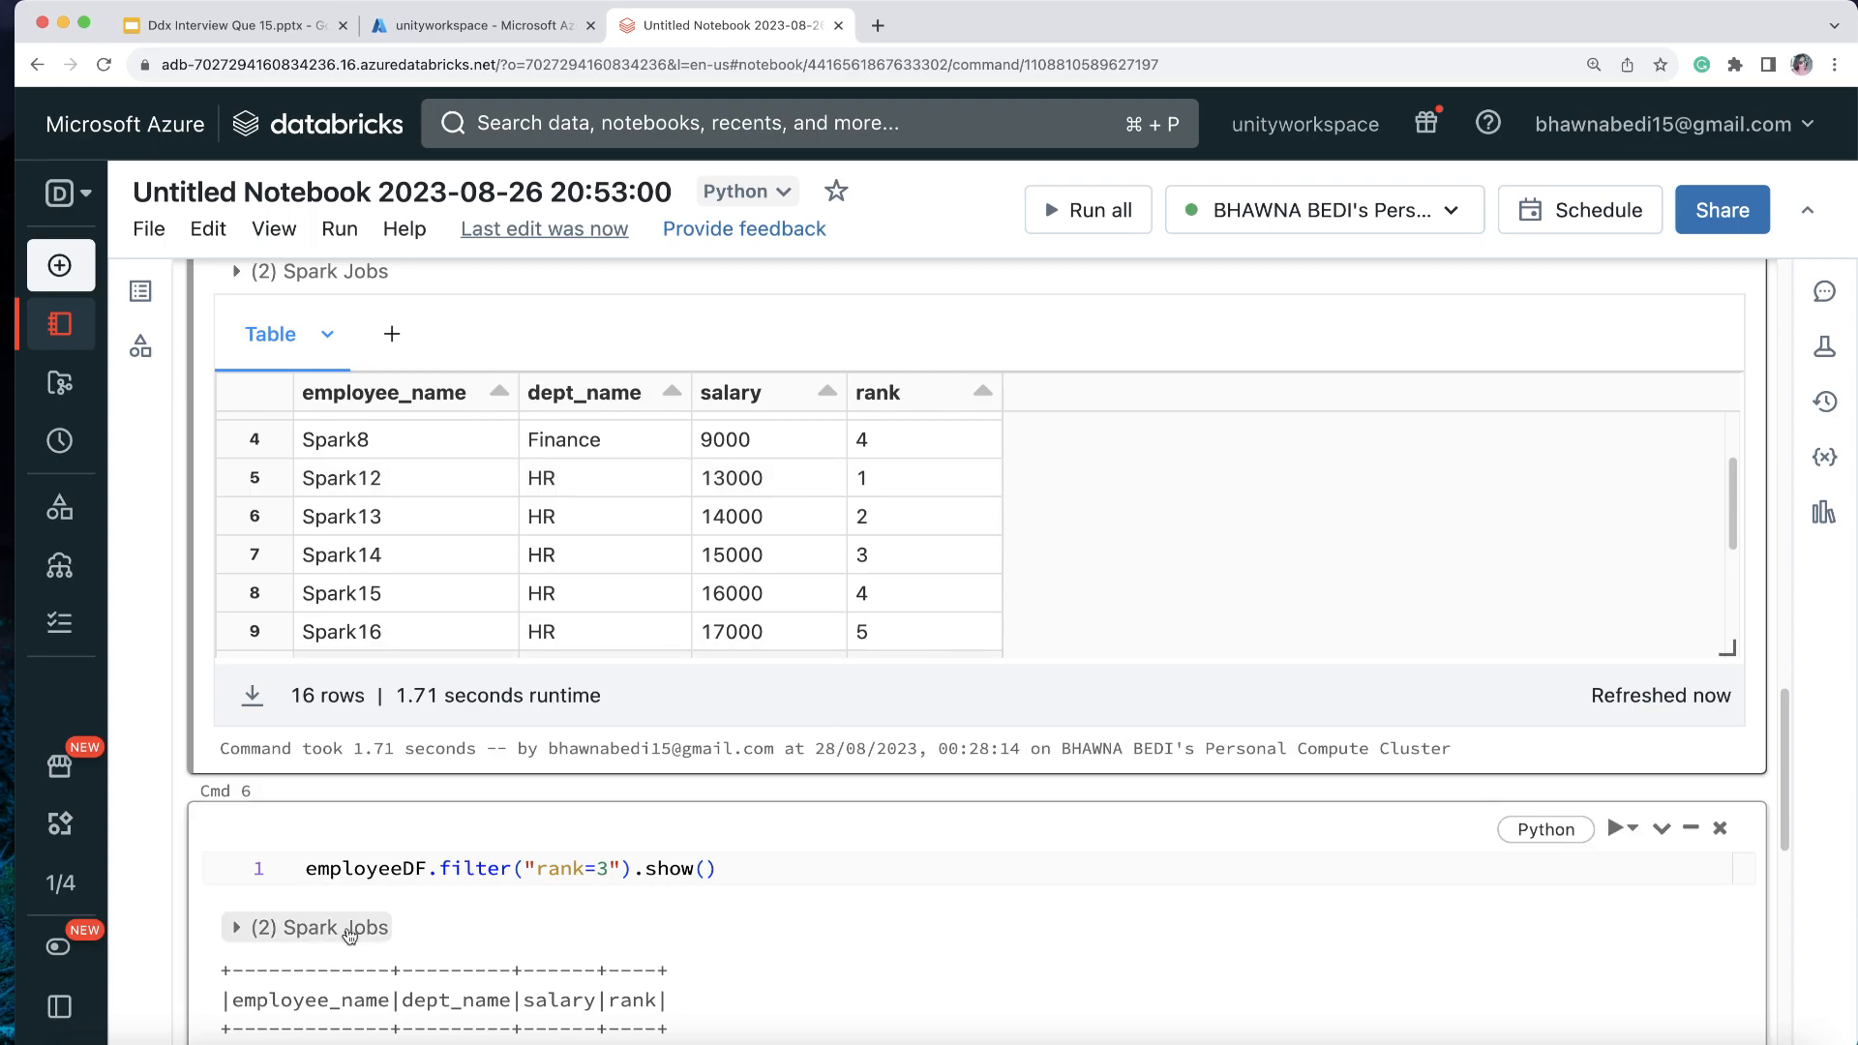
Step: Replace .show() with display(employeeDF.filter("rank=3")) and run it, listing Spark7, Spark14, Spark11 and Spark3
double_click(362, 869)
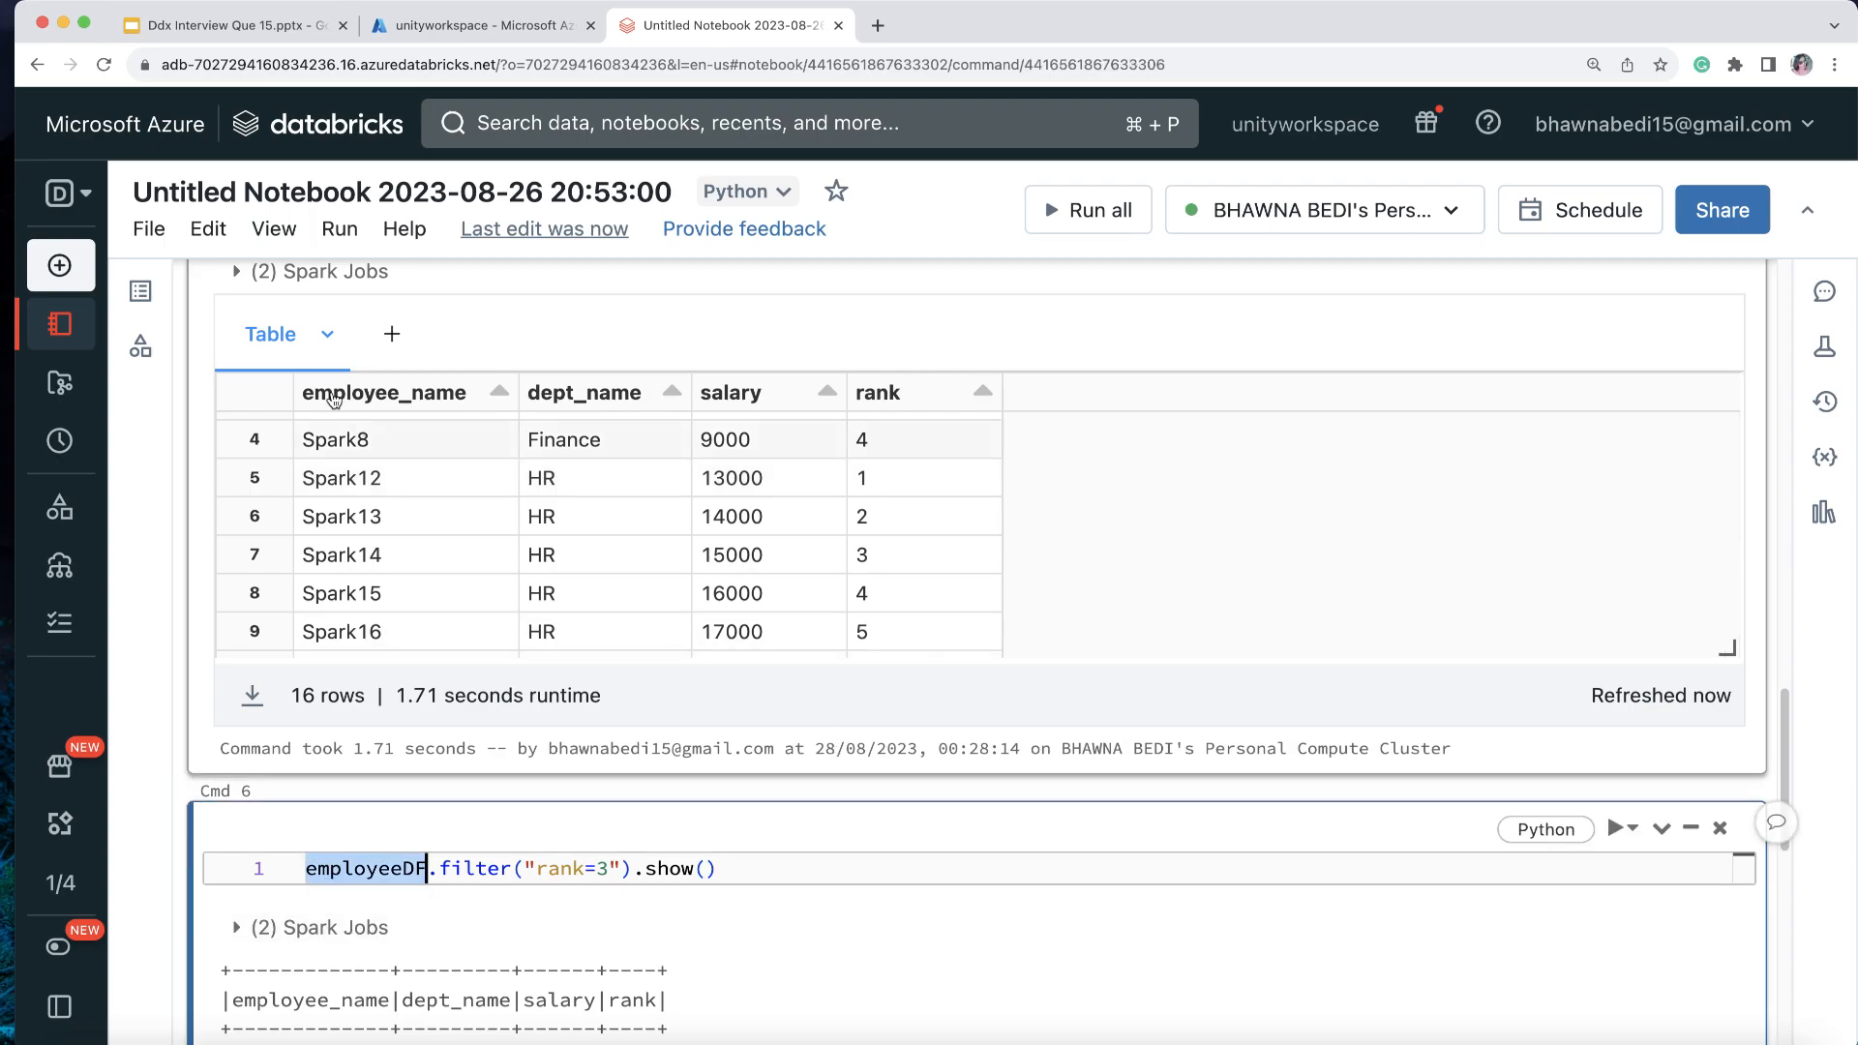
scroll(down, 3)
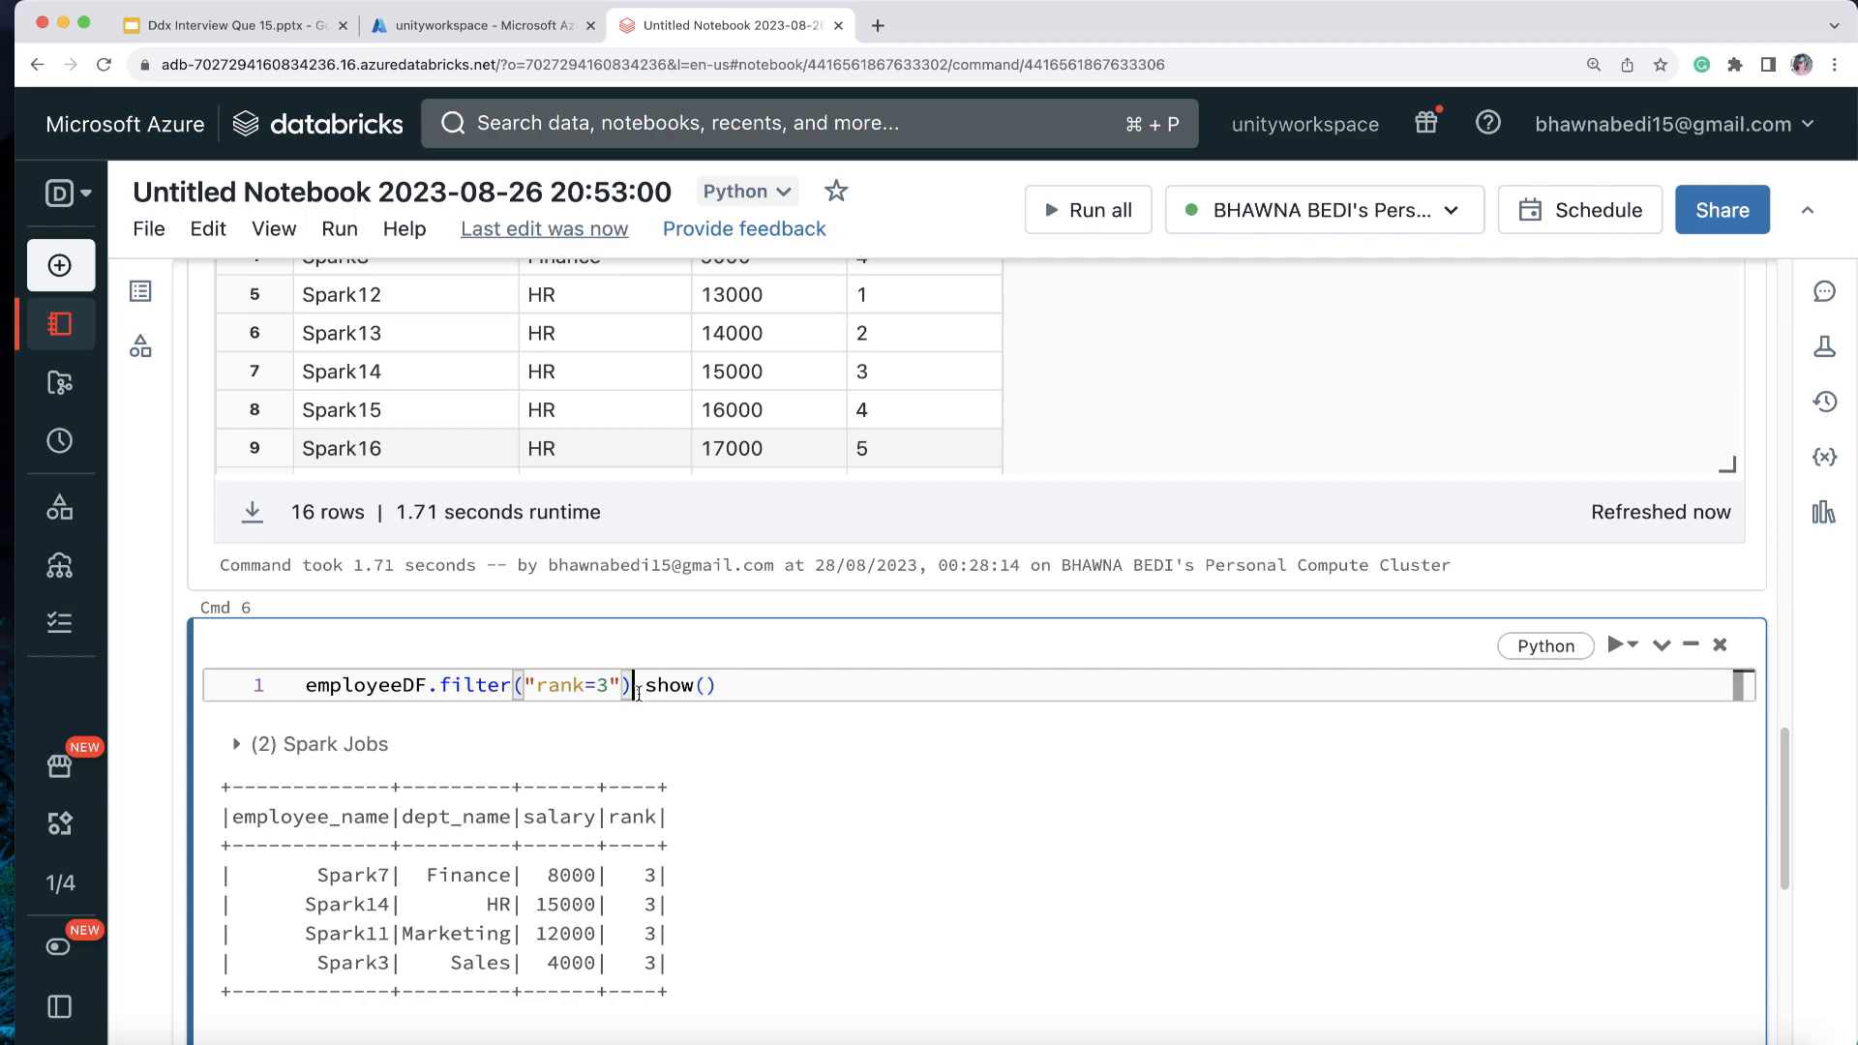
key(Backspace)
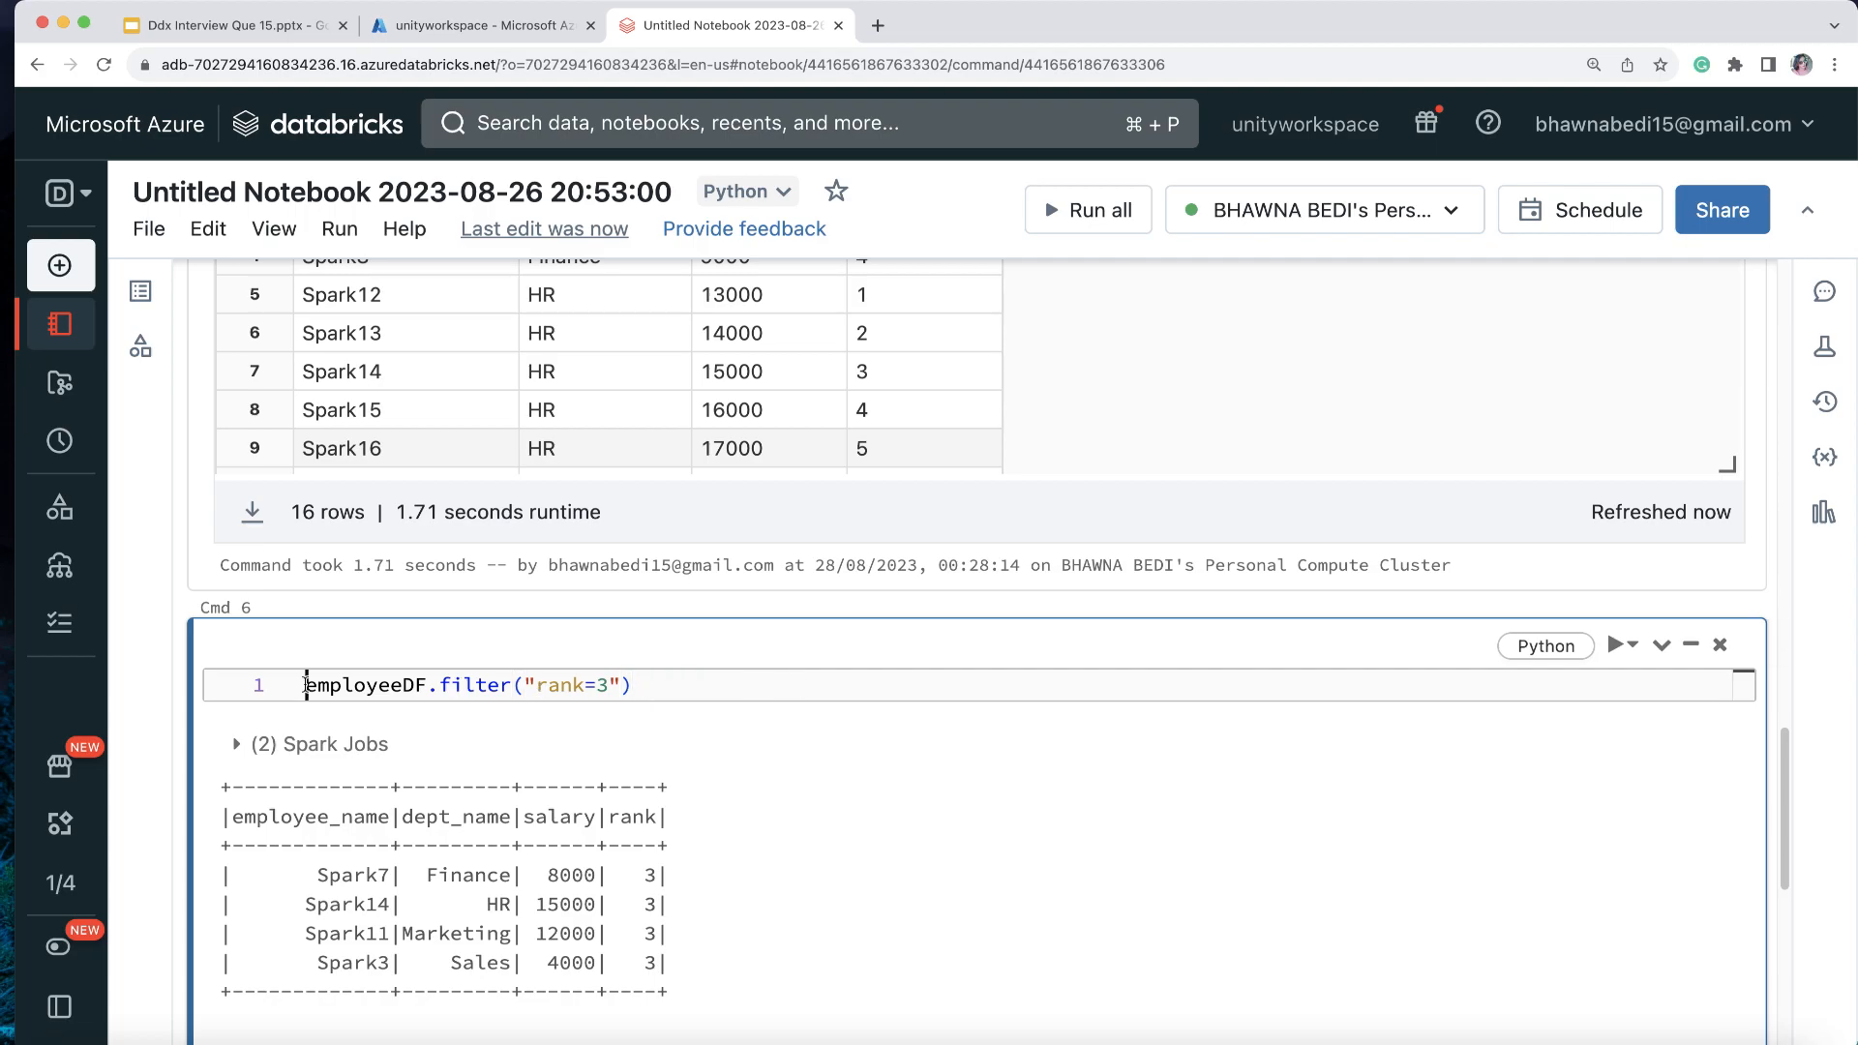
text(disp)
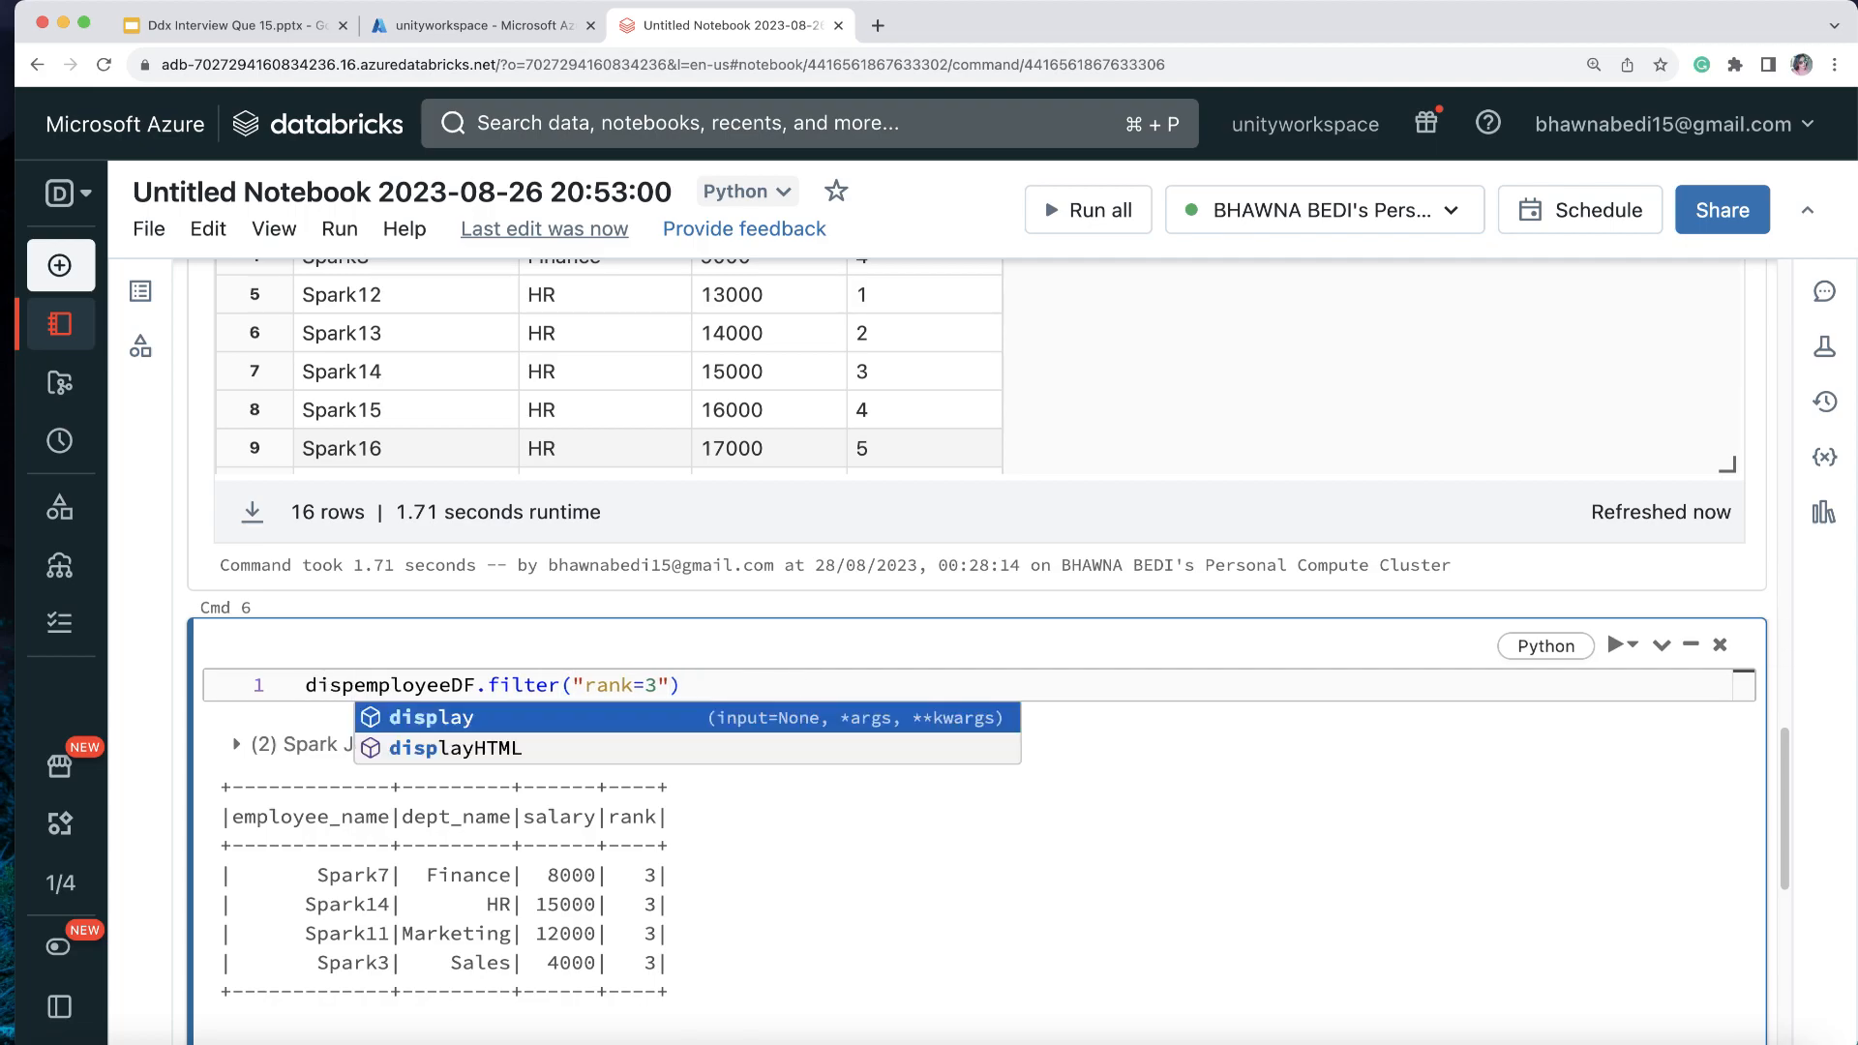
click(430, 716)
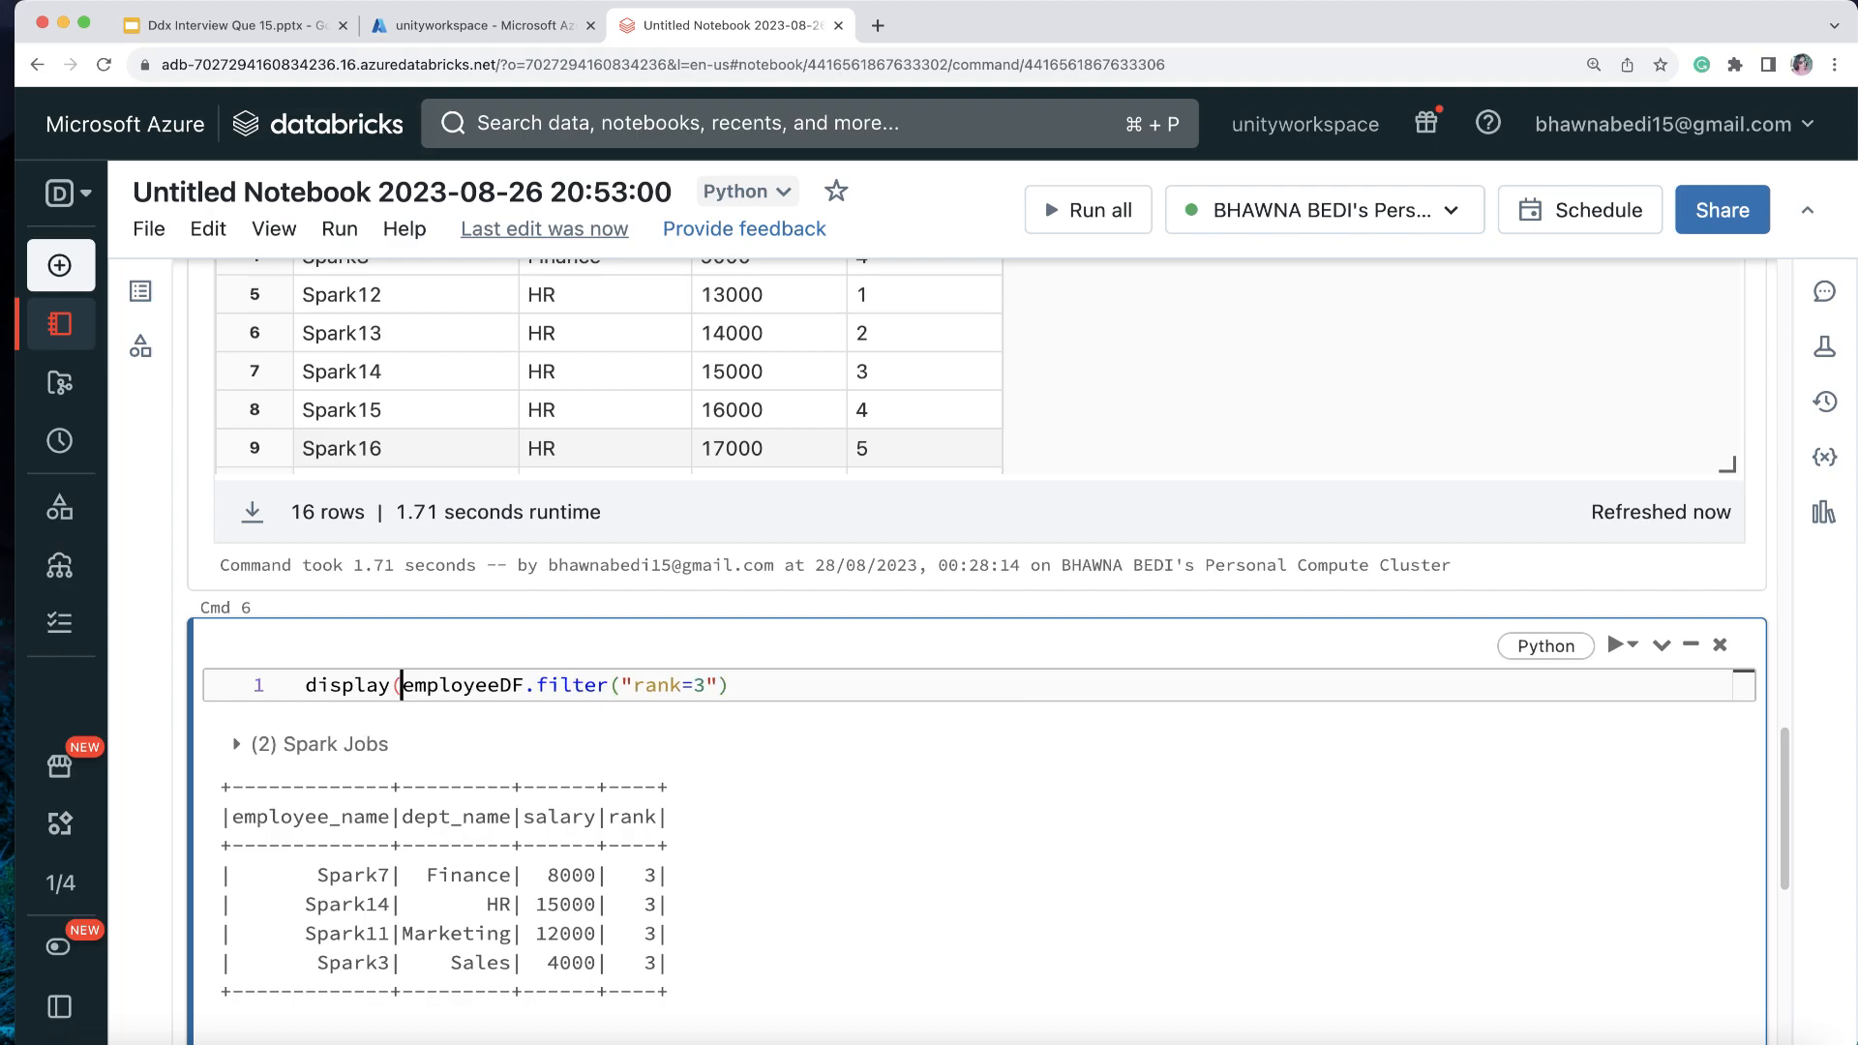
text())
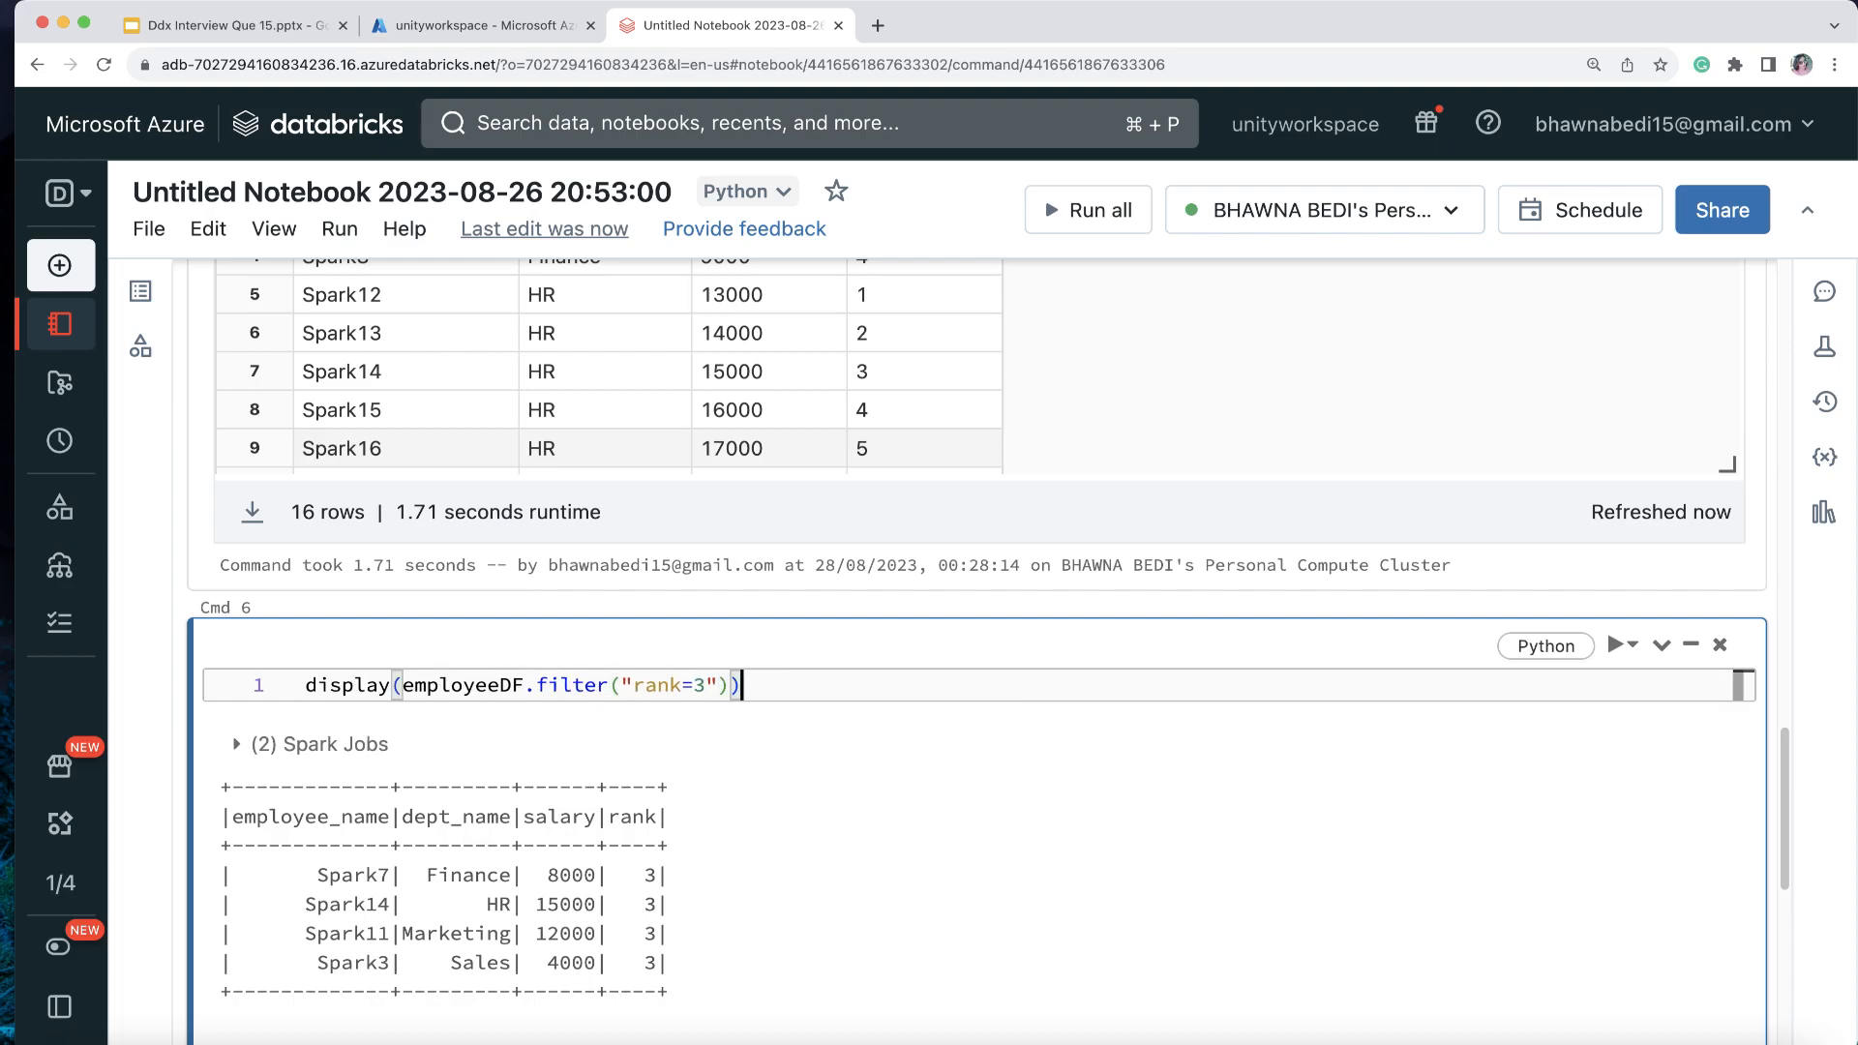
click(1614, 645)
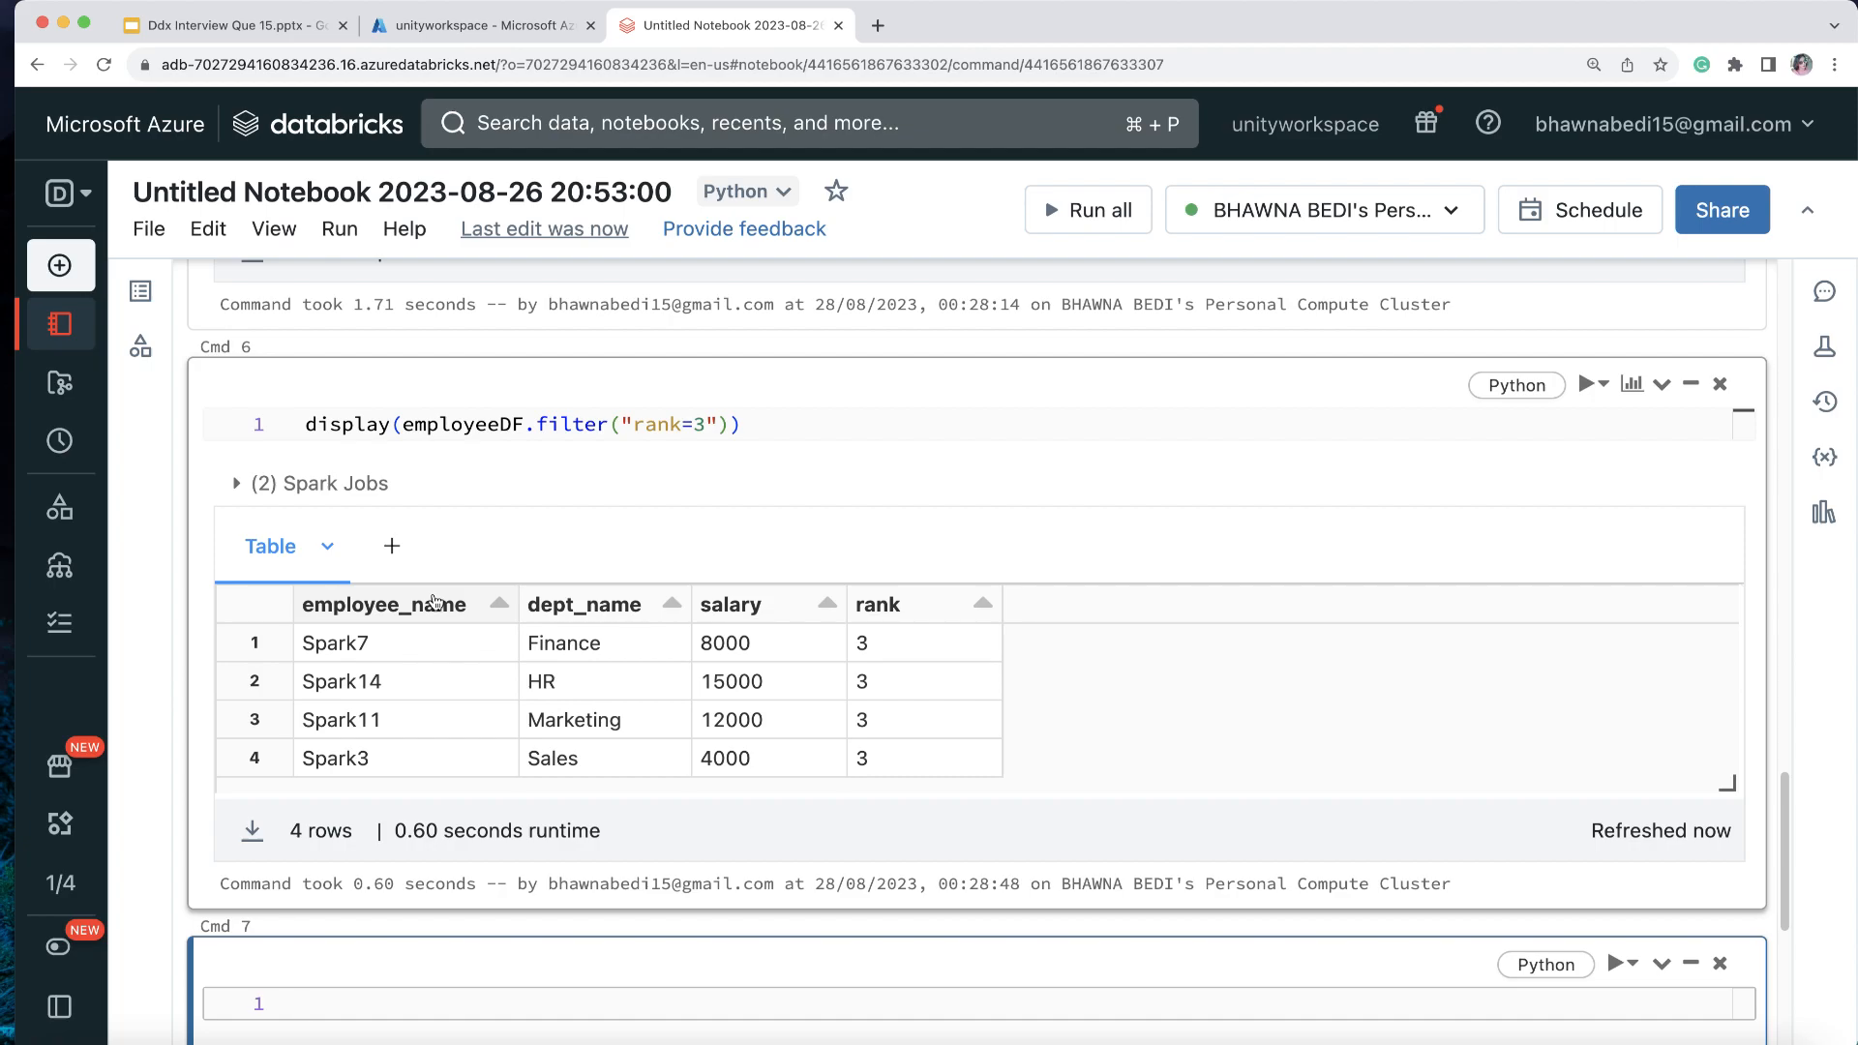
mouse_move(461, 598)
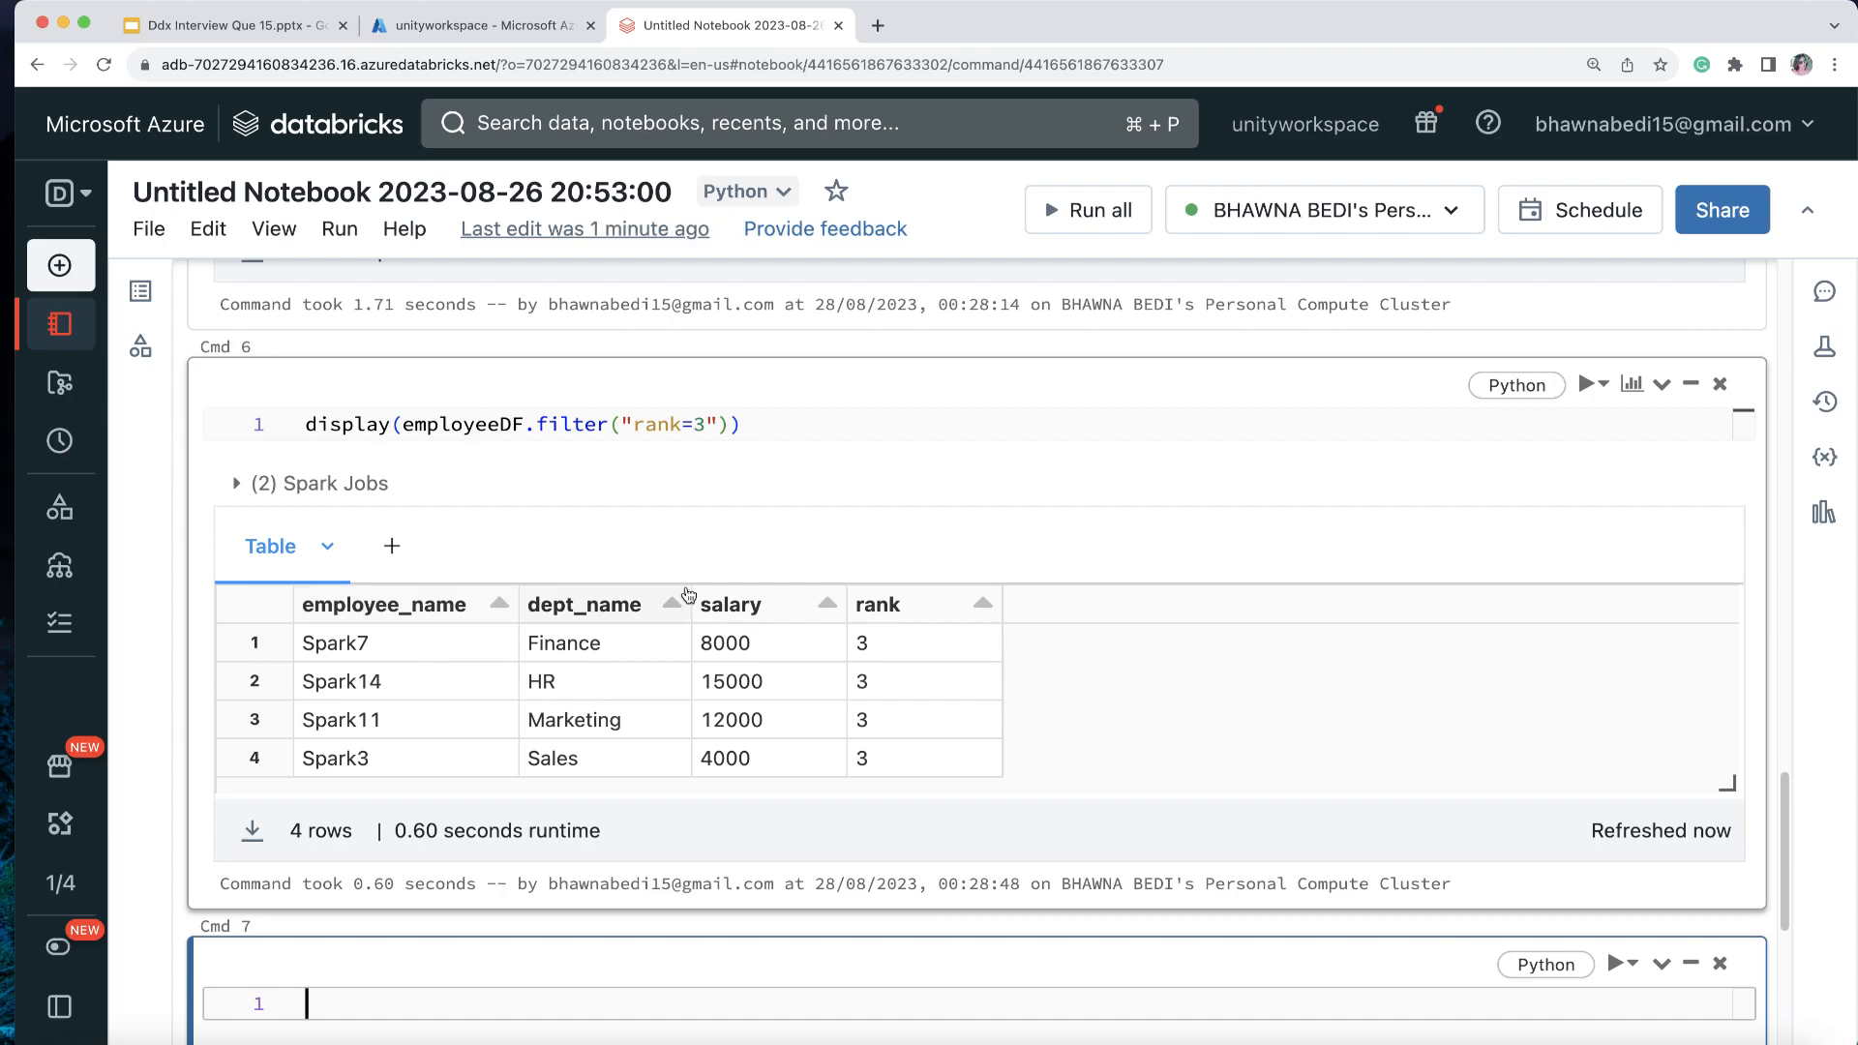
scroll(down, 3)
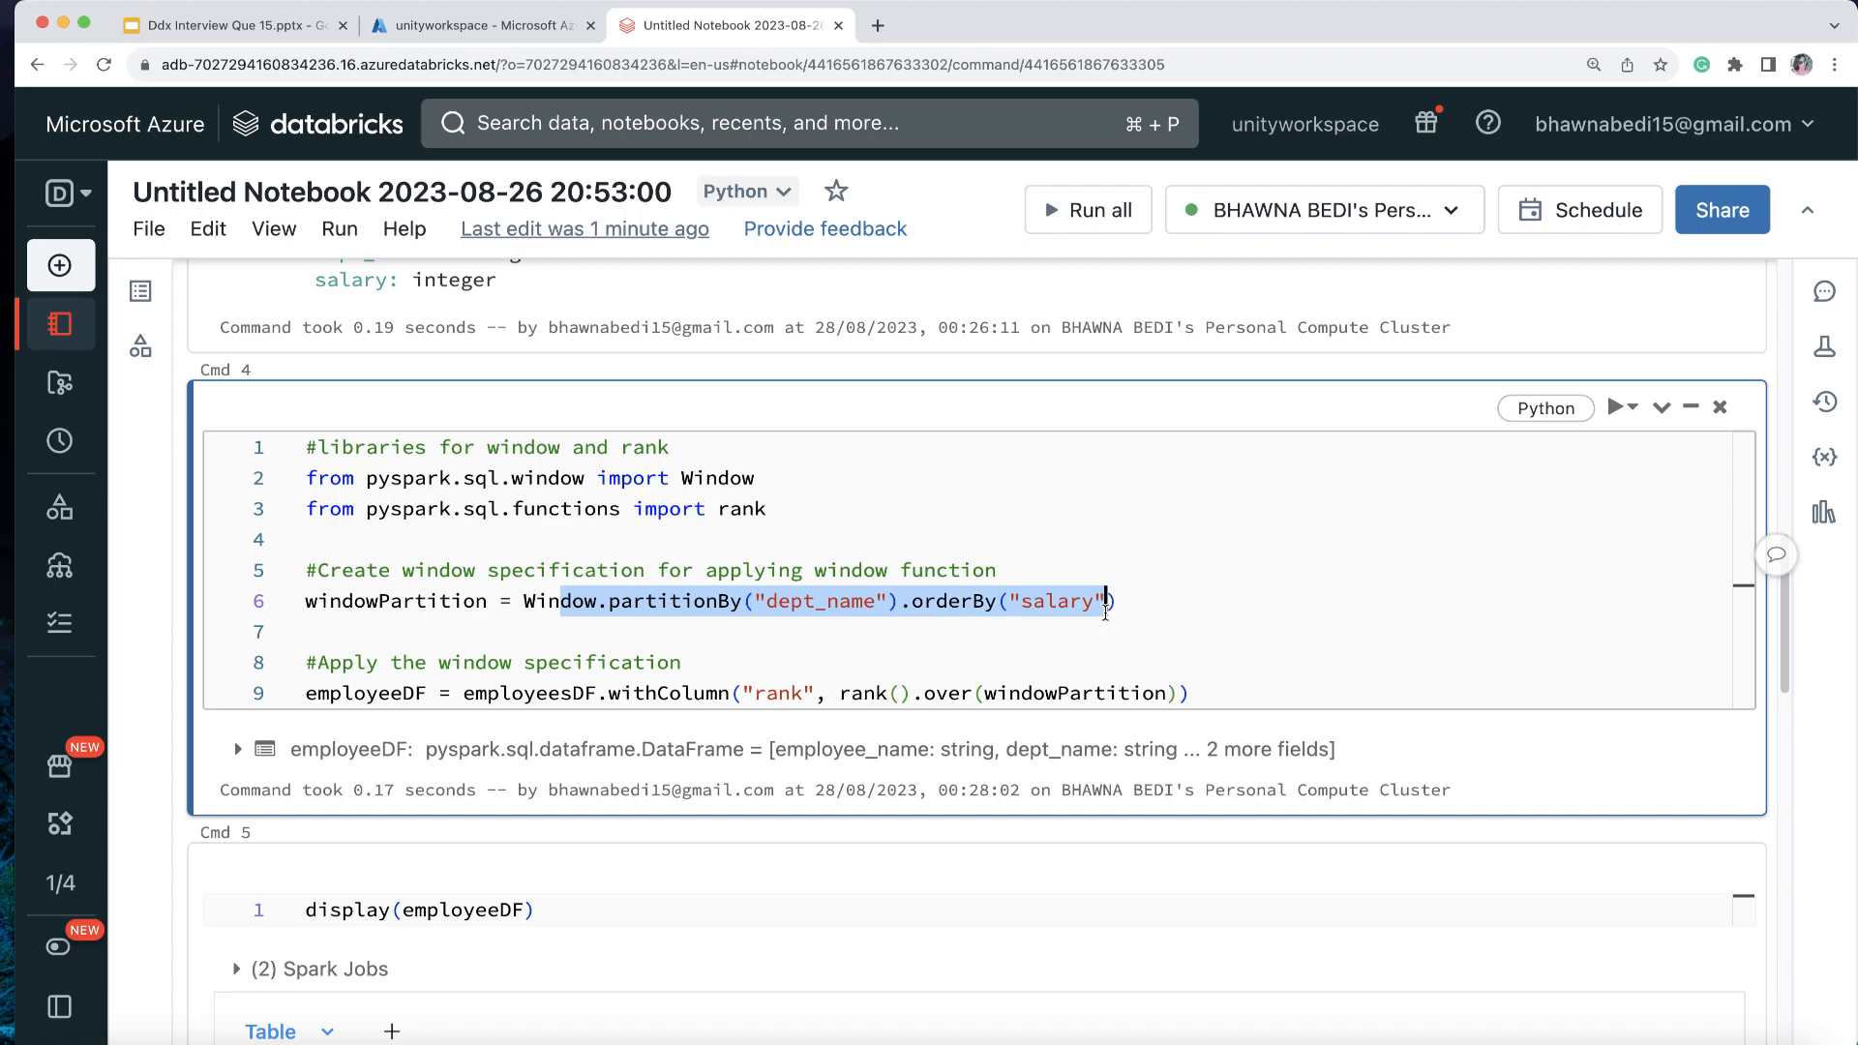
scroll(up, 3)
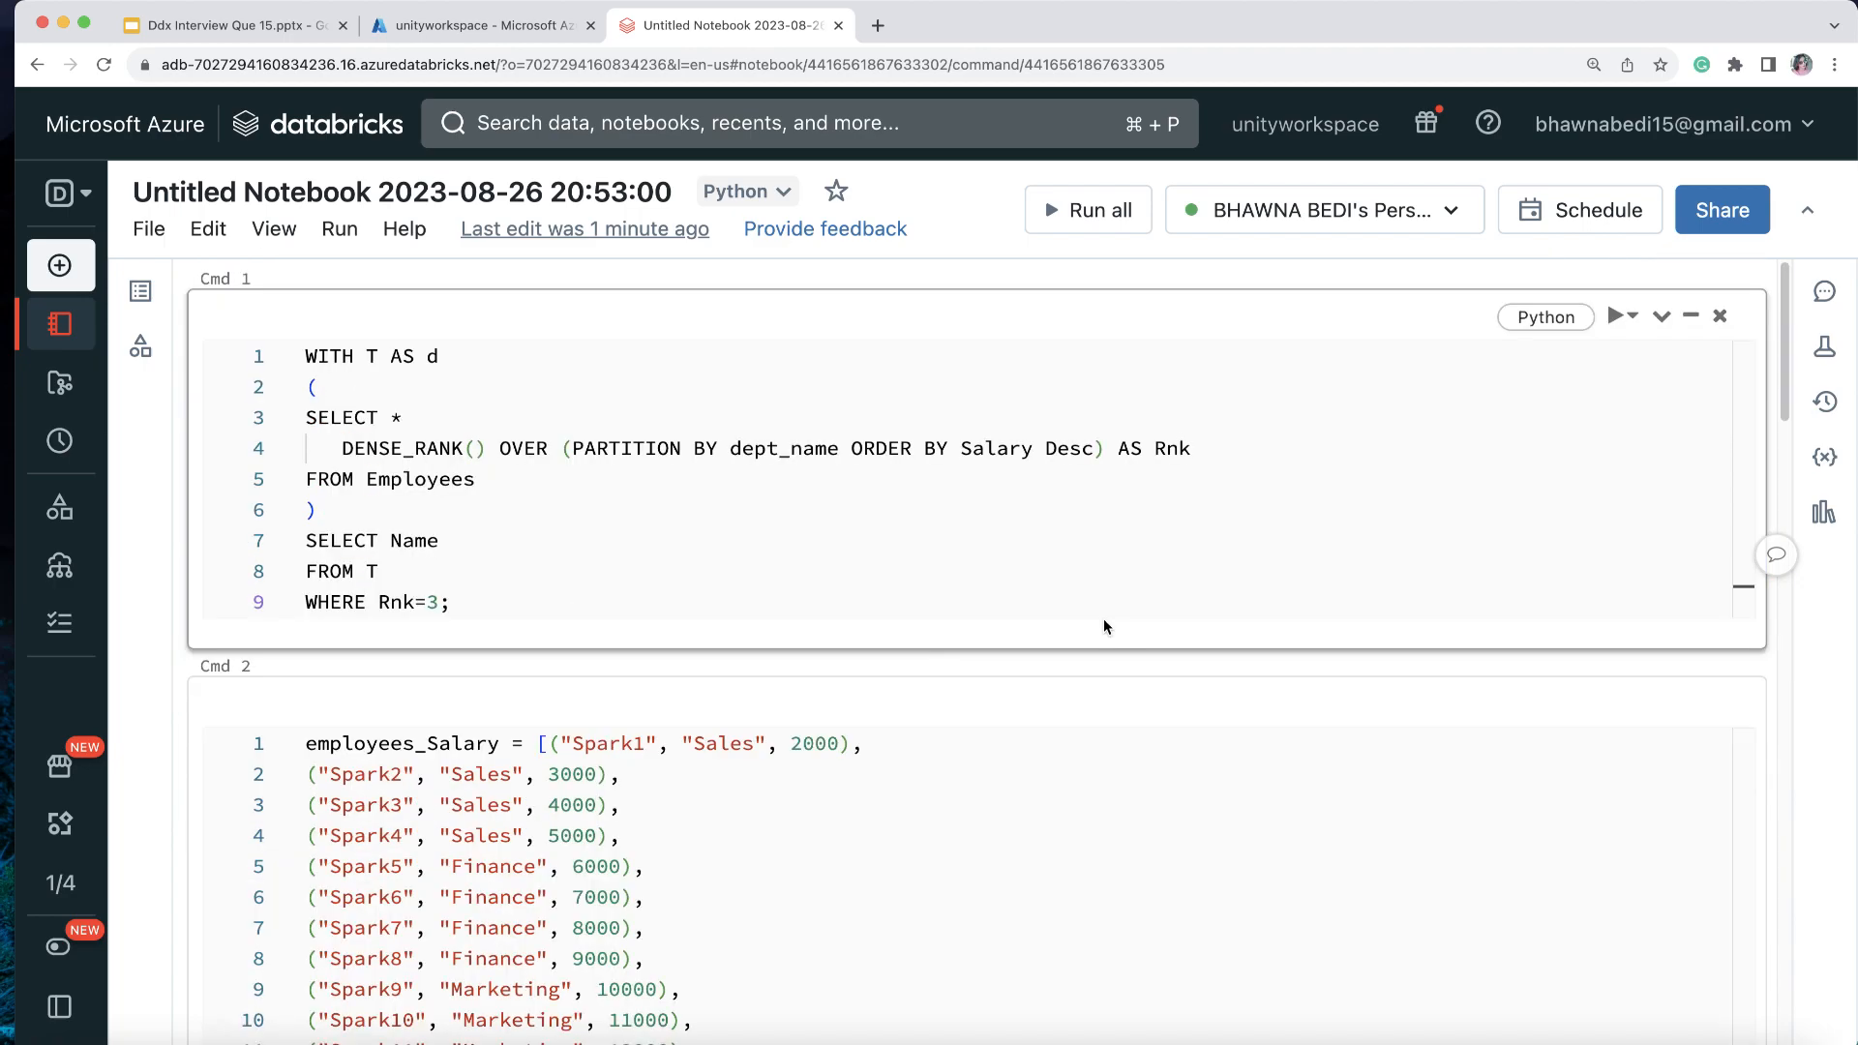
drag(309, 387, 447, 602)
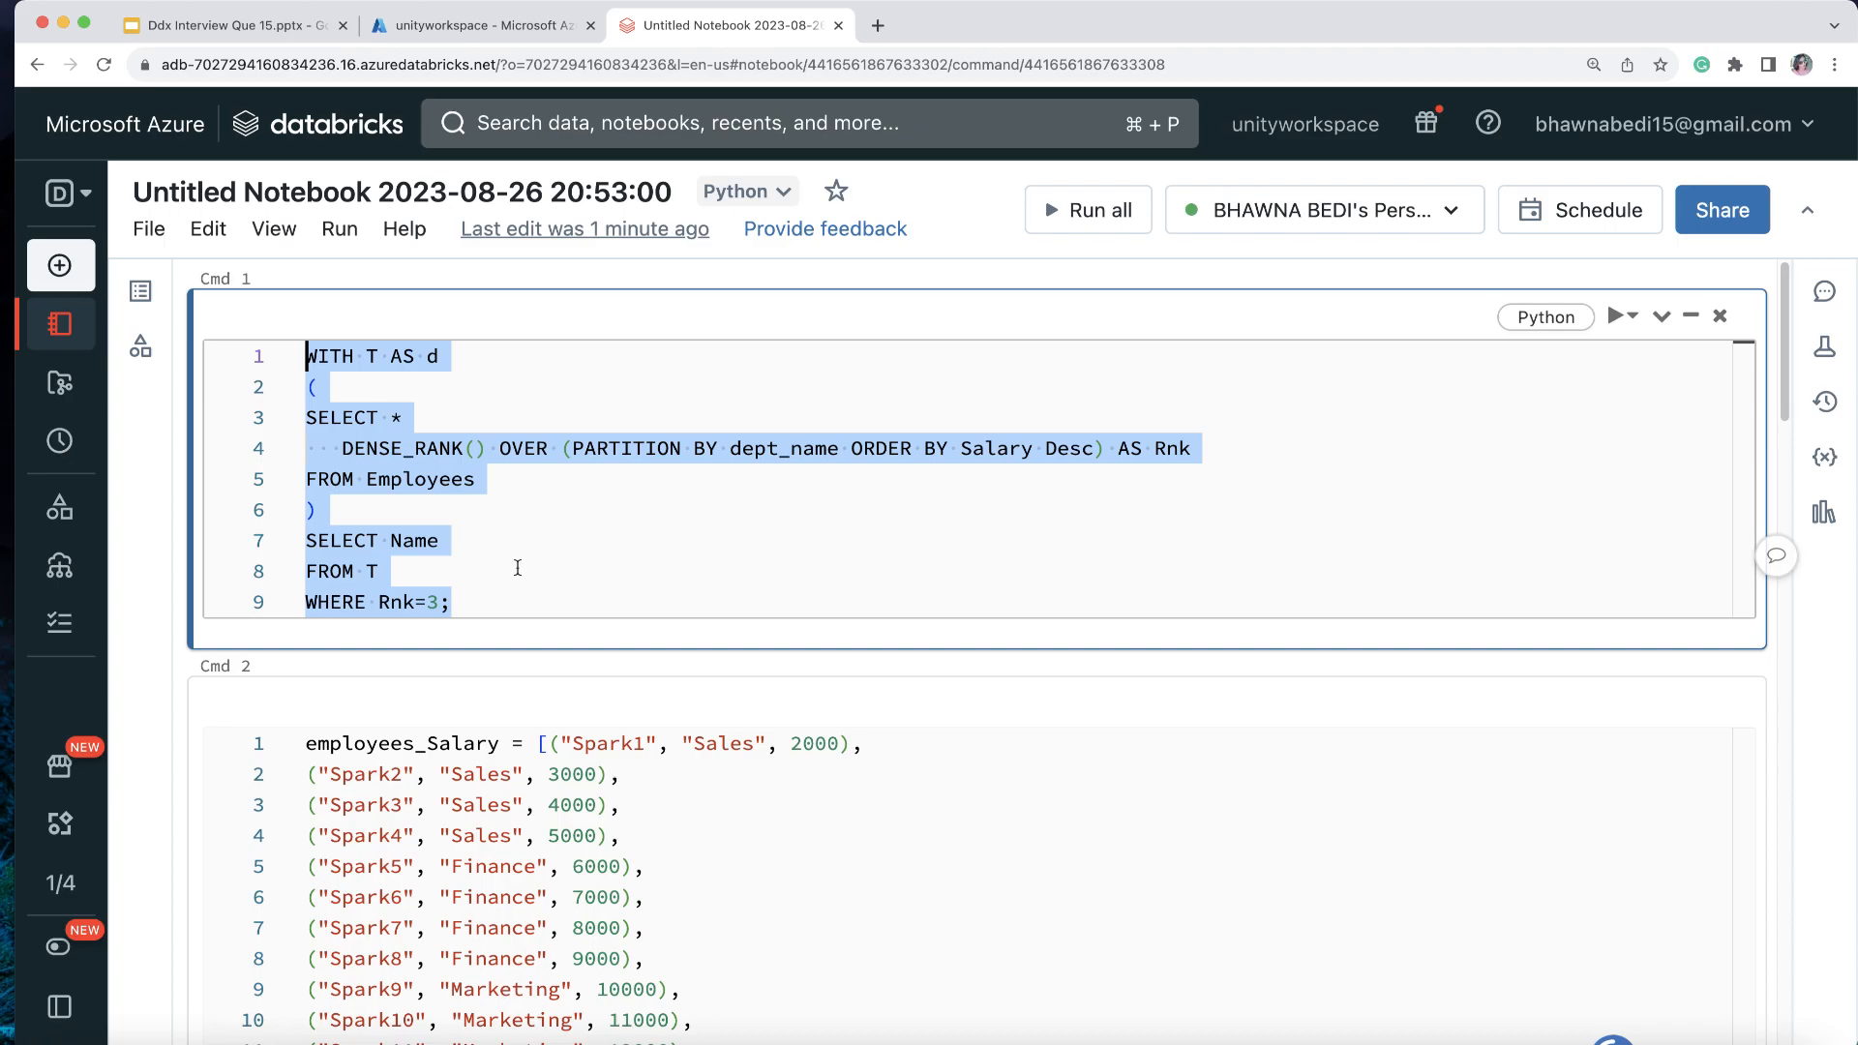
click(377, 418)
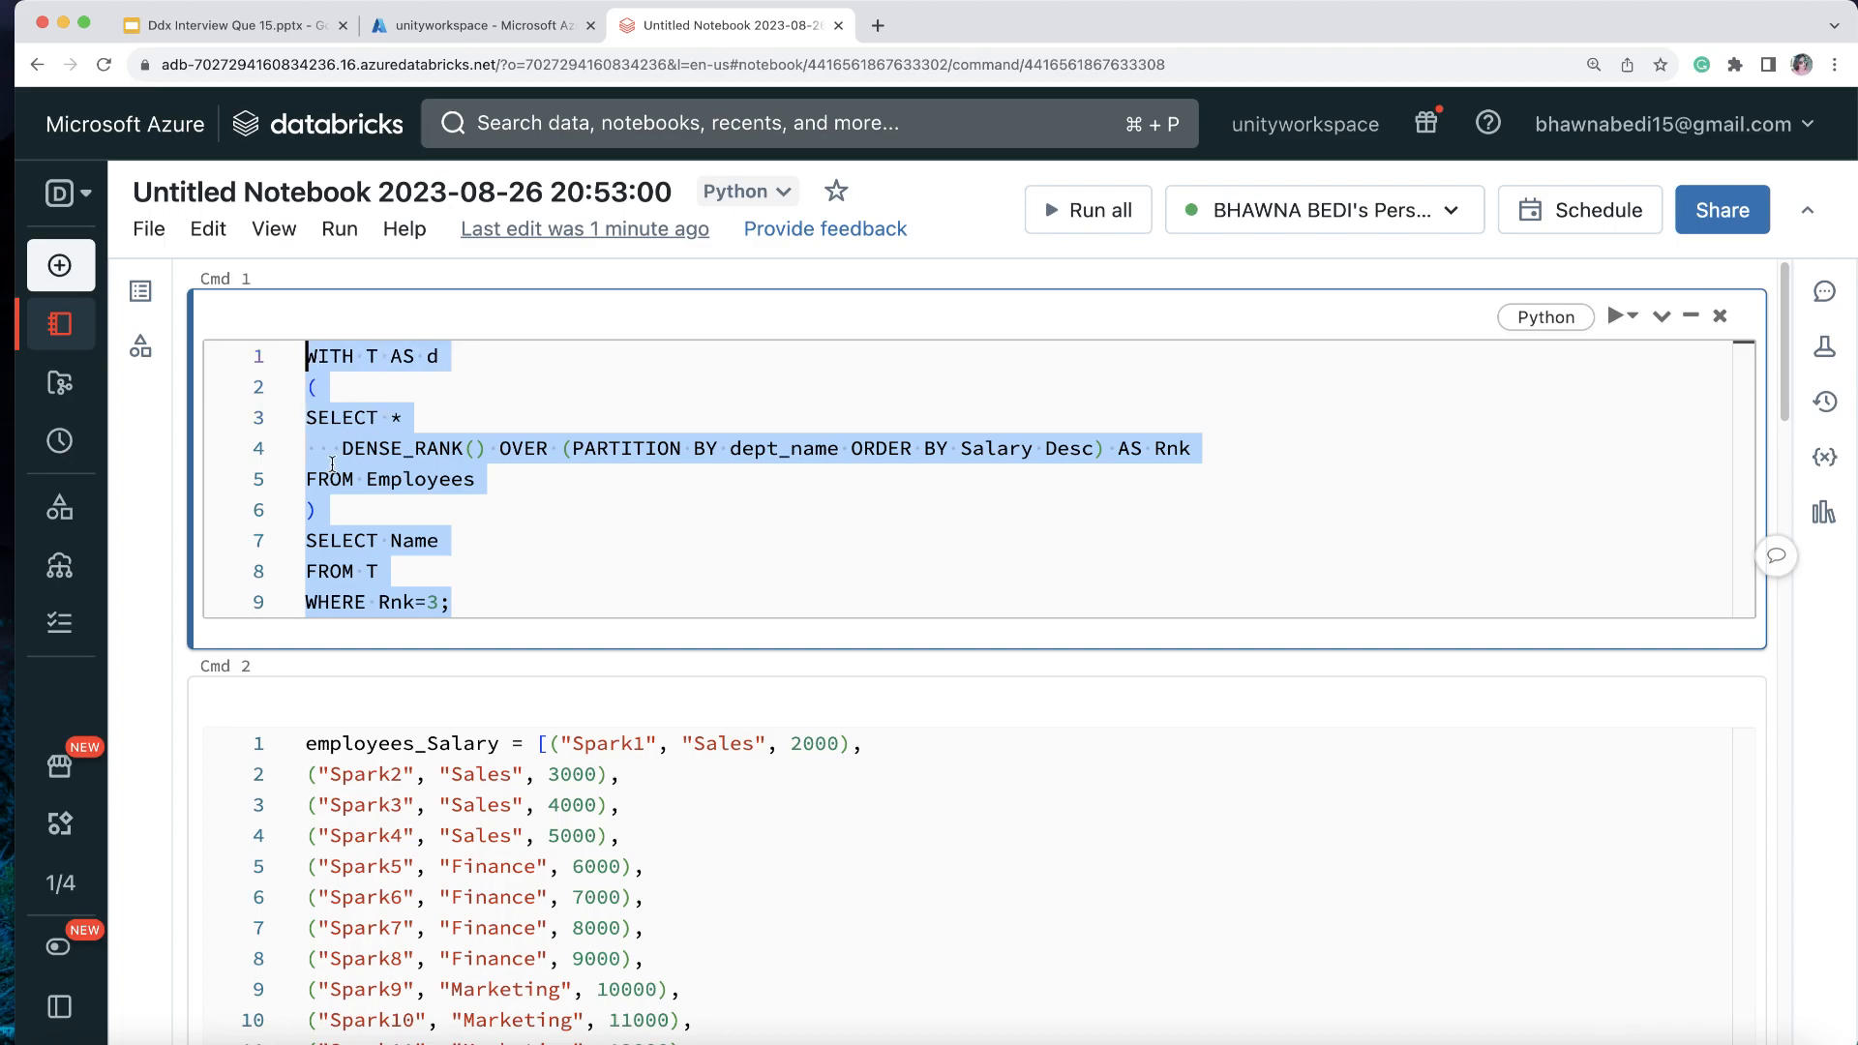
click(507, 577)
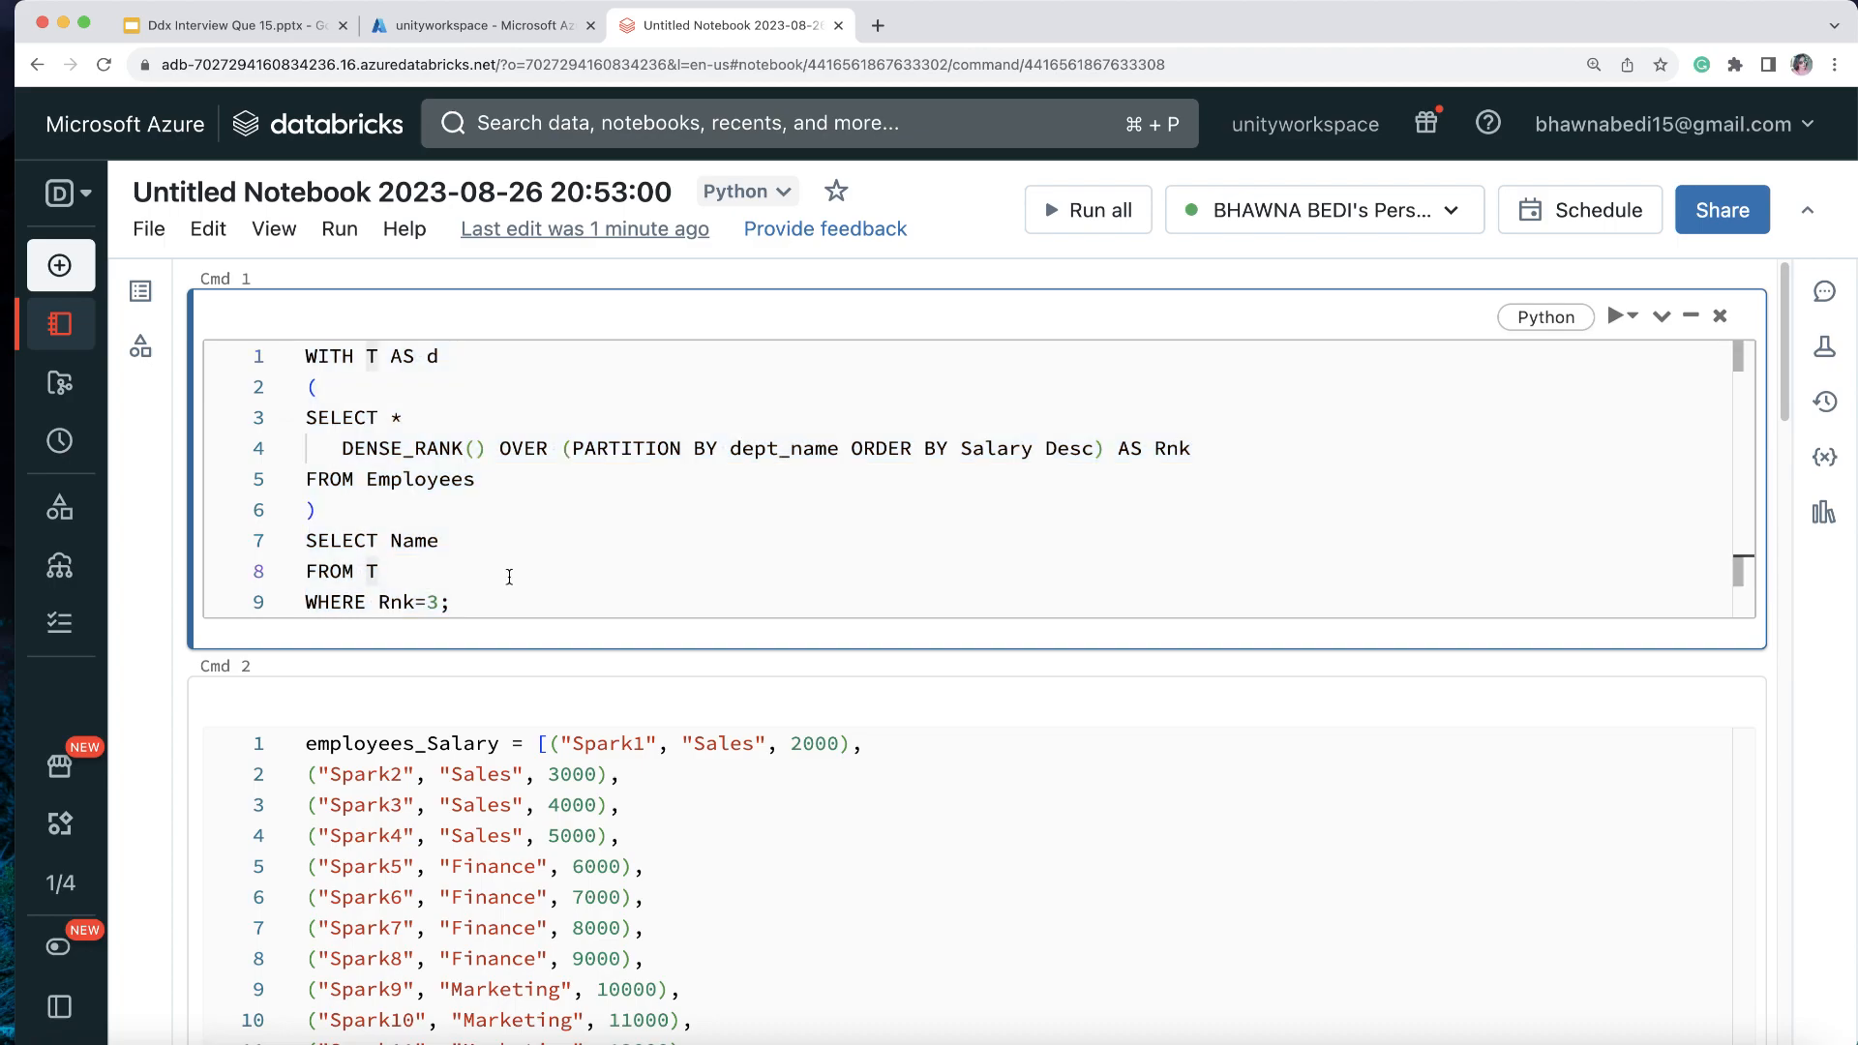
mouse_move(503, 573)
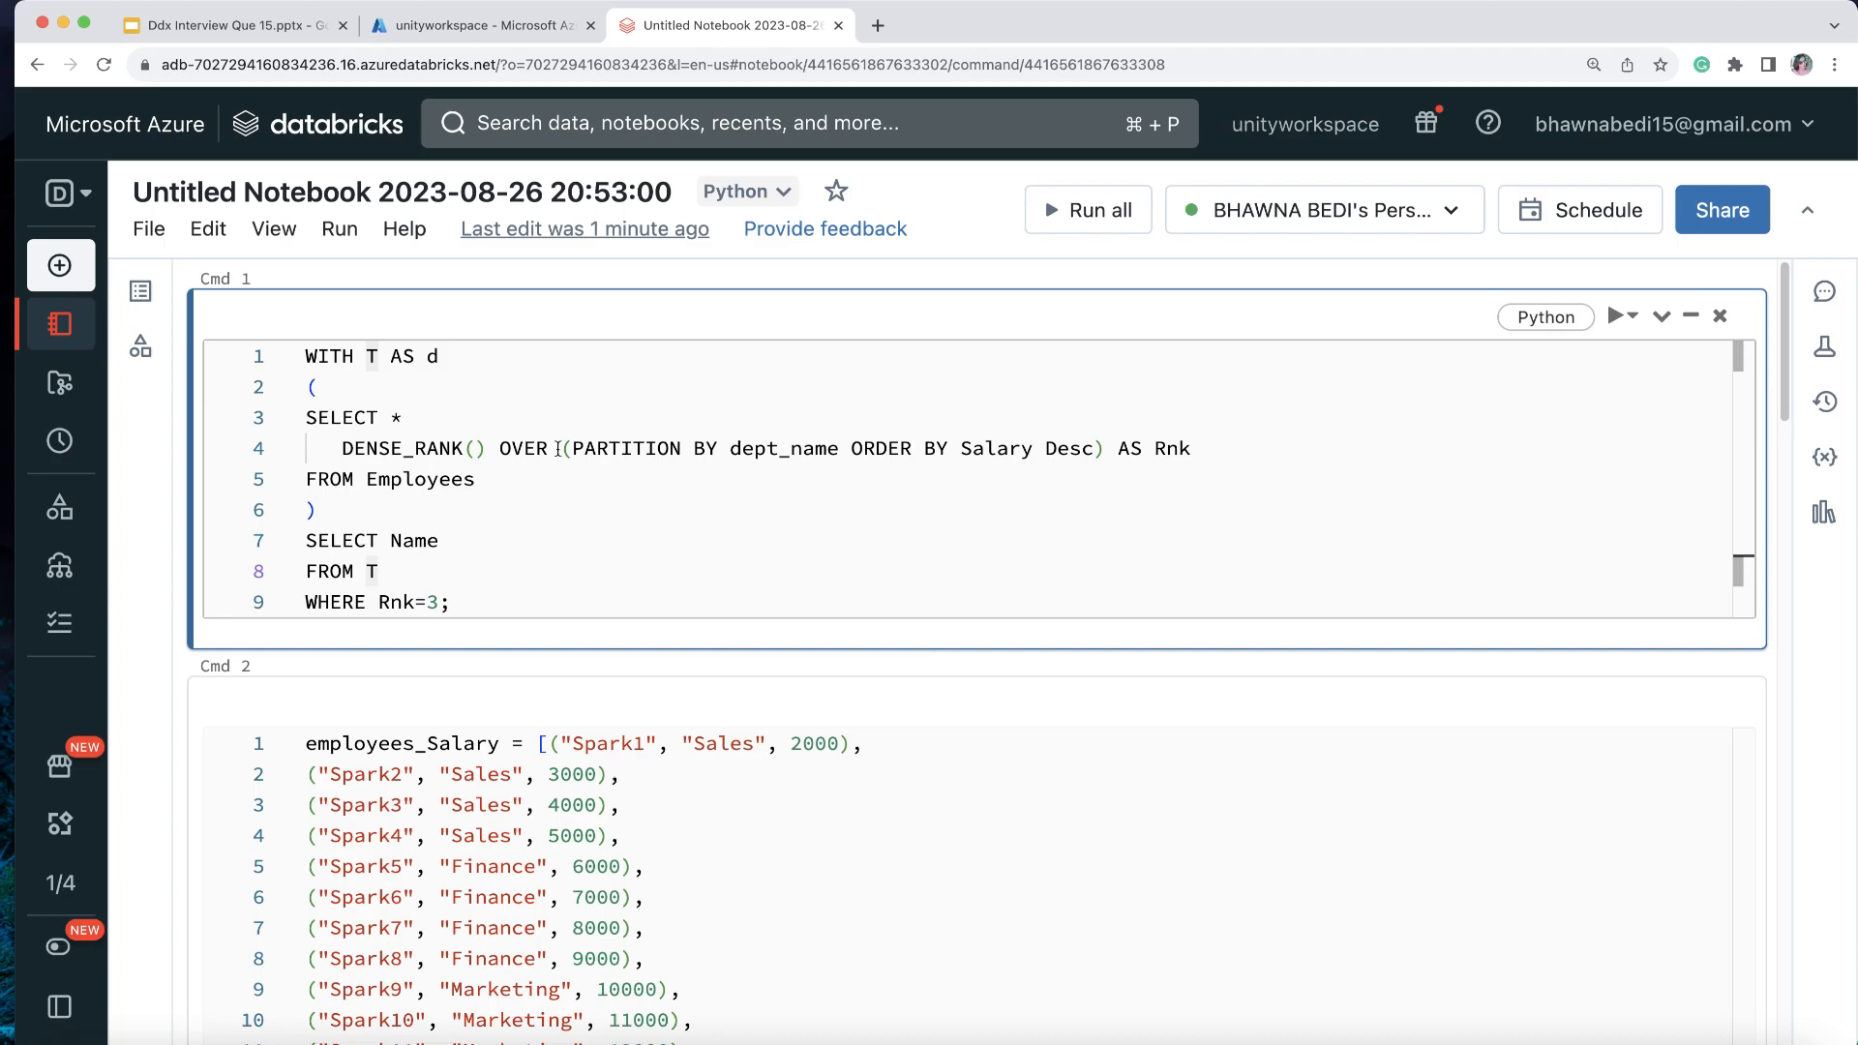
drag(565, 447, 1099, 447)
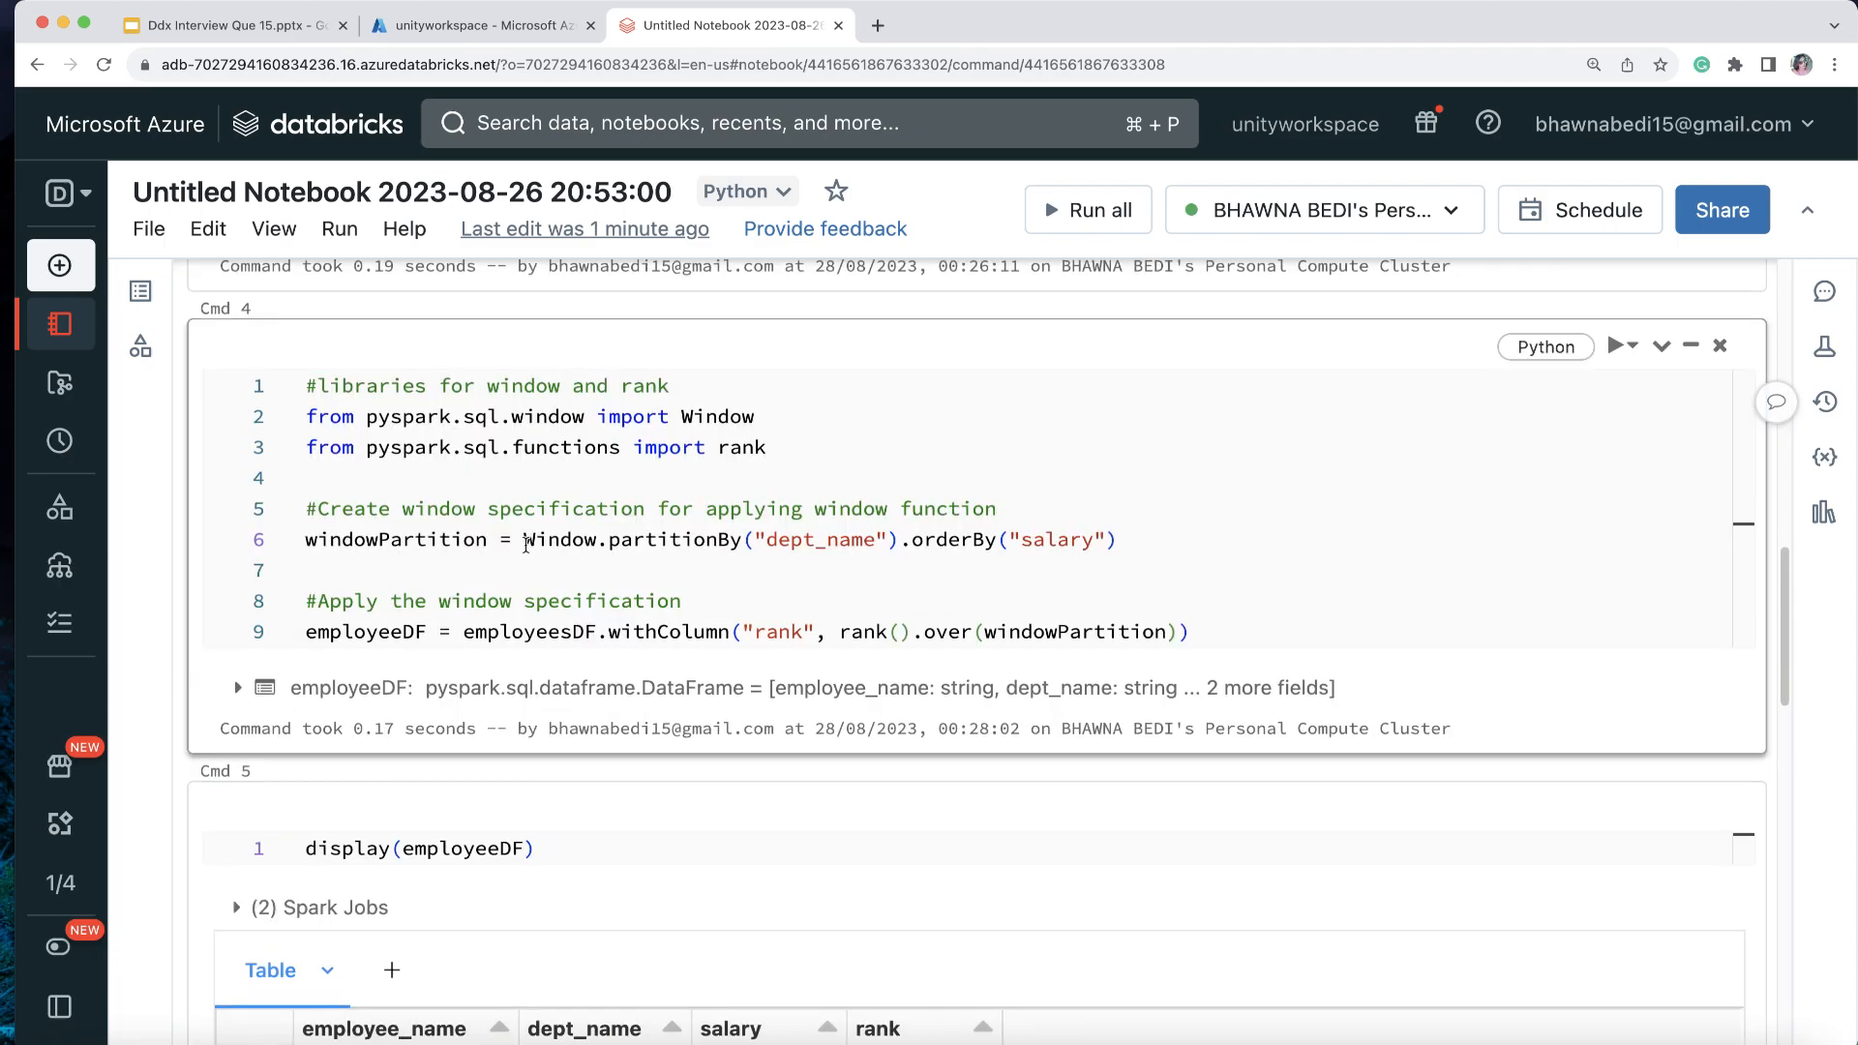
drag(525, 540, 1114, 540)
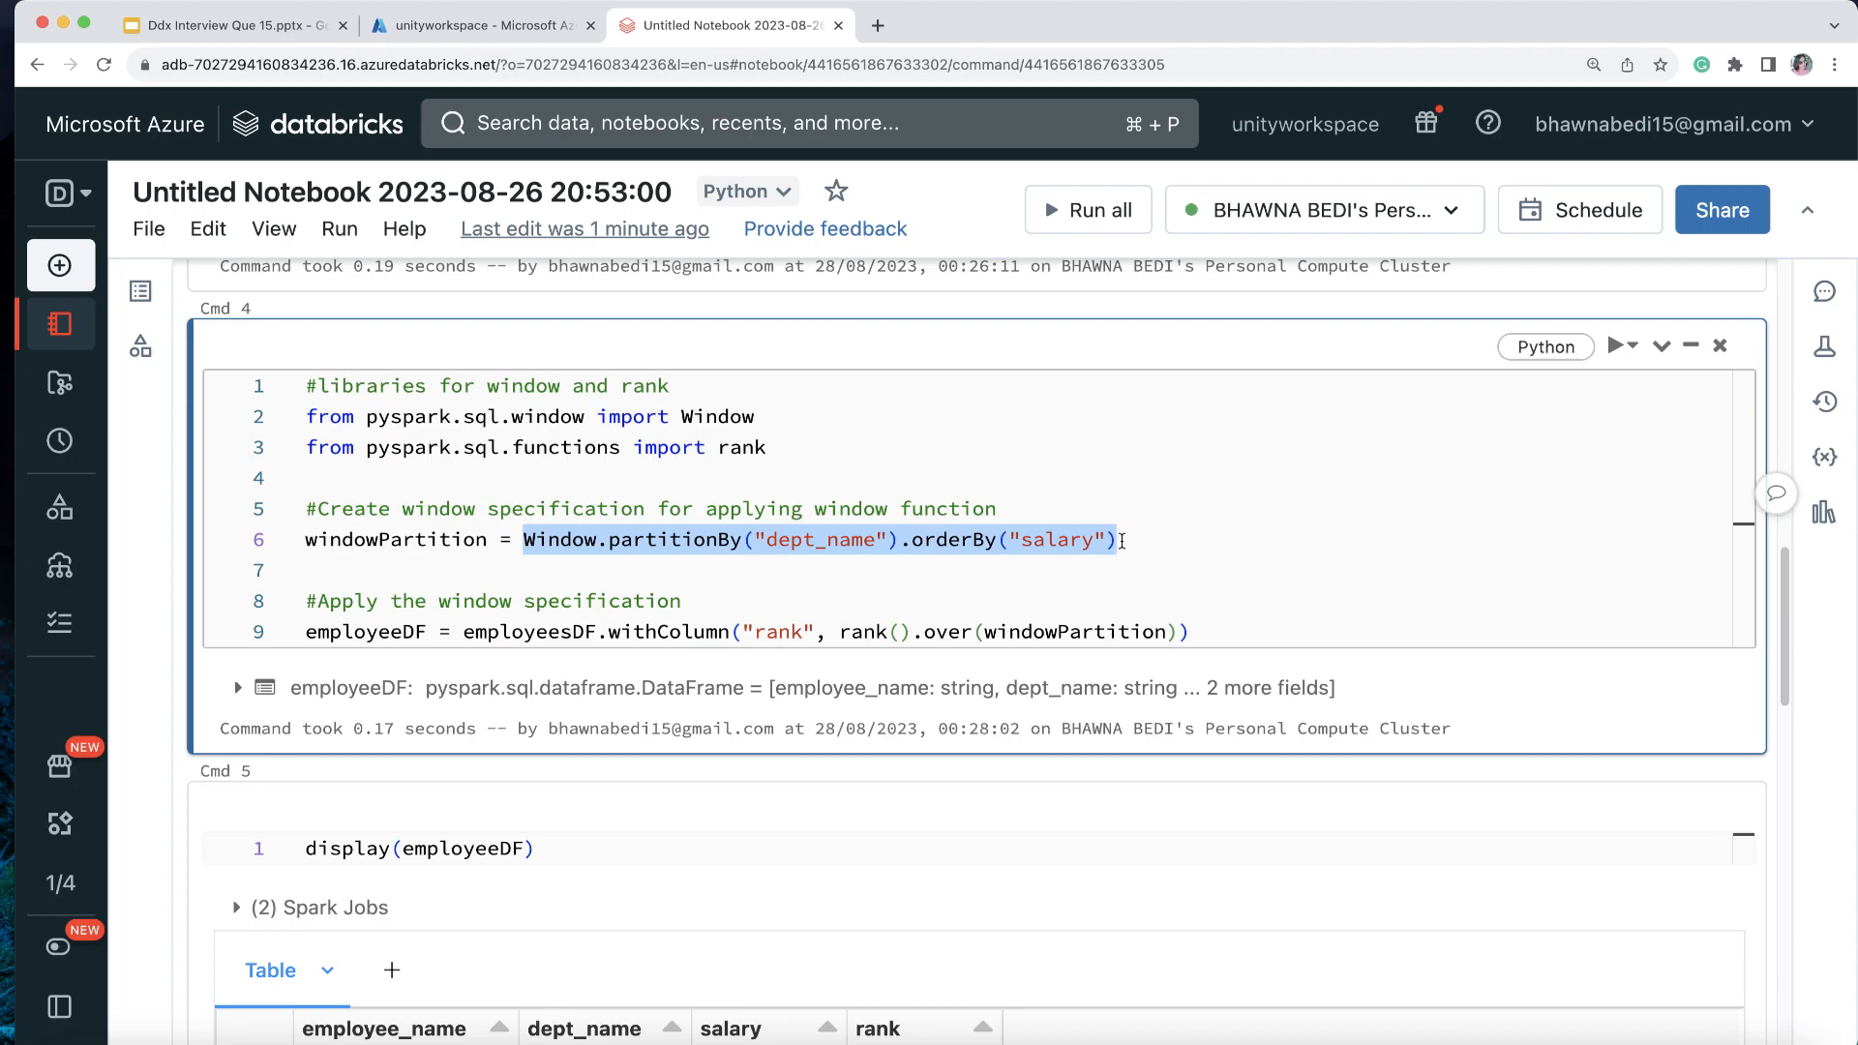
double_click(668, 631)
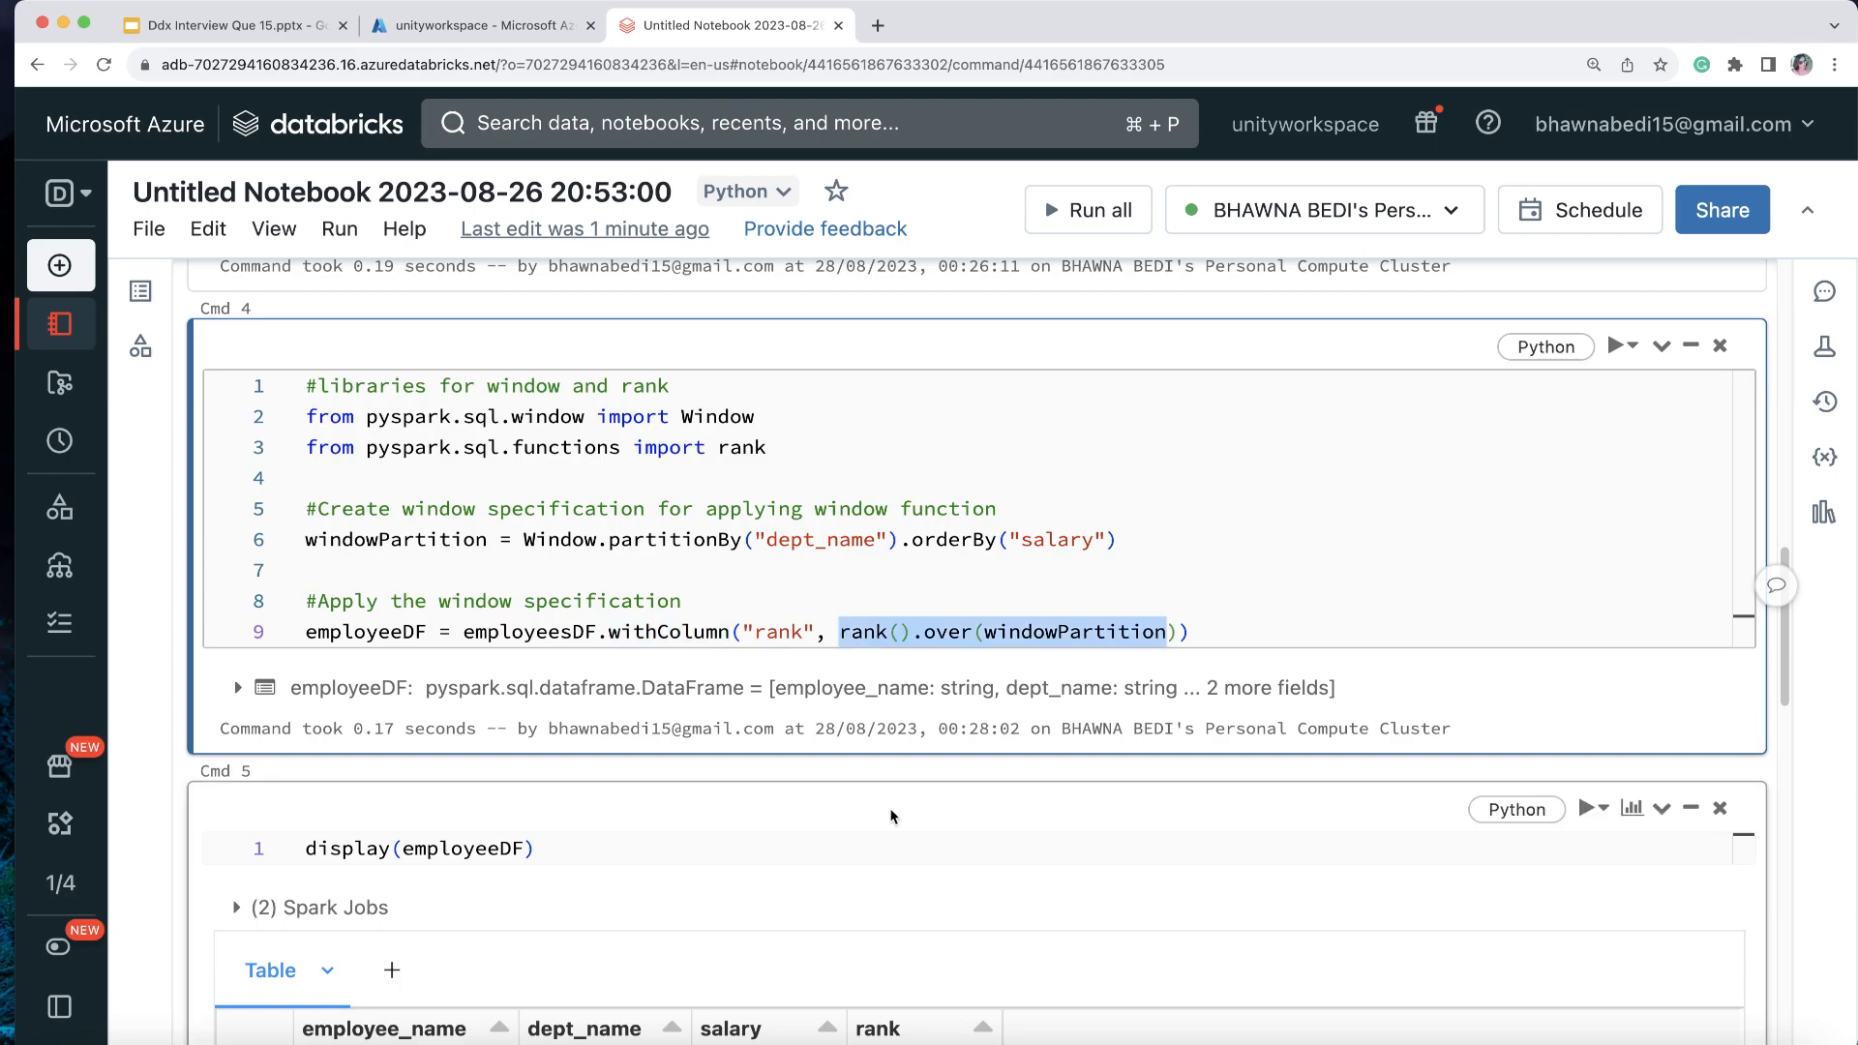
scroll(down, 3)
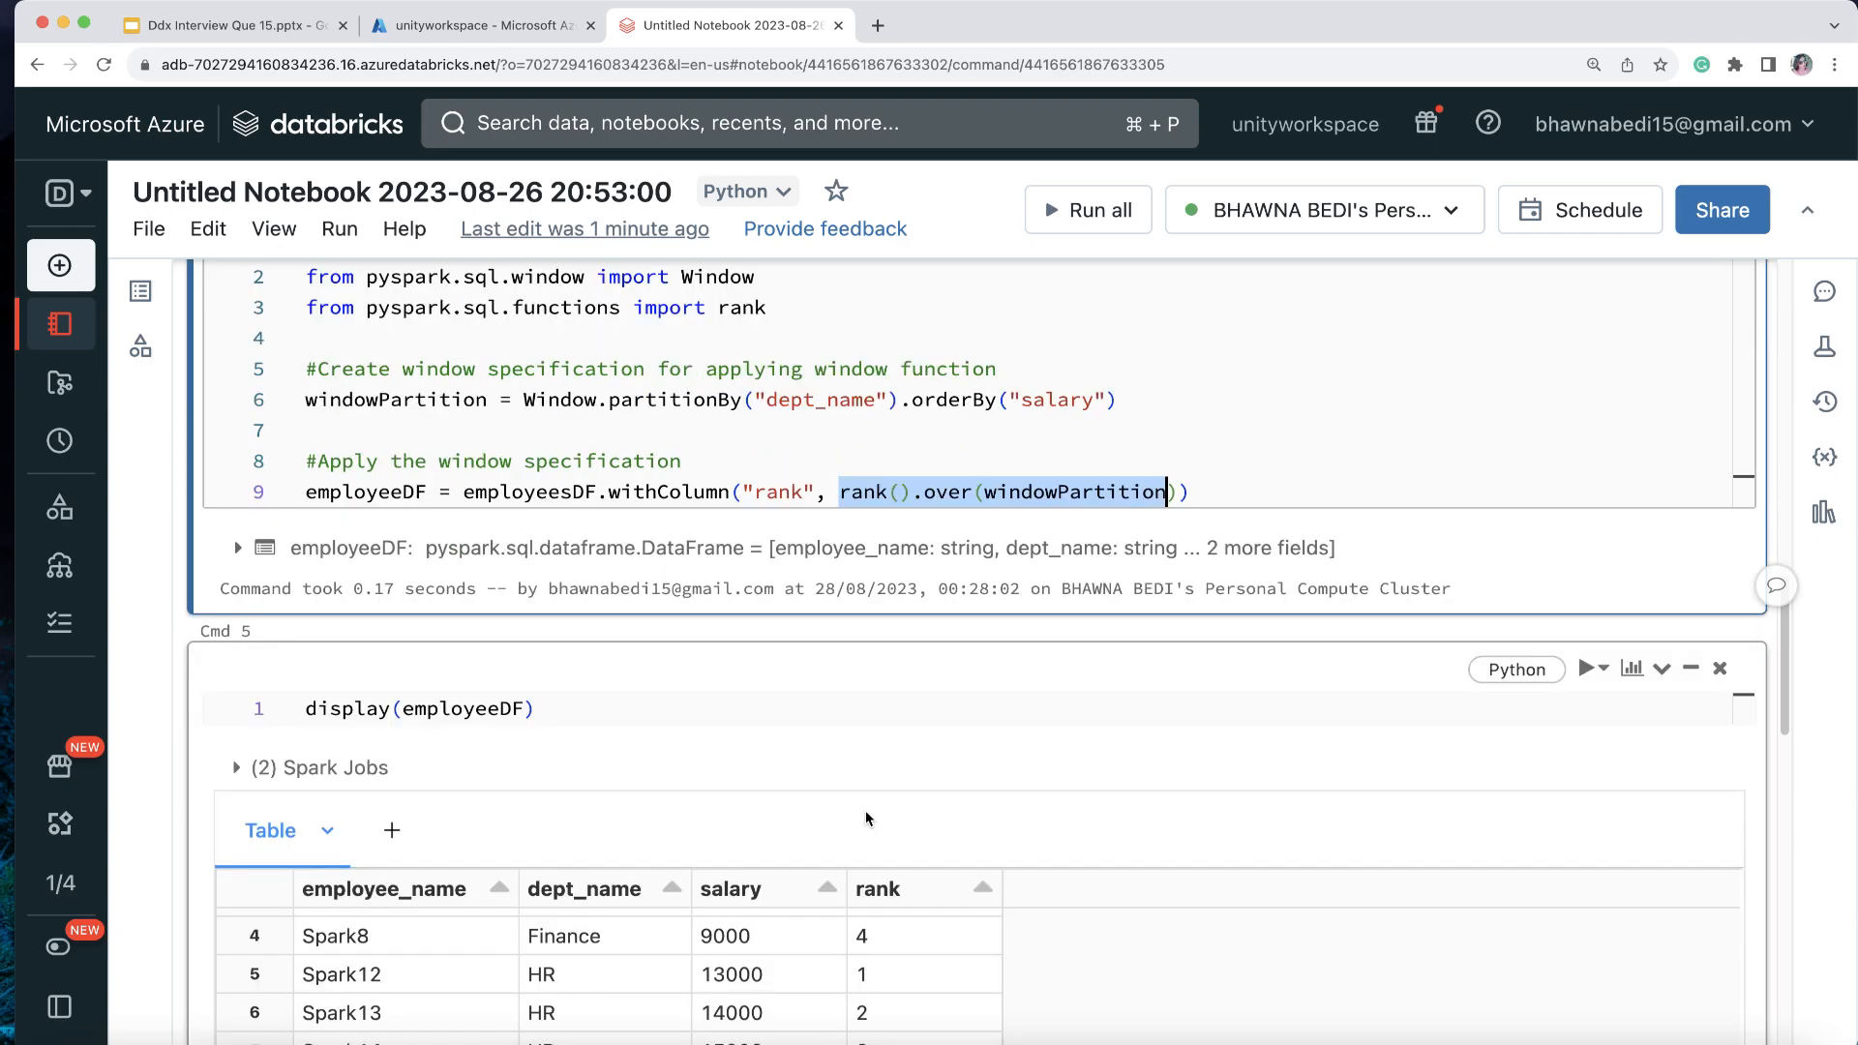
scroll(down, 3)
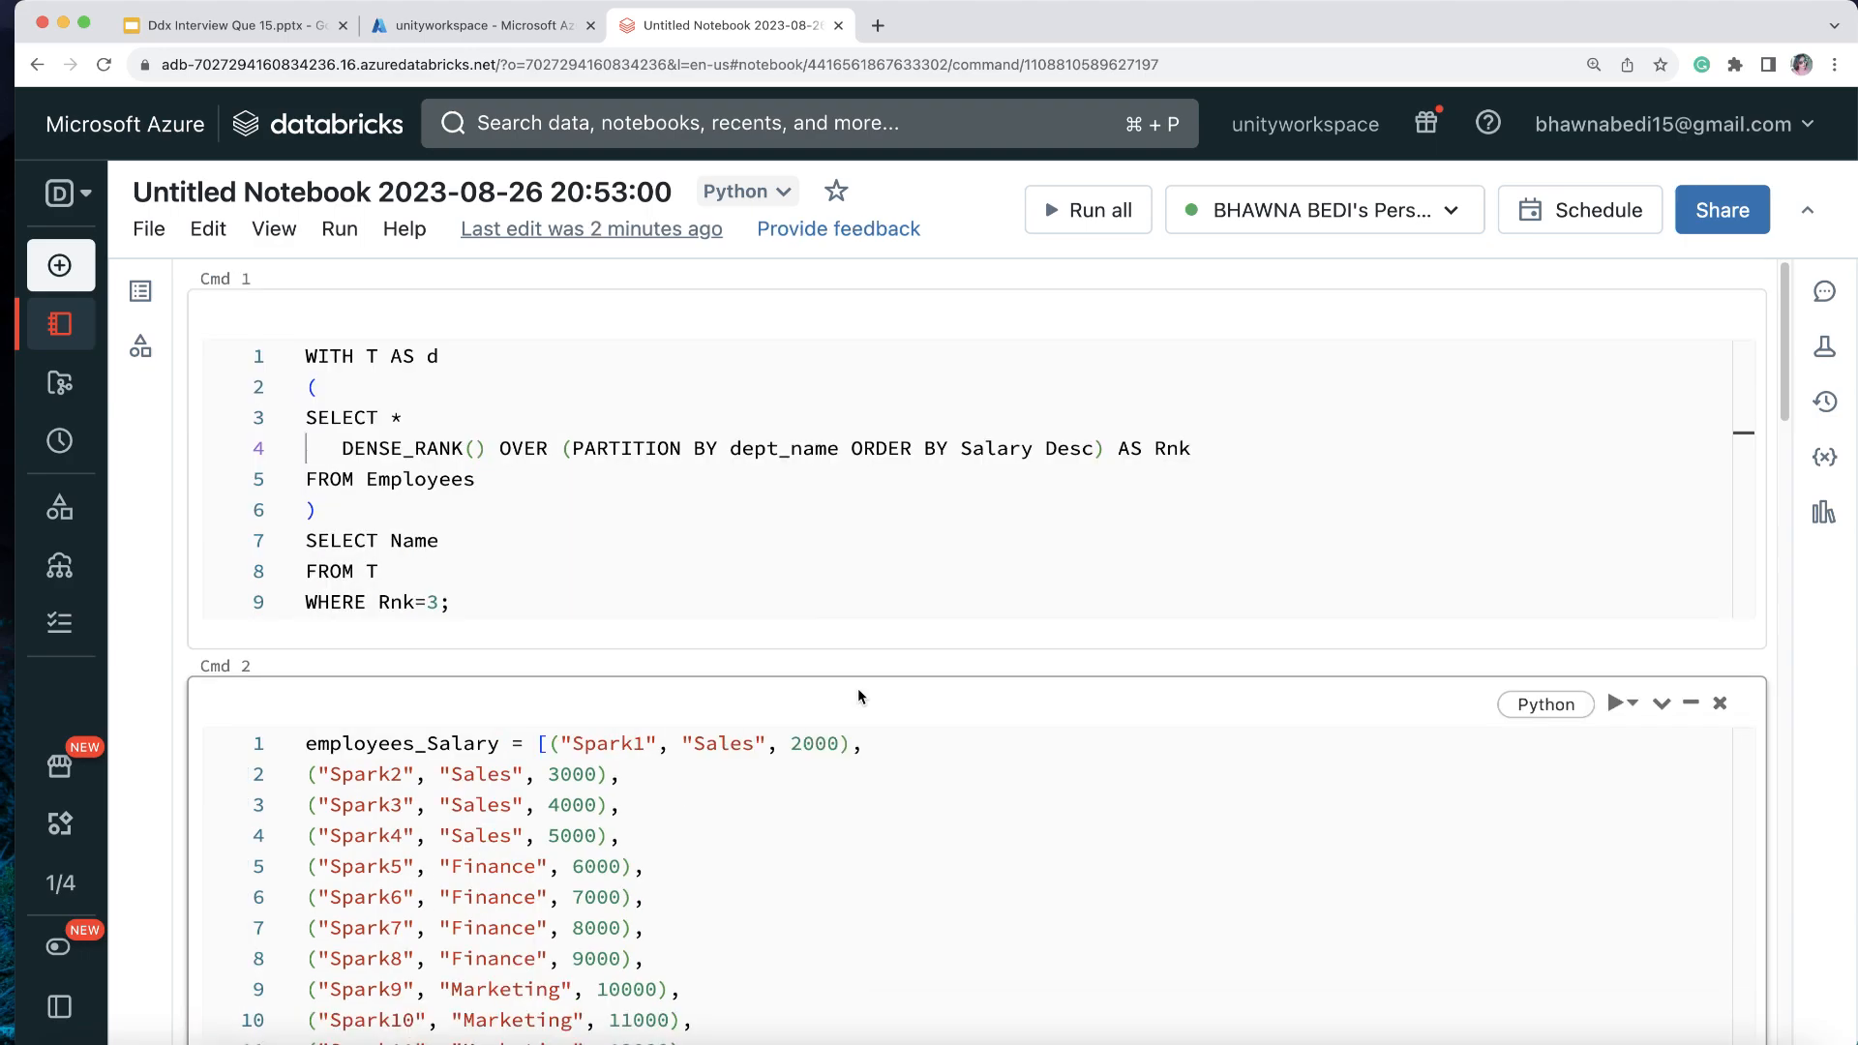
mouse_move(864, 699)
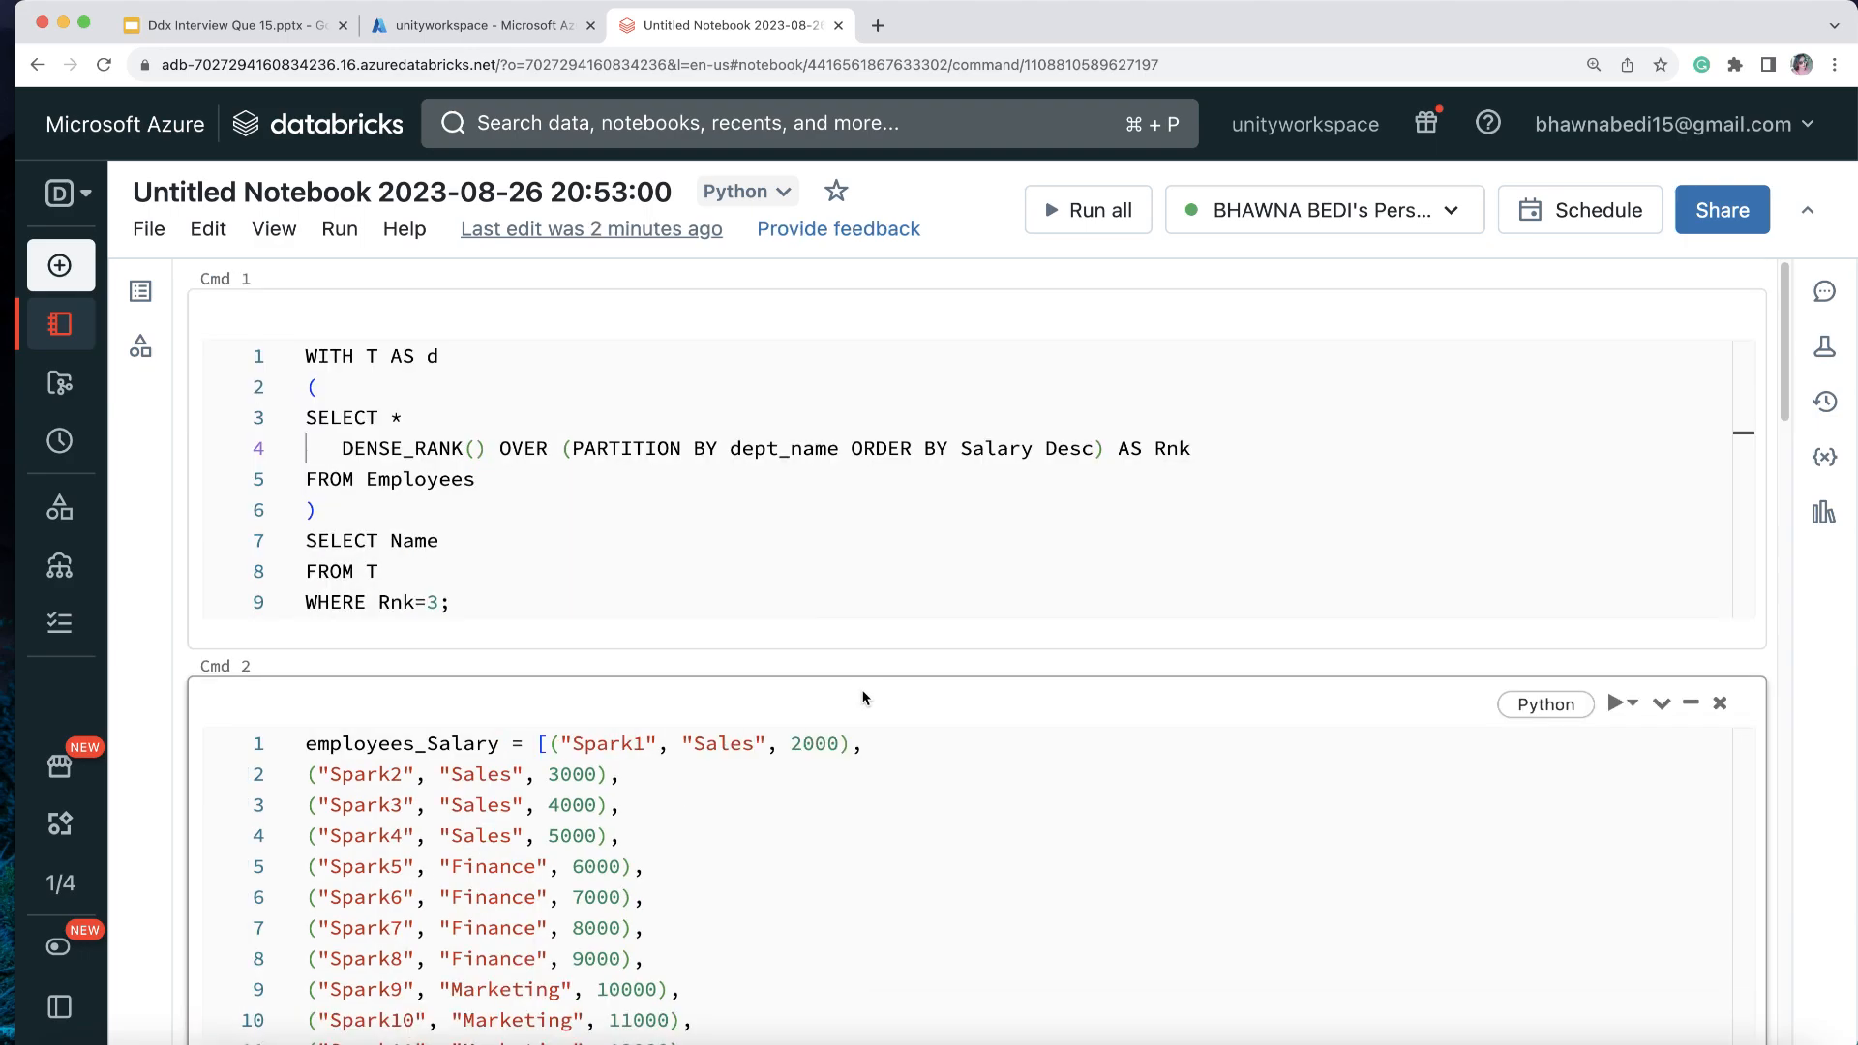
scroll(down, 3)
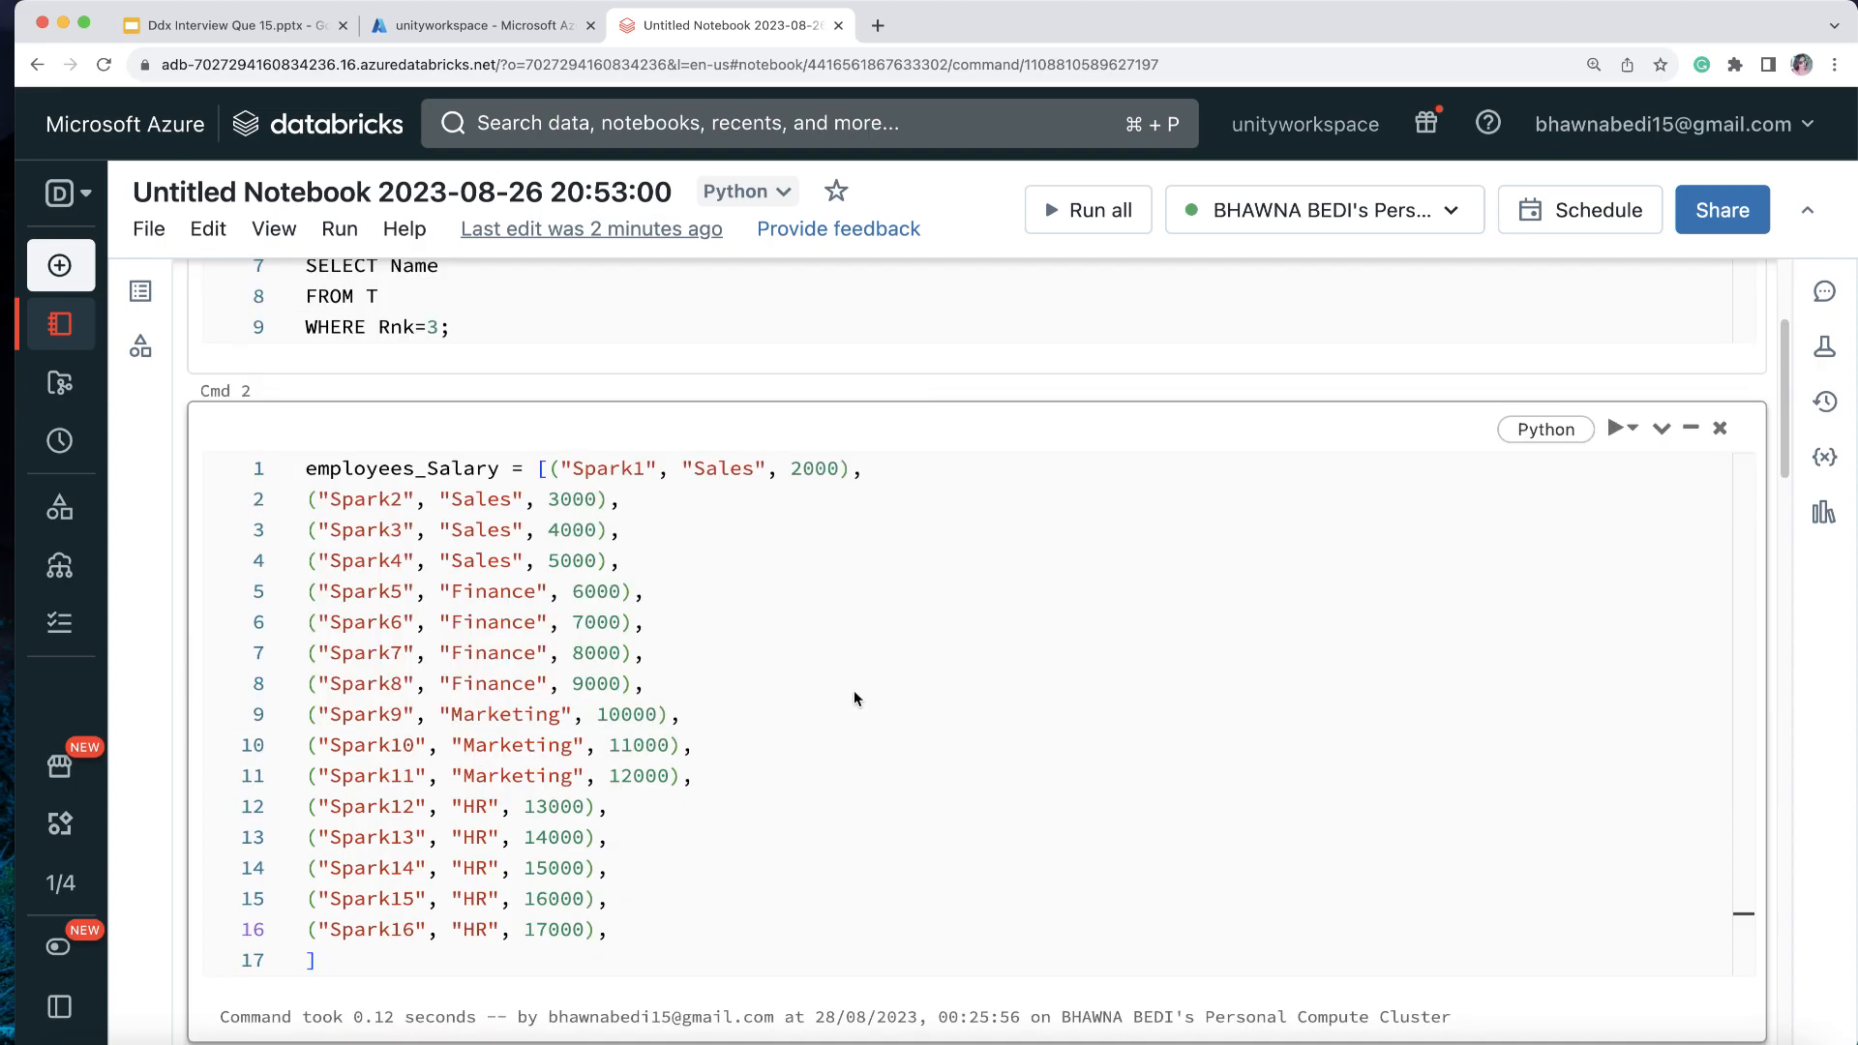
scroll(down, 3)
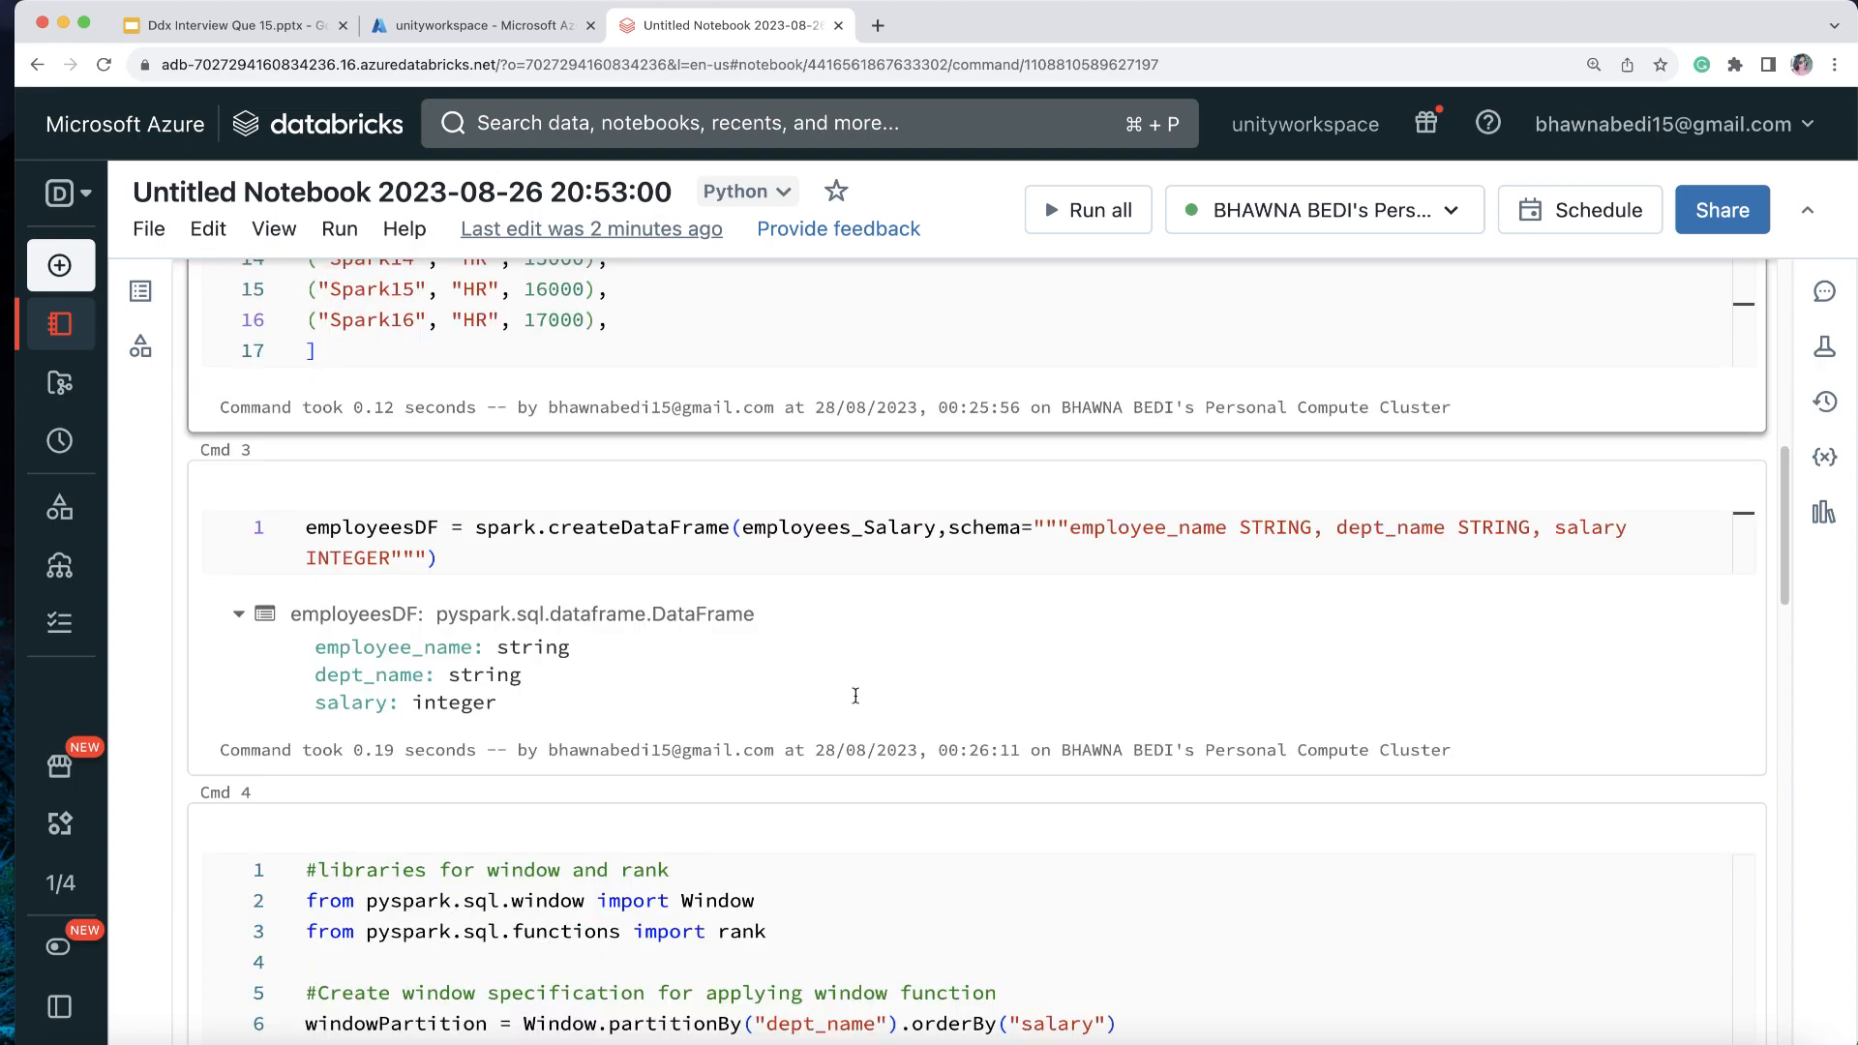